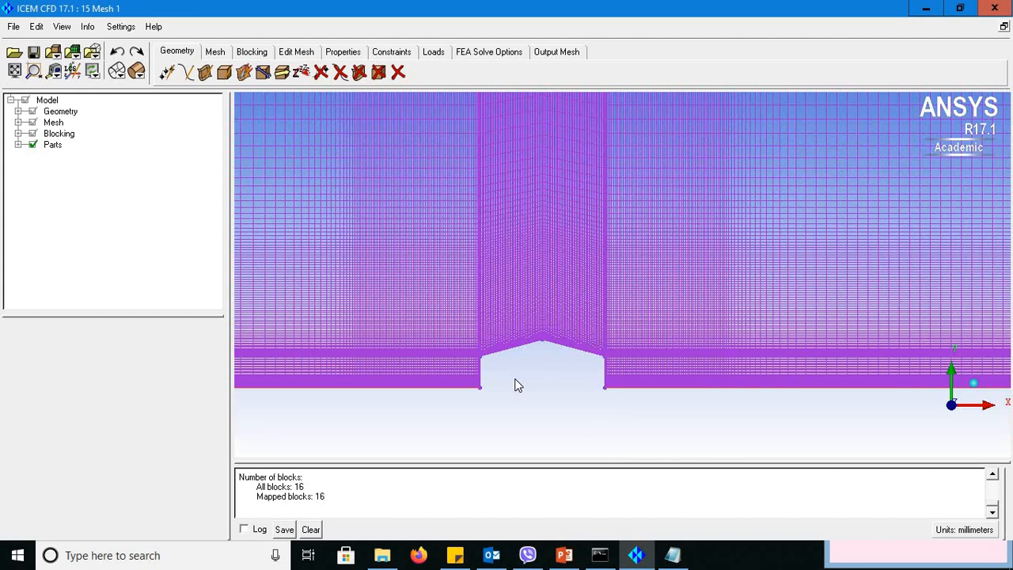
{"action": "mouse_move", "coordinate": [521, 384]}
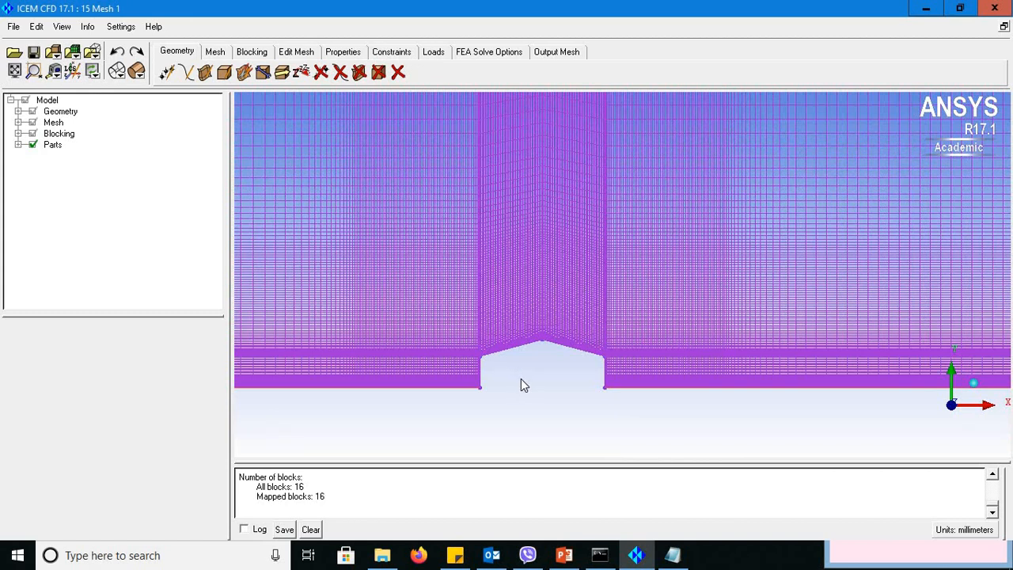
{"action": "mouse_move", "coordinate": [530, 386]}
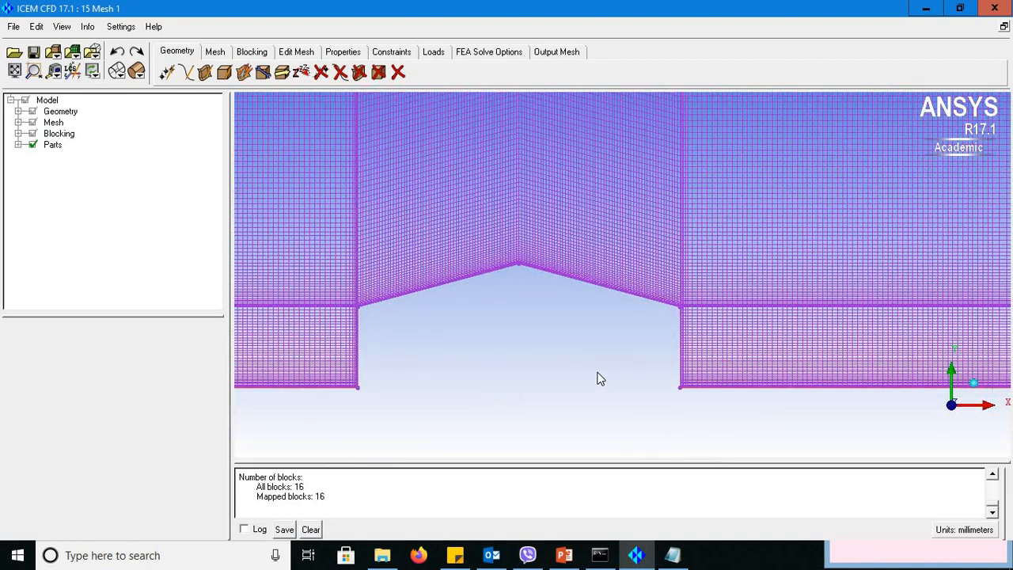
{"action": "mouse_move", "coordinate": [645, 345]}
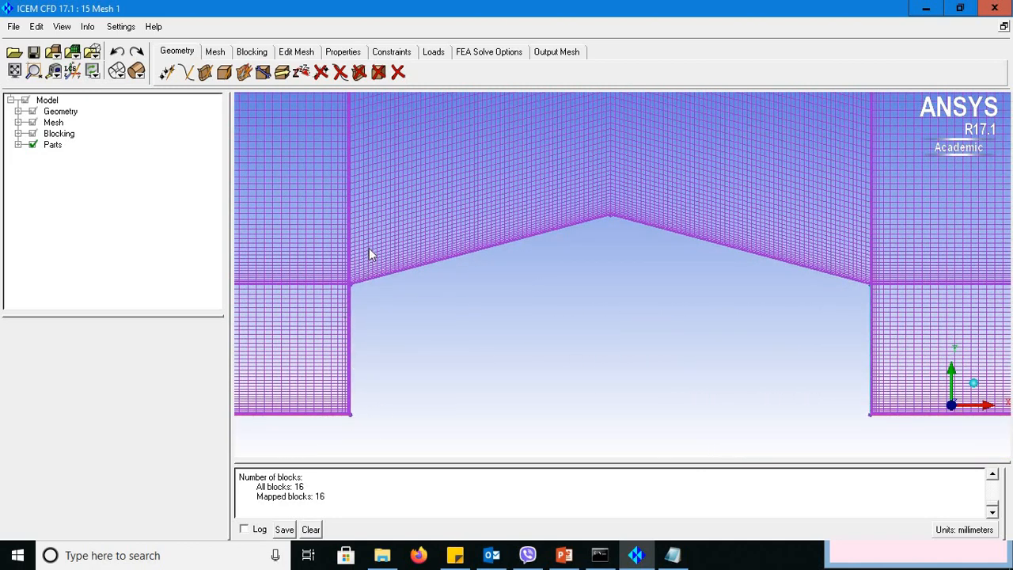
{"action": "mouse_move", "coordinate": [325, 266]}
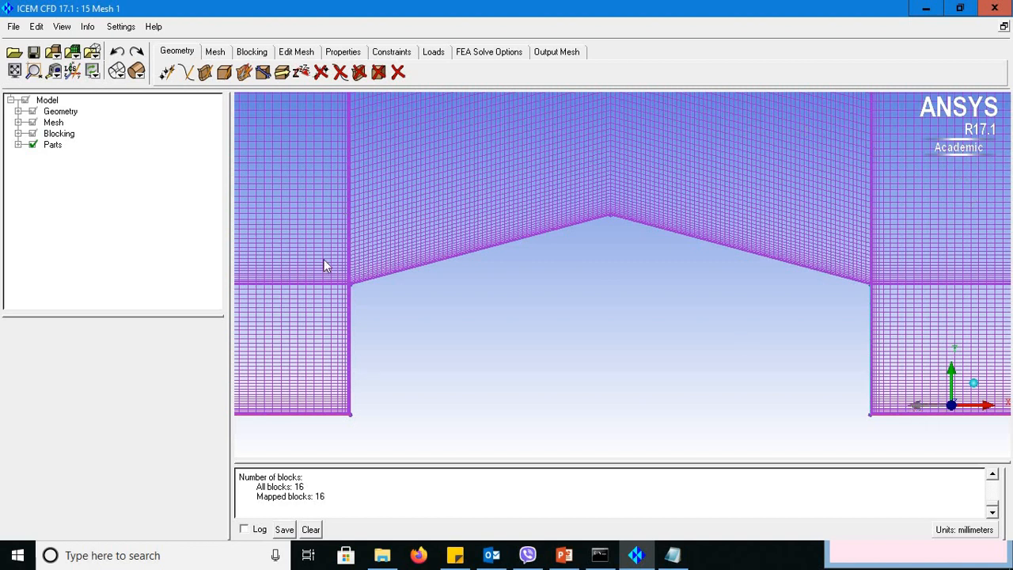
{"action": "mouse_move", "coordinate": [405, 269]}
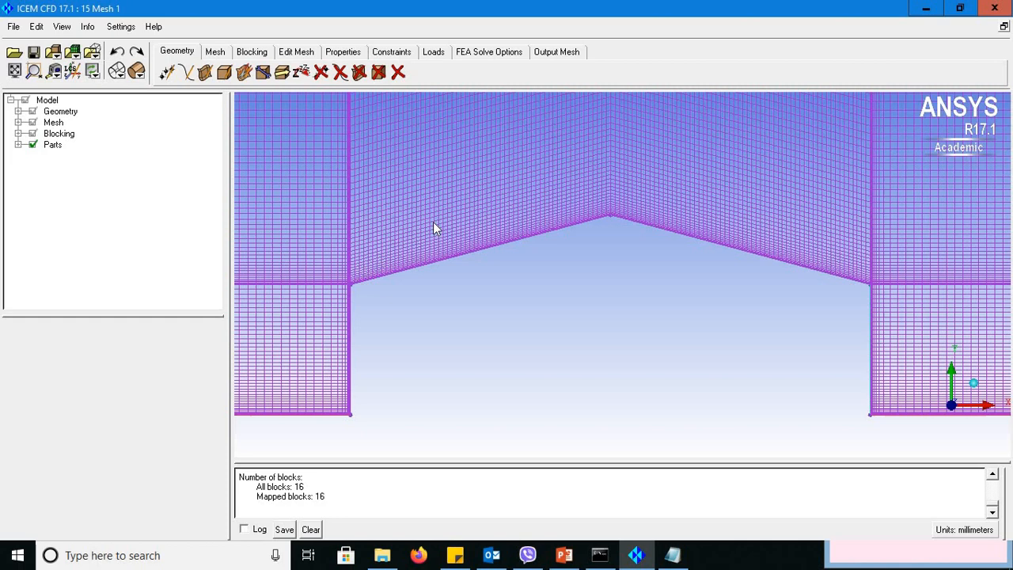
{"action": "mouse_move", "coordinate": [752, 266]}
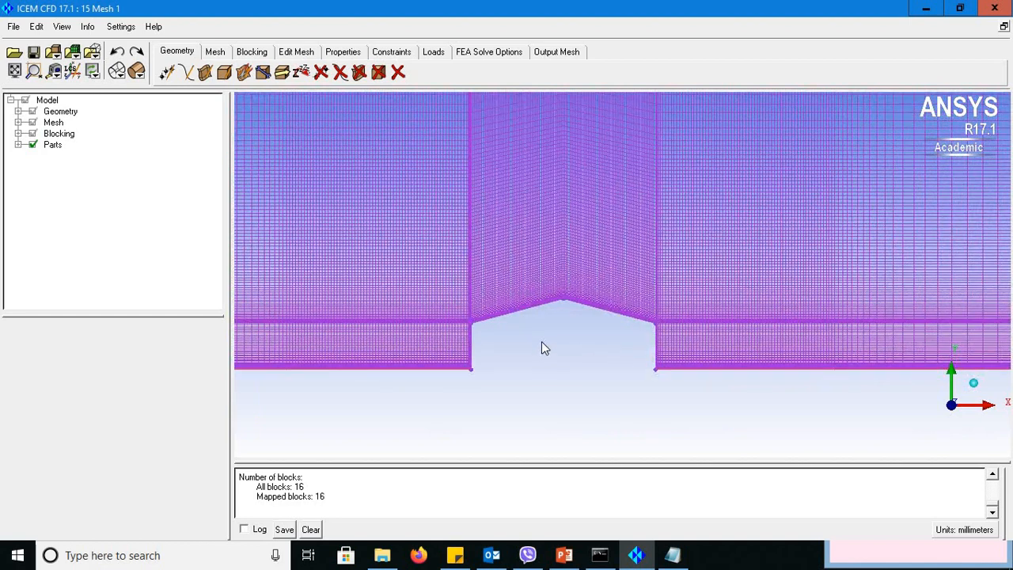
Step: Review the 15 Mesh 1.cfx5 report (504,864 nodes, 437,325 hex elements), then start the CFX 17.1 launcher
{"action": "left_click", "coordinate": [13, 26]}
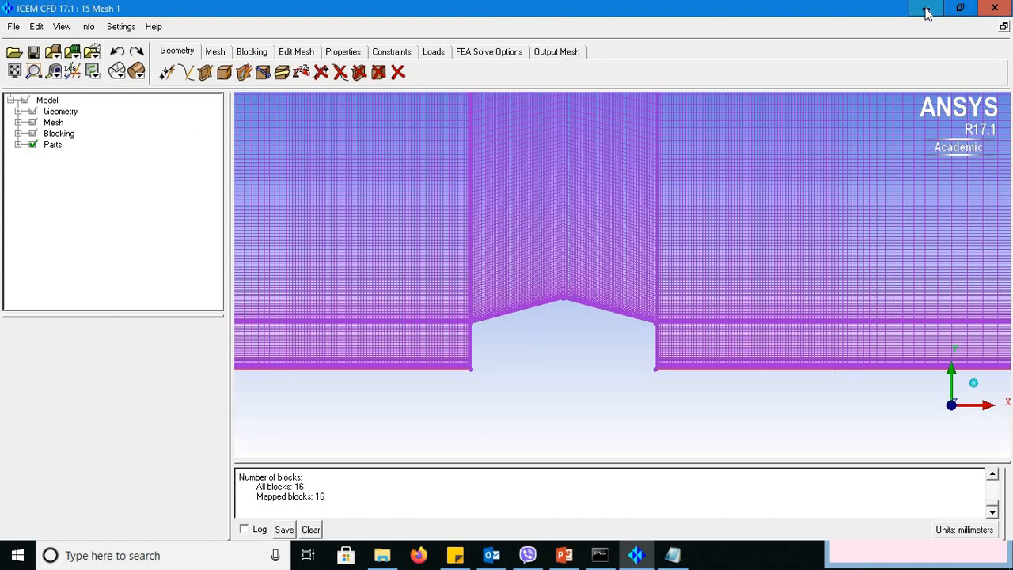
{"action": "left_click", "coordinate": [926, 8]}
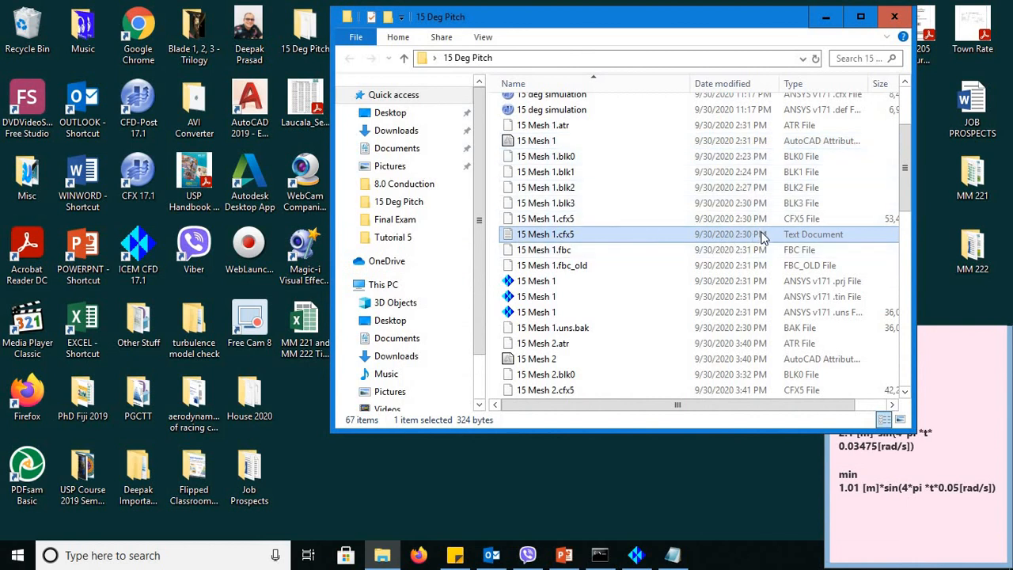
{"action": "double_click", "coordinate": [545, 234]}
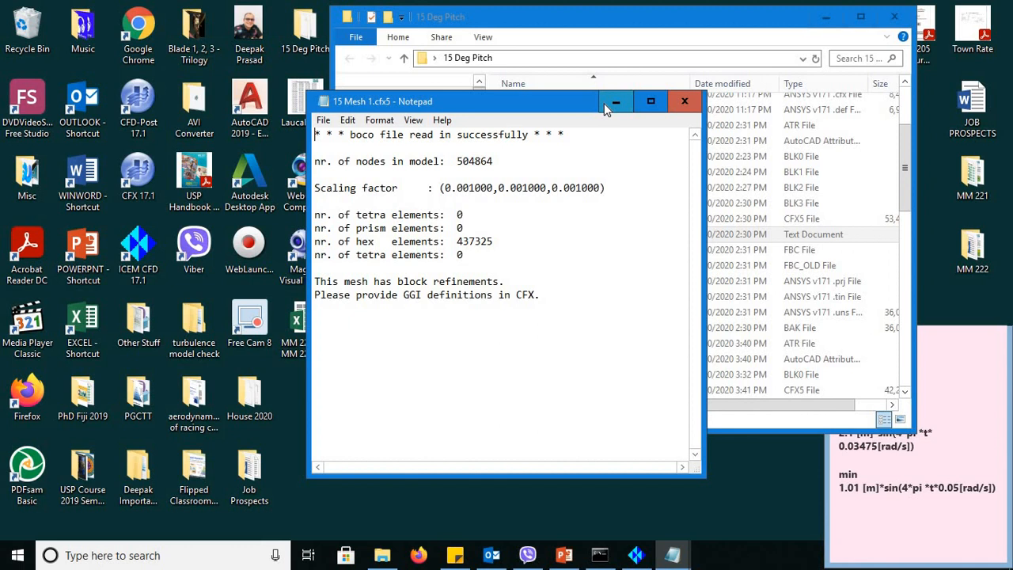
{"action": "left_click", "coordinate": [683, 101]}
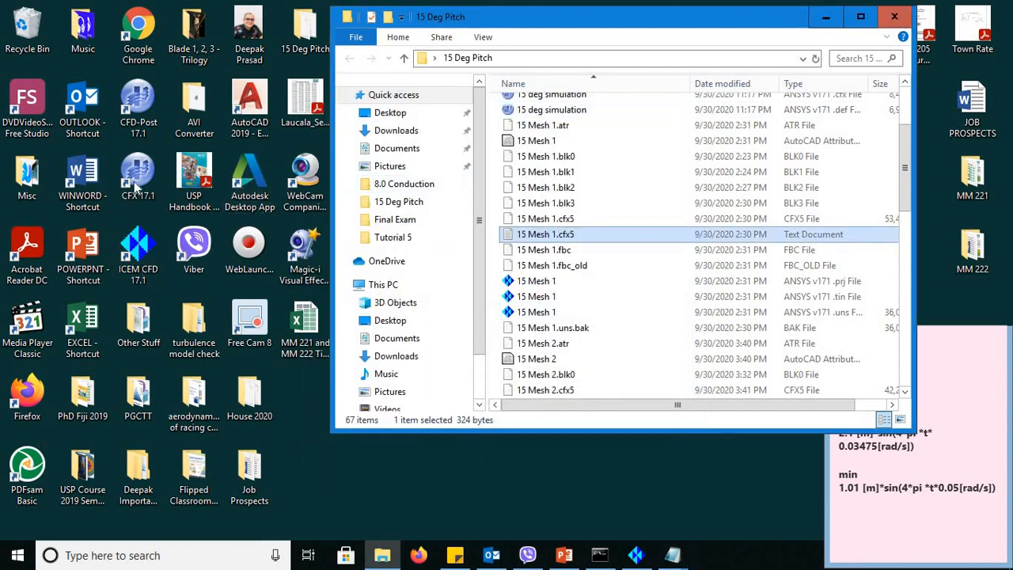
{"action": "double_click", "coordinate": [138, 178]}
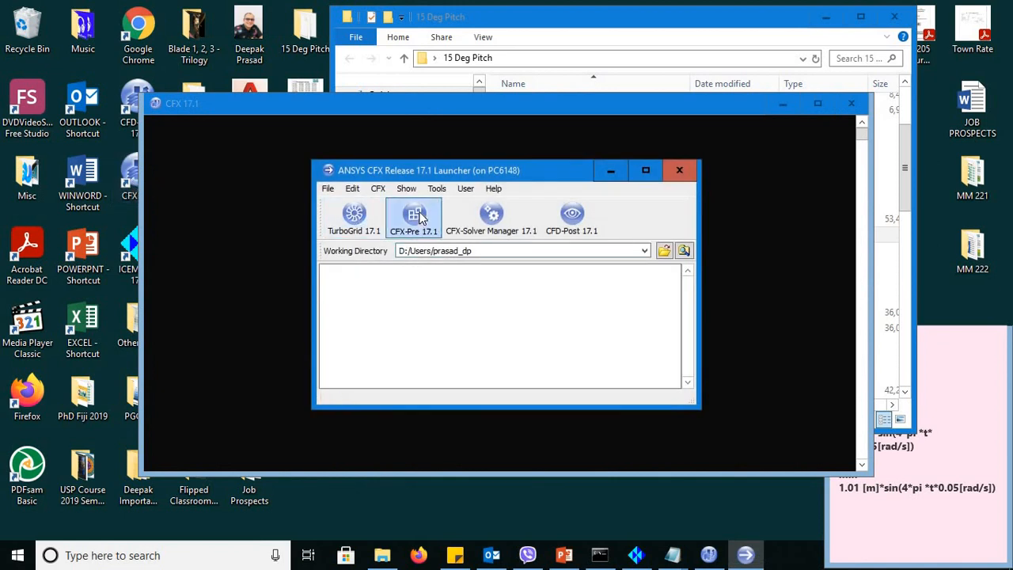
Step: Start CFX-Pre from the launcher and create a new General case in a maximized window
{"action": "left_click", "coordinate": [413, 218]}
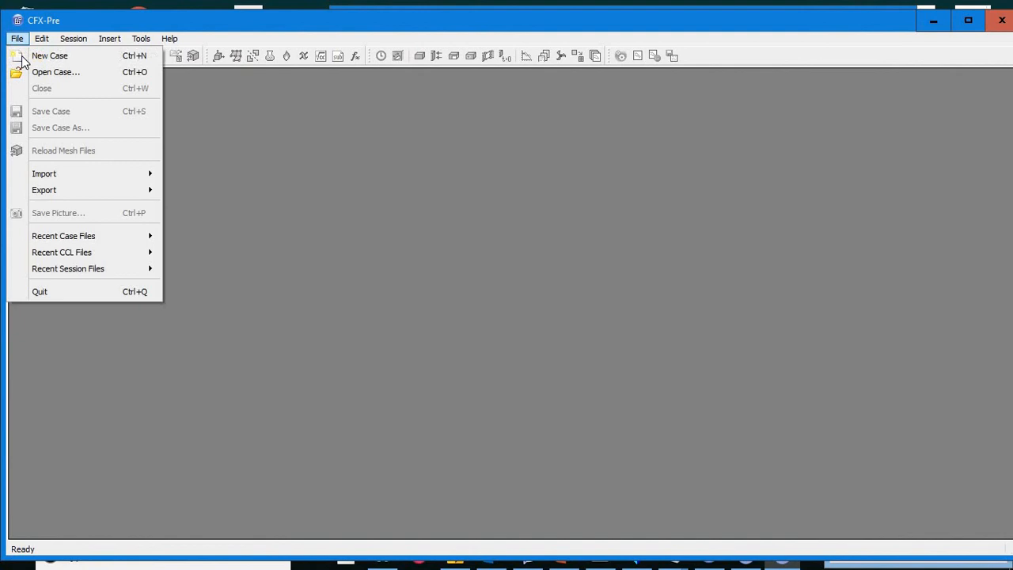
{"action": "left_click", "coordinate": [49, 55]}
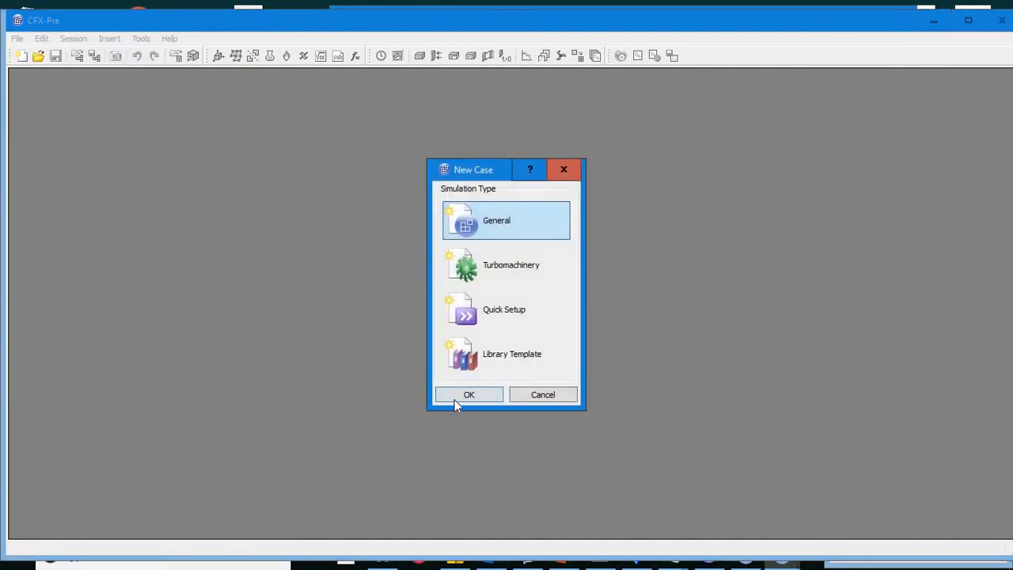
{"action": "left_click", "coordinate": [469, 394]}
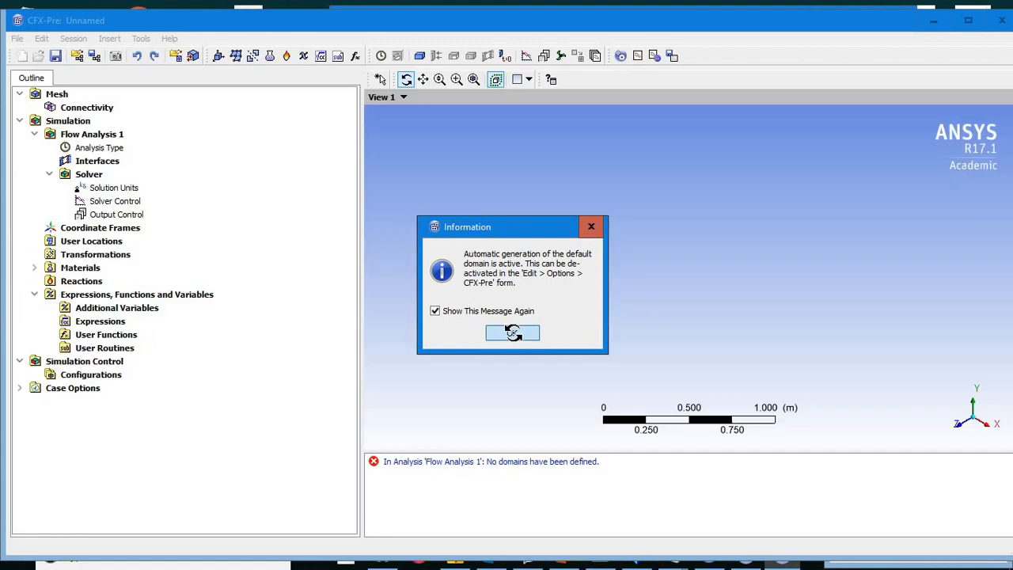
{"action": "left_click", "coordinate": [512, 332]}
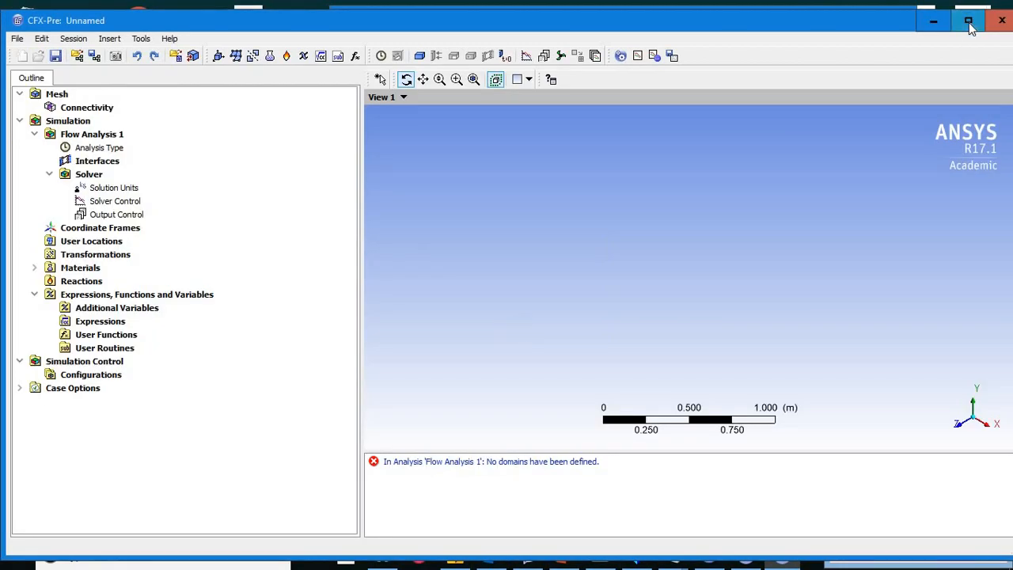
{"action": "left_click", "coordinate": [16, 38]}
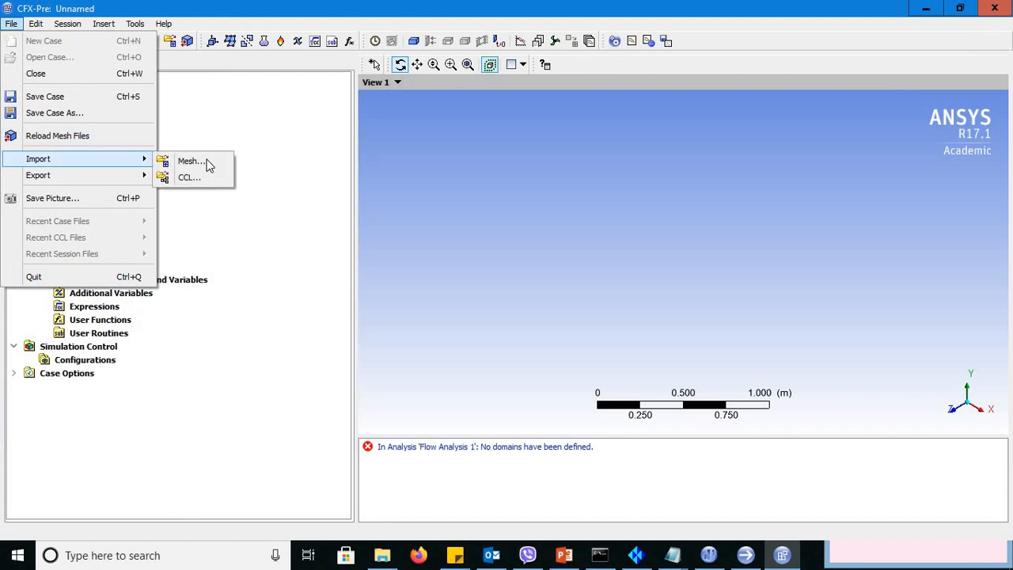
Step: Import the 15 Mesh 1.cfx5 mesh from Desktop\15 Deg Pitch into the case
{"action": "left_click", "coordinate": [190, 161]}
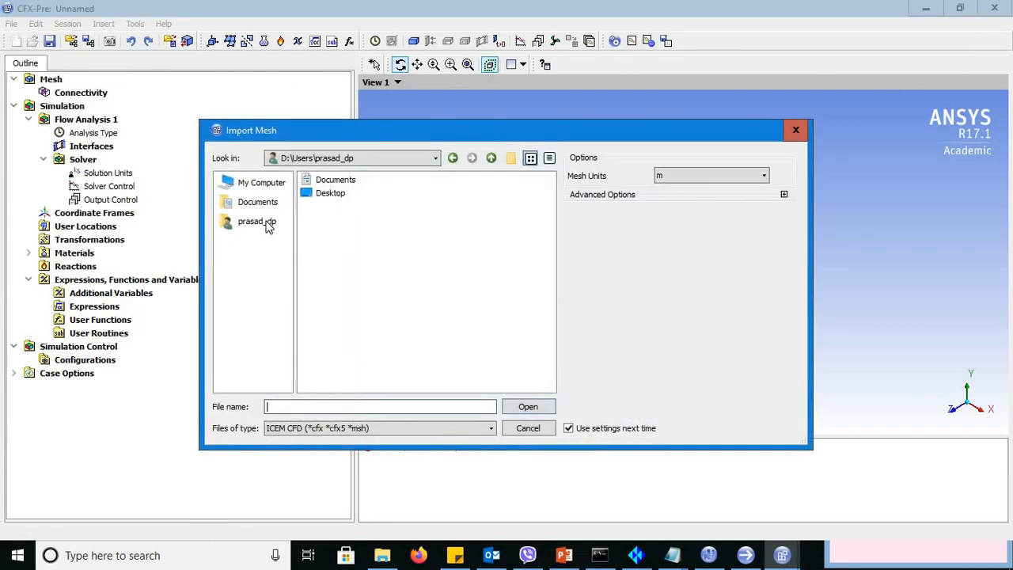
{"action": "left_click", "coordinate": [257, 221]}
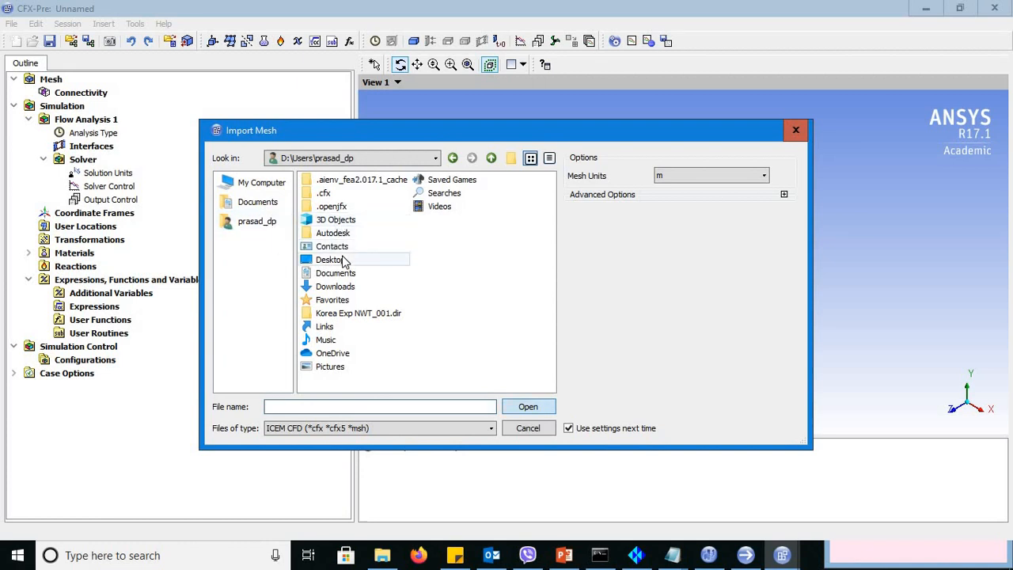
{"action": "double_click", "coordinate": [329, 260]}
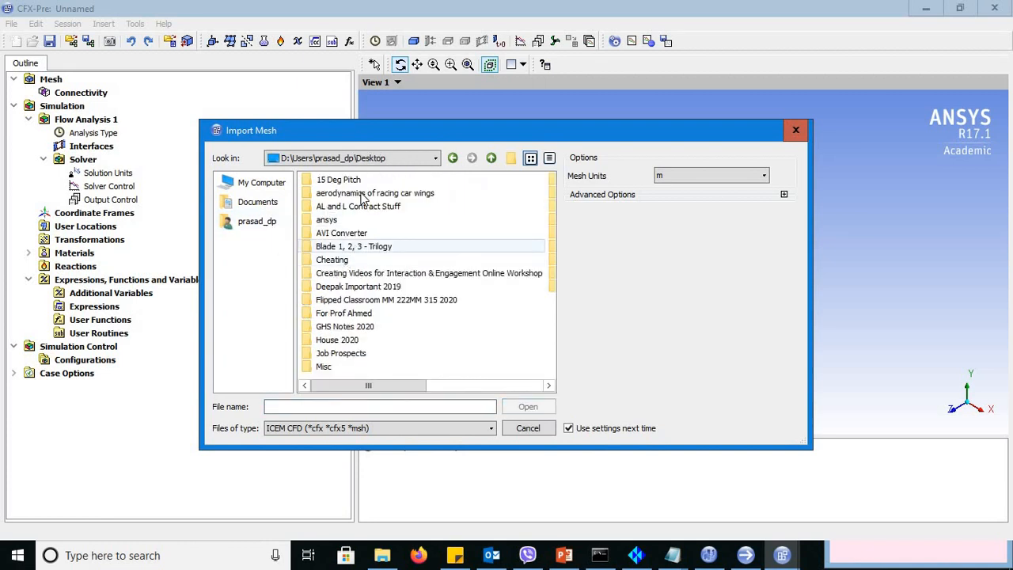
{"action": "left_click", "coordinate": [339, 179]}
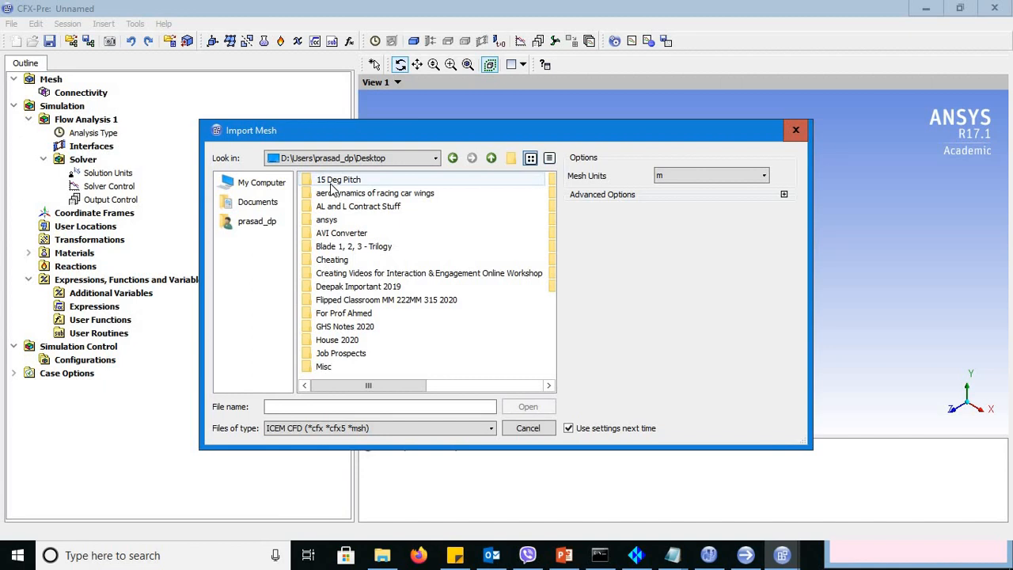
{"action": "double_click", "coordinate": [339, 178]}
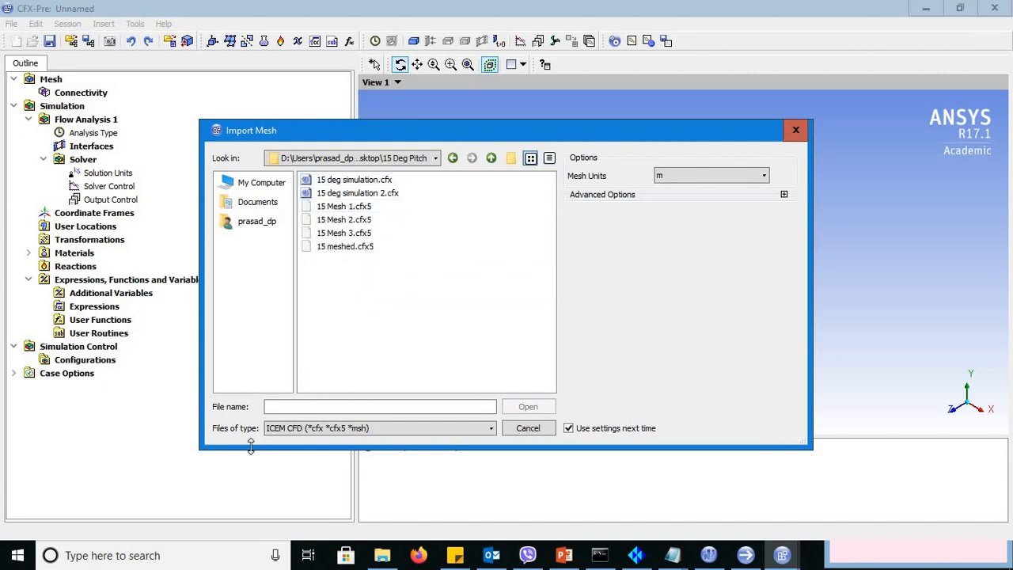
{"action": "mouse_move", "coordinate": [277, 443]}
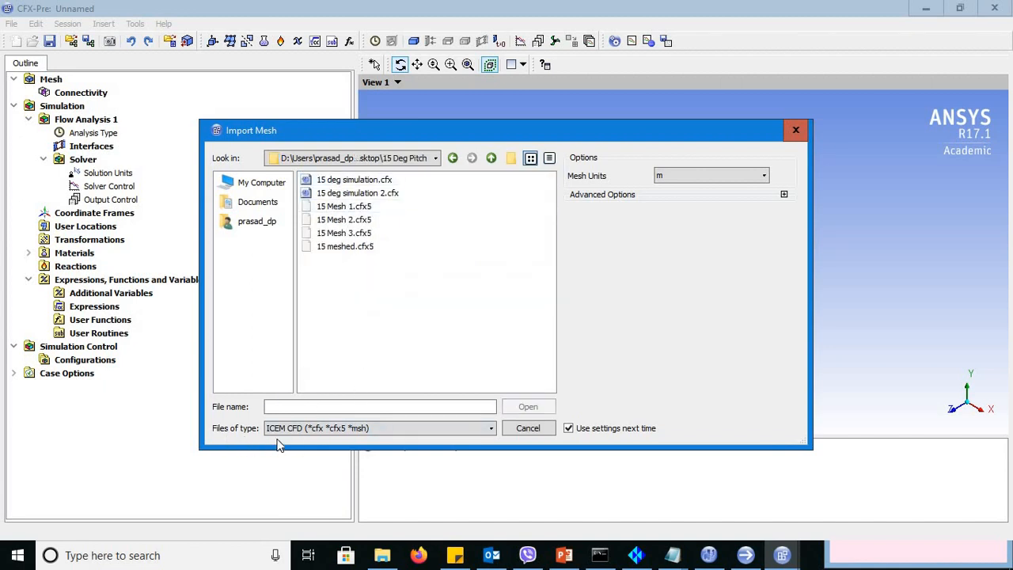
{"action": "mouse_move", "coordinate": [315, 440]}
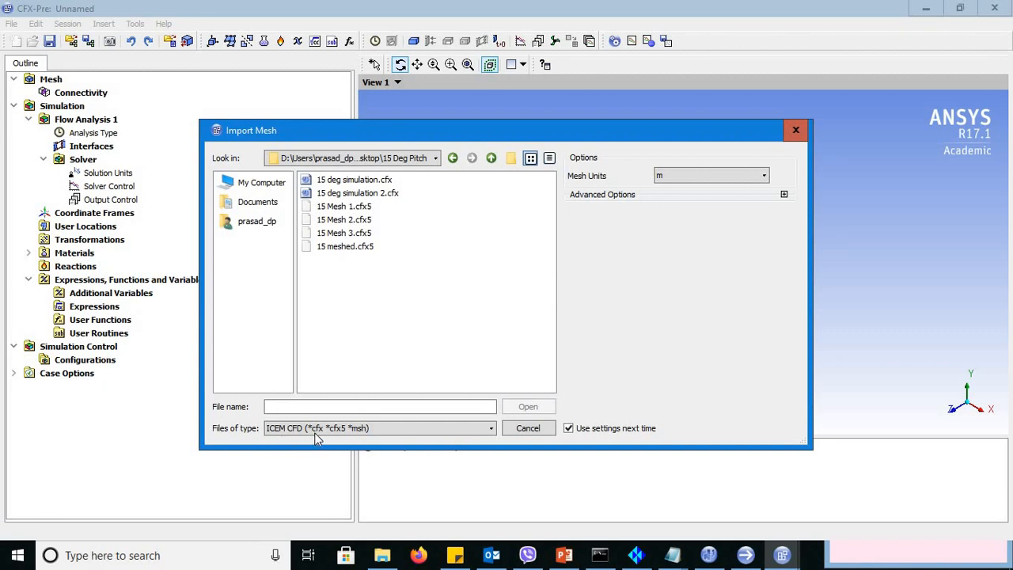
{"action": "mouse_move", "coordinate": [365, 442]}
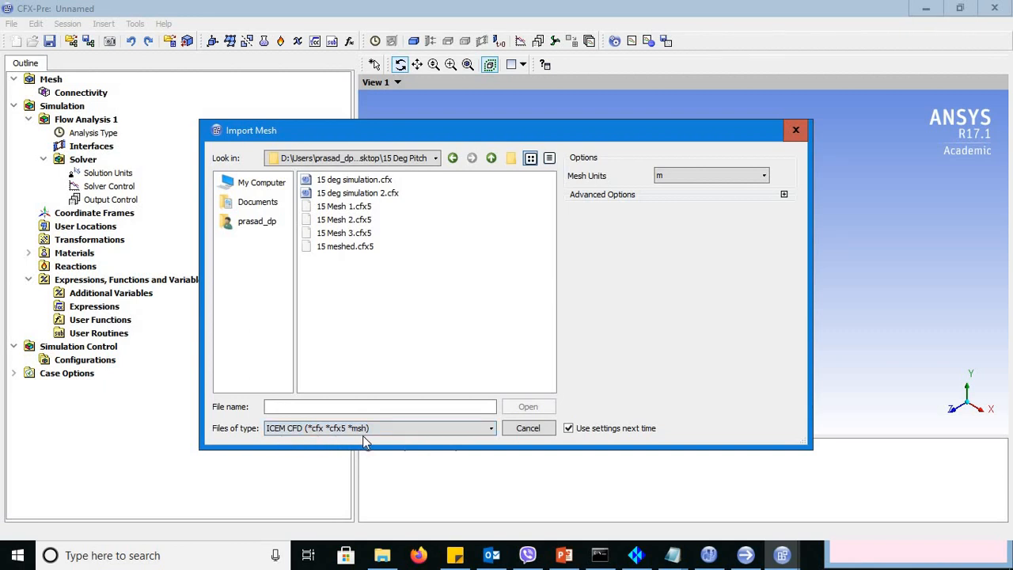
{"action": "left_click", "coordinate": [344, 218]}
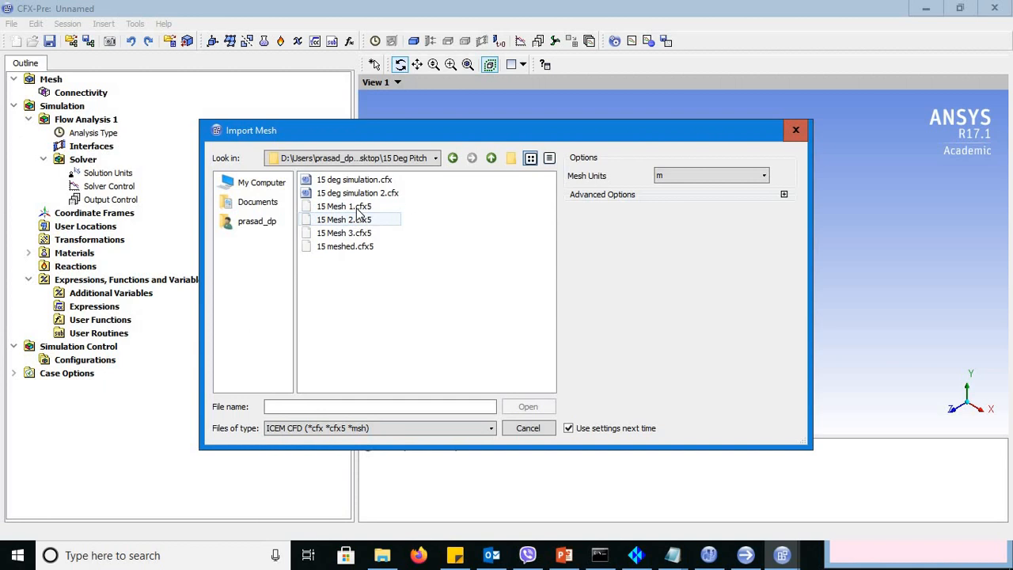
{"action": "left_click", "coordinate": [343, 206]}
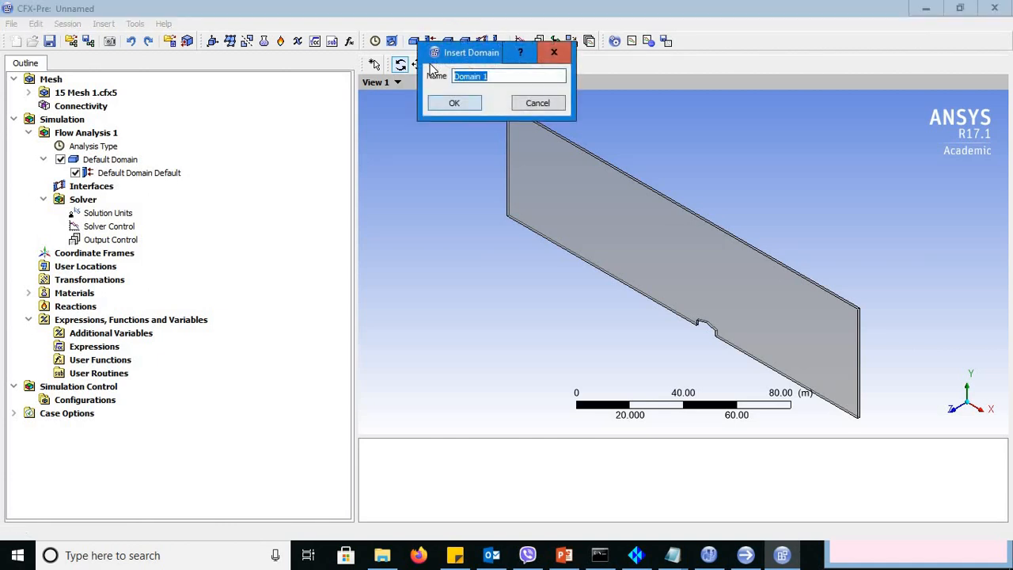
Step: Create a fluid domain named House and assign its location
{"action": "type", "text": "Hous"}
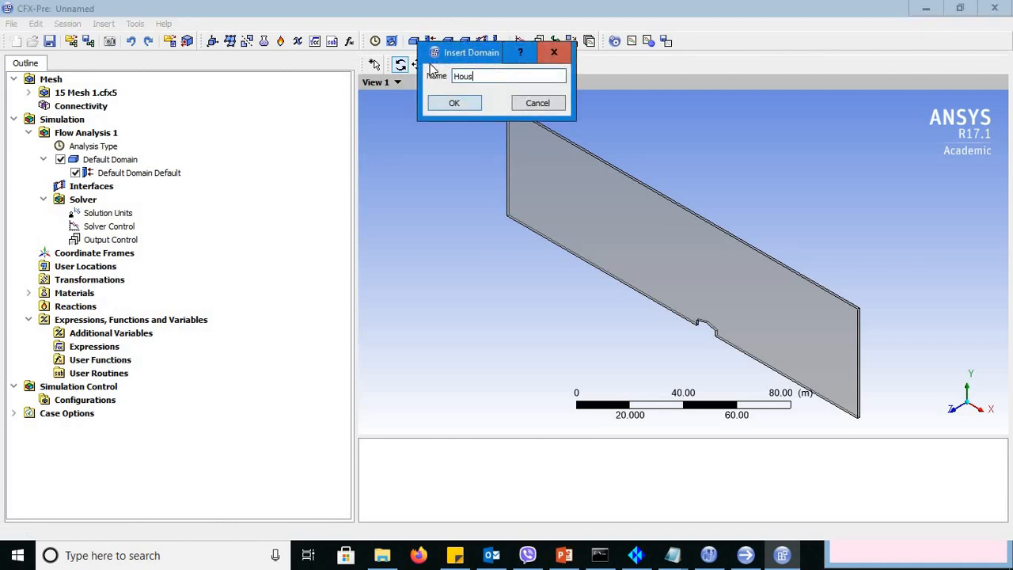
{"action": "type", "text": "e"}
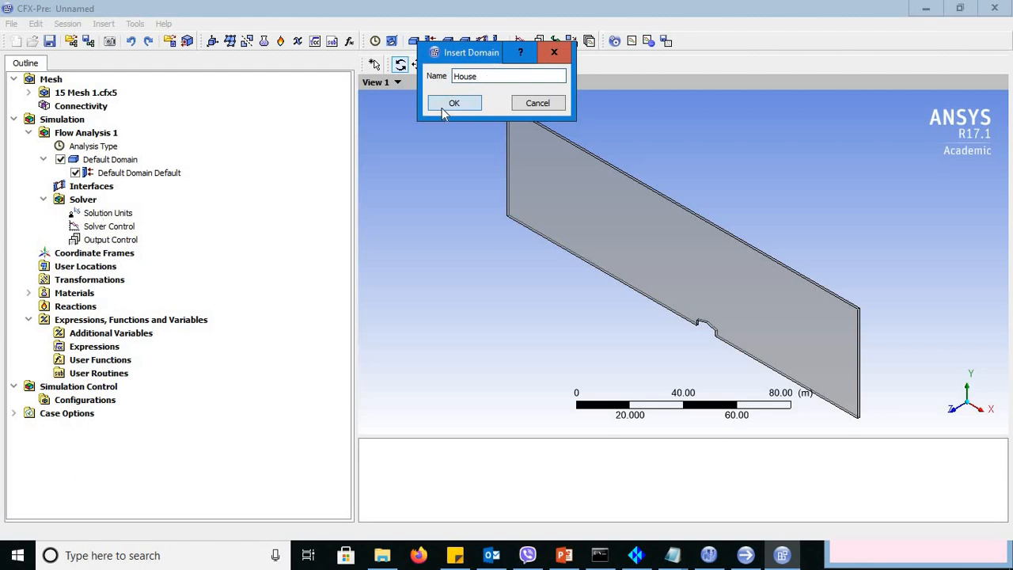
{"action": "left_click", "coordinate": [452, 103]}
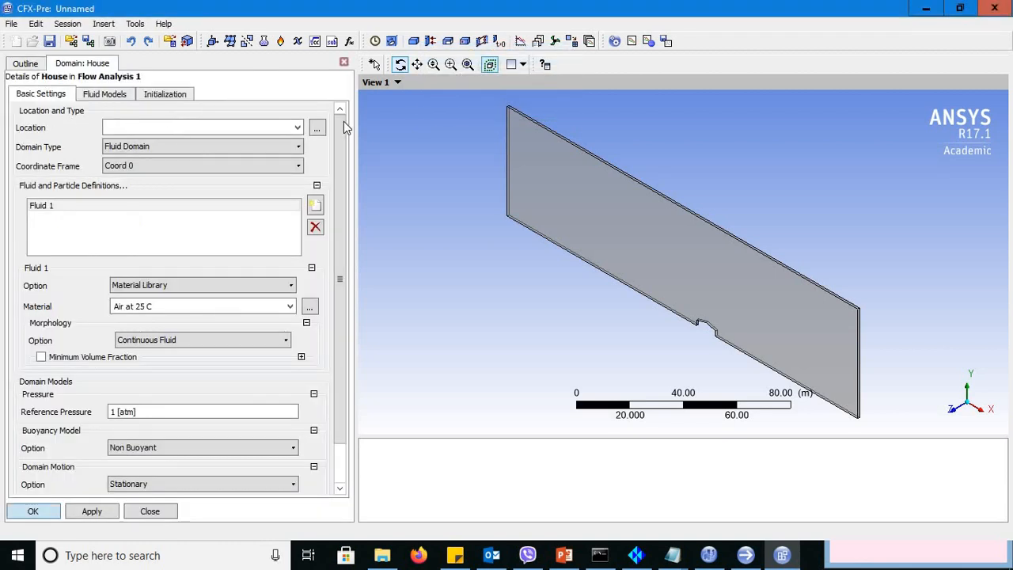
{"action": "left_click", "coordinate": [316, 127]}
{"action": "type", "text": "SOLID"}
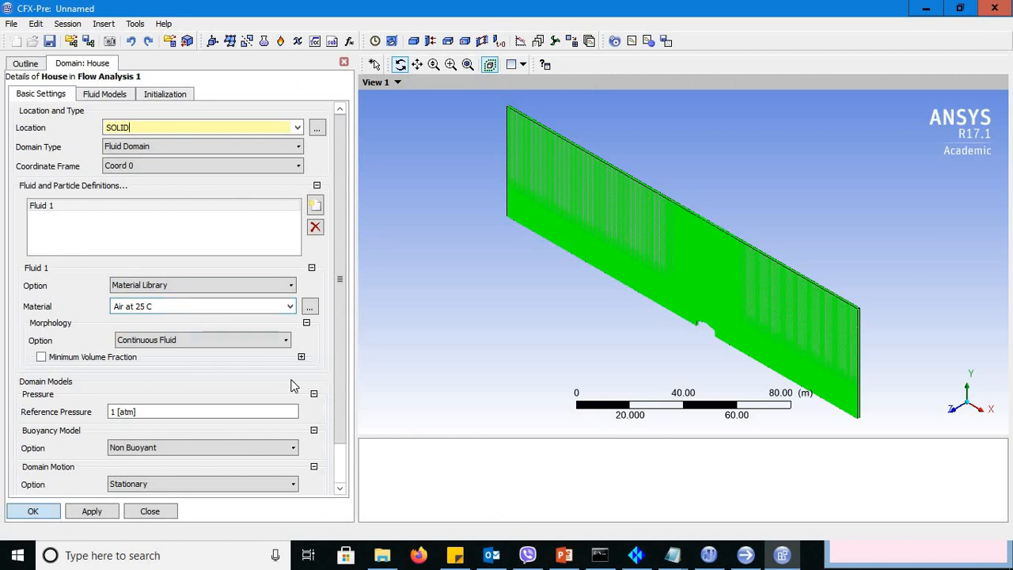
Step: Set the House domain's turbulence model to Shear Stress Transport and apply it
{"action": "left_click", "coordinate": [105, 93]}
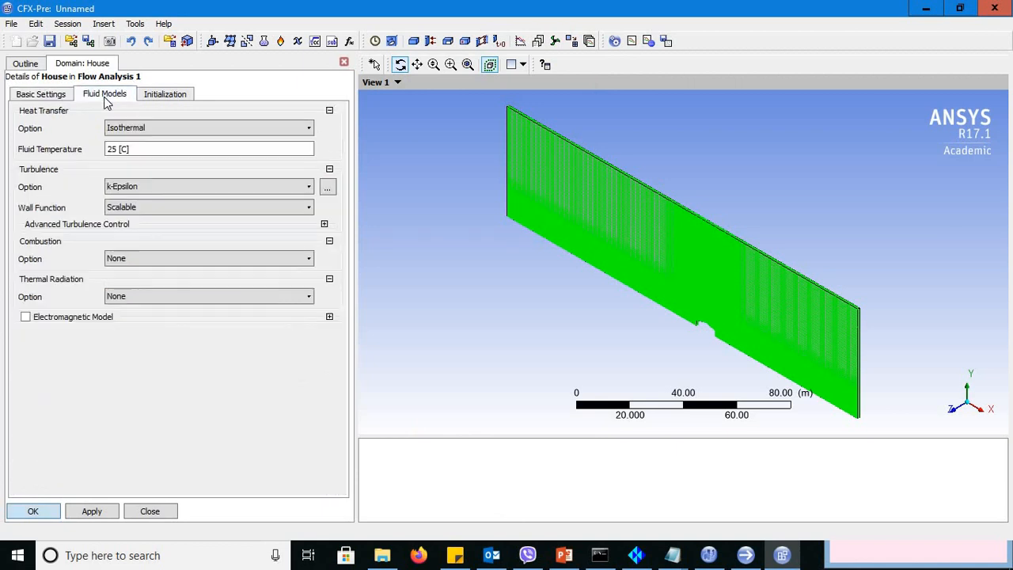
{"action": "left_click", "coordinate": [209, 187]}
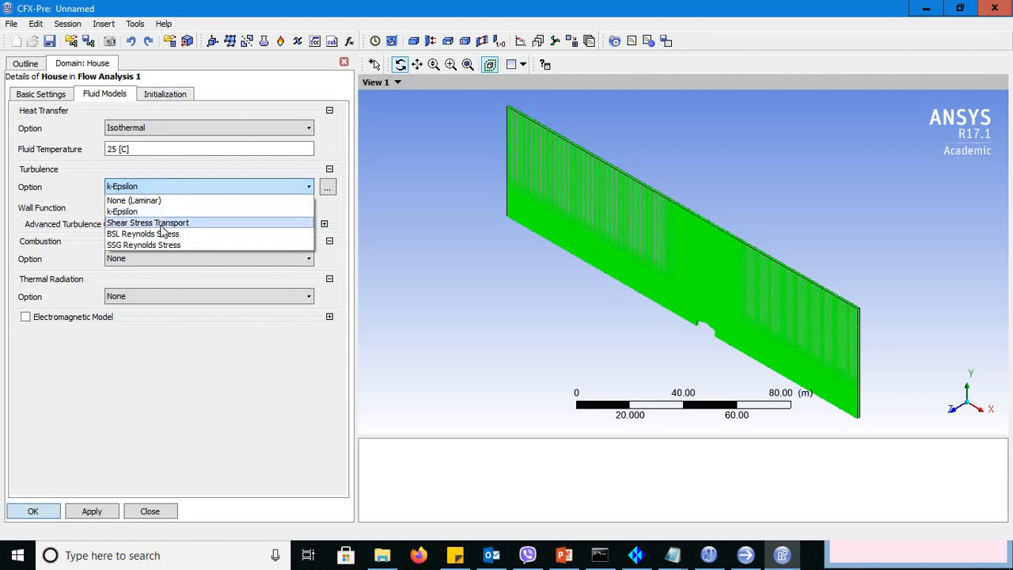
{"action": "left_click", "coordinate": [147, 221]}
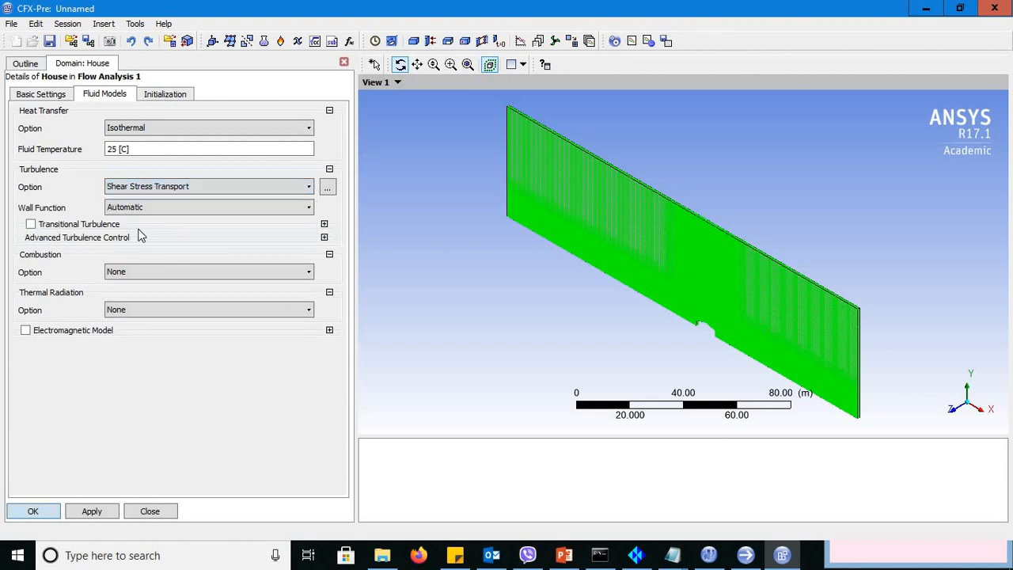
{"action": "left_click", "coordinate": [32, 510]}
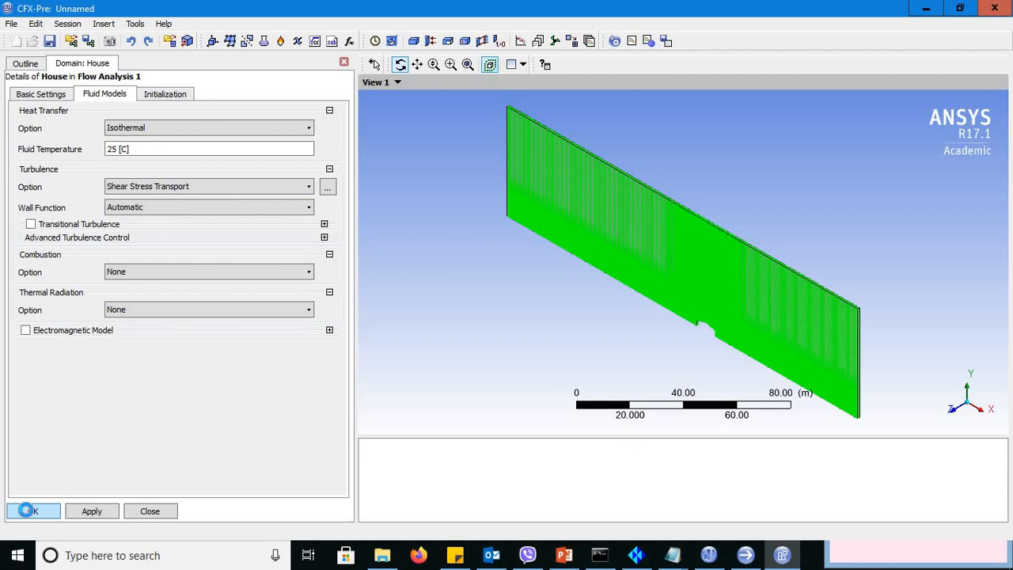
{"action": "left_click", "coordinate": [33, 510]}
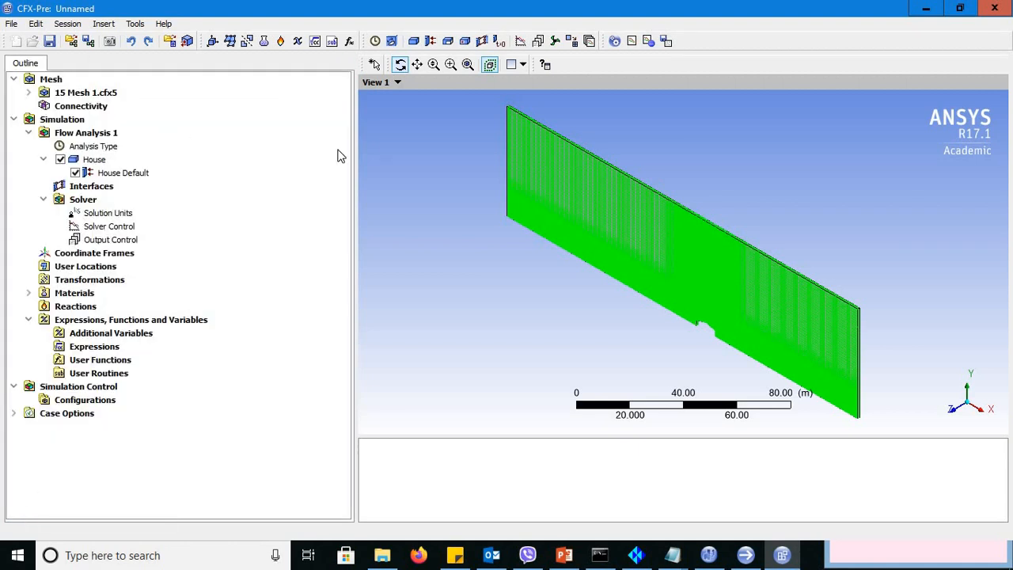
{"action": "mouse_move", "coordinate": [617, 293]}
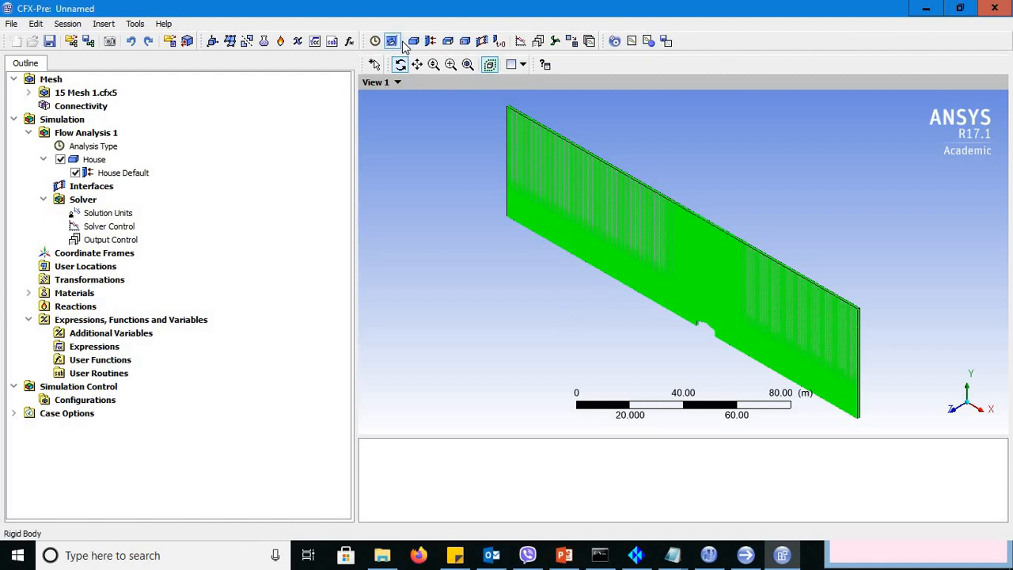
{"action": "mouse_move", "coordinate": [413, 41]}
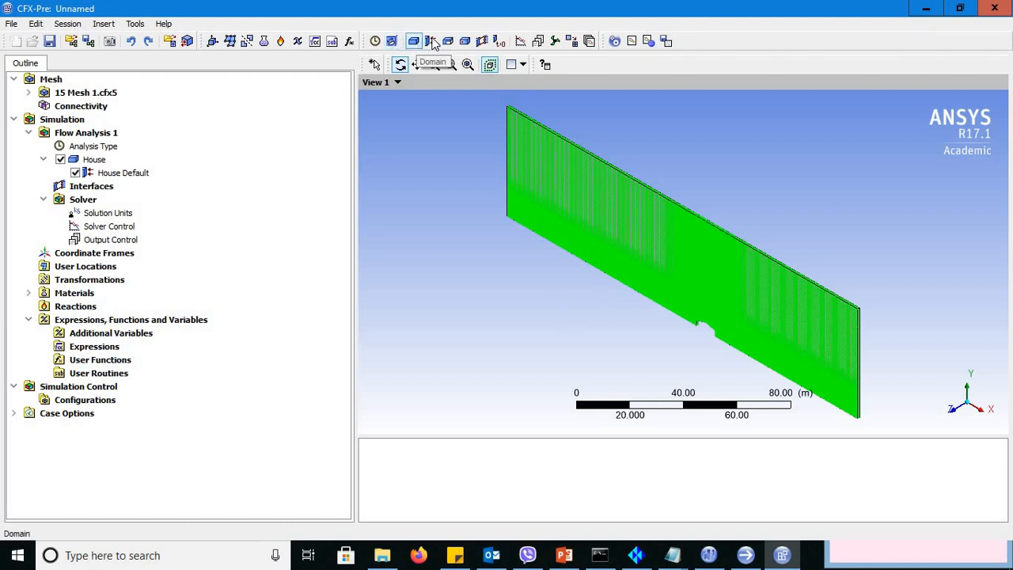
Step: Add a boundary named Inlet located on the IN face
{"action": "left_click", "coordinate": [413, 41]}
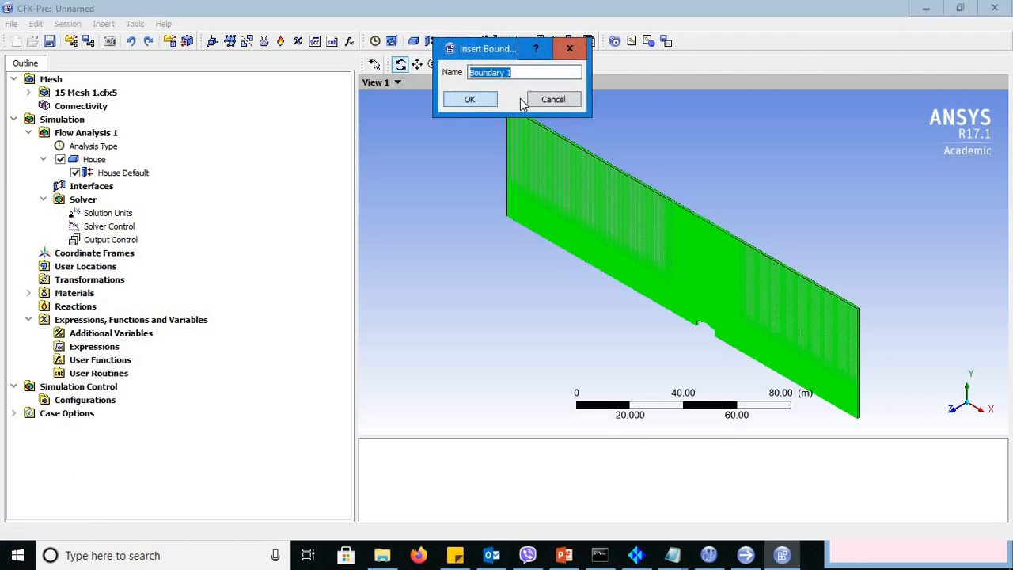
{"action": "type", "text": "Inlet"}
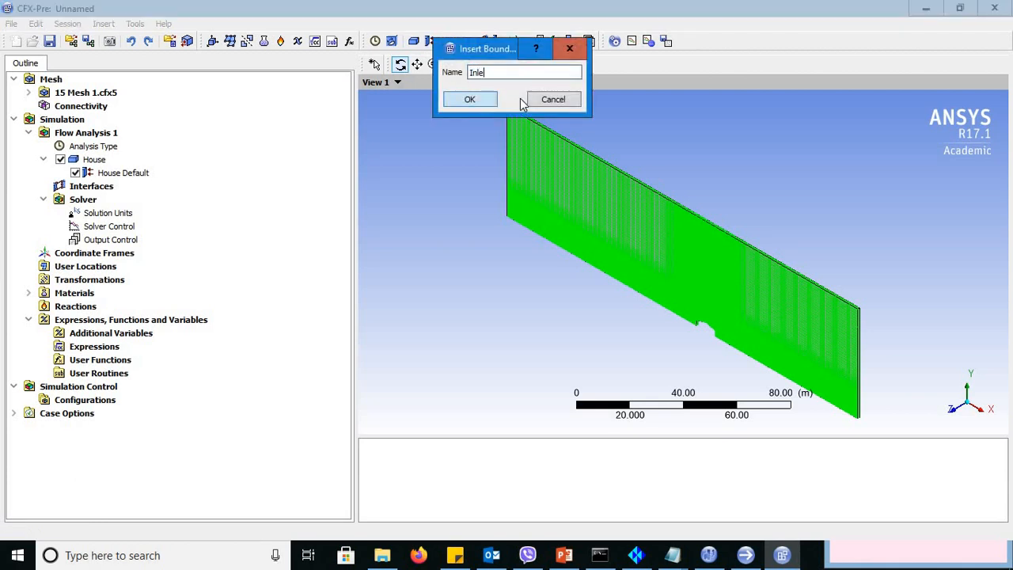
{"action": "left_click", "coordinate": [468, 98]}
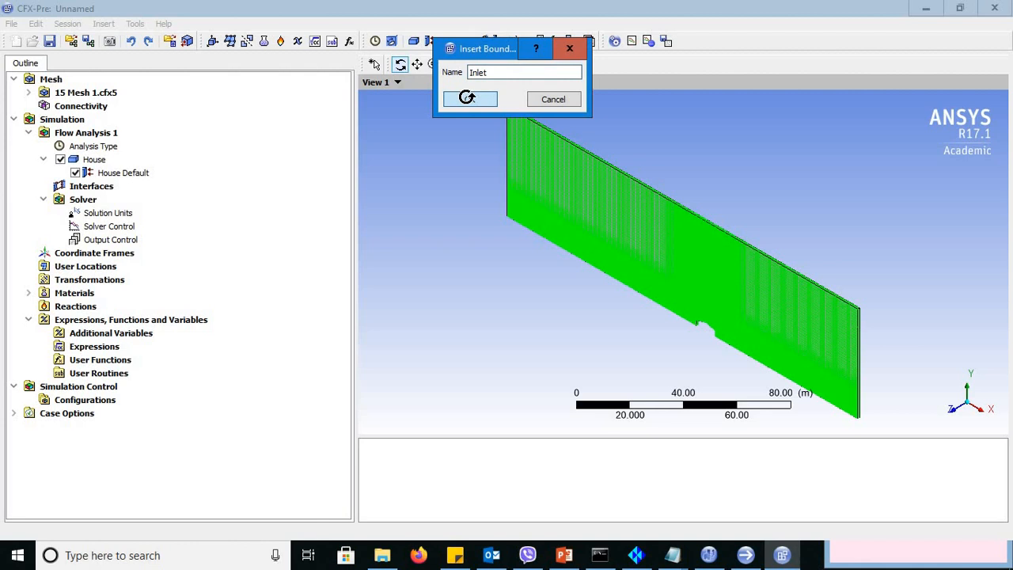
{"action": "left_click", "coordinate": [468, 98]}
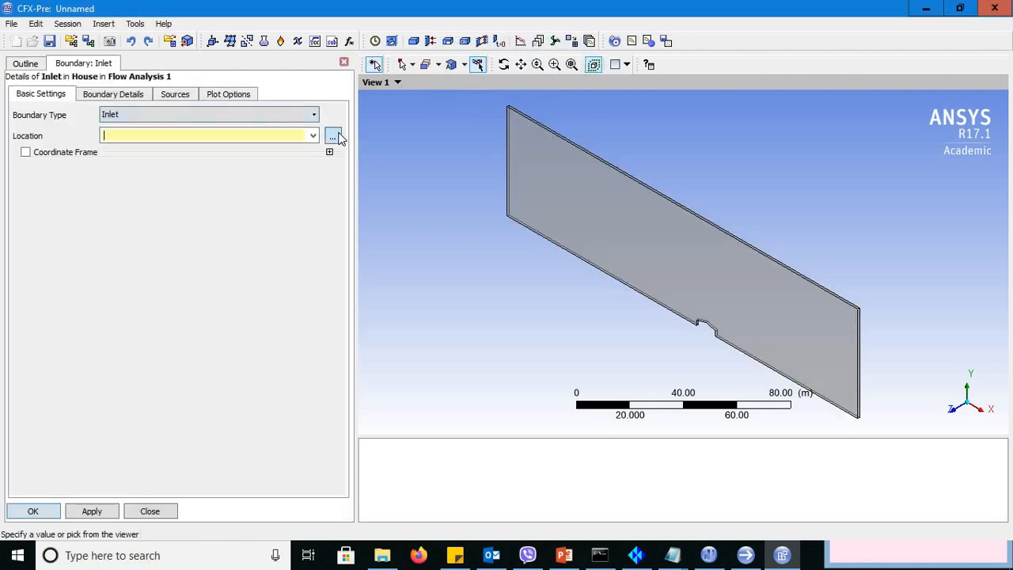
{"action": "left_click", "coordinate": [333, 136]}
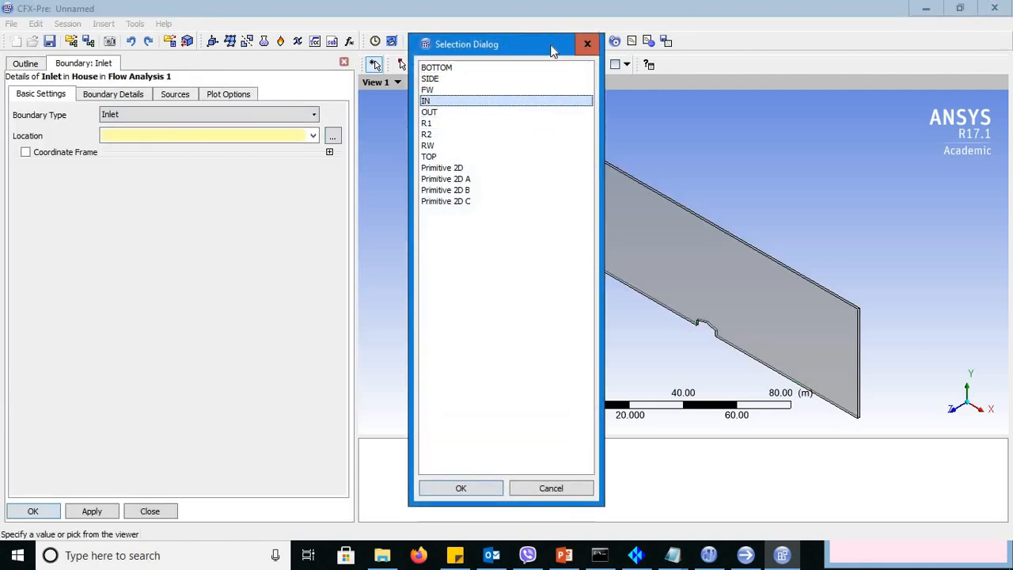
{"action": "left_click_drag", "start_coordinate": [506, 44], "coordinate": [334, 51]}
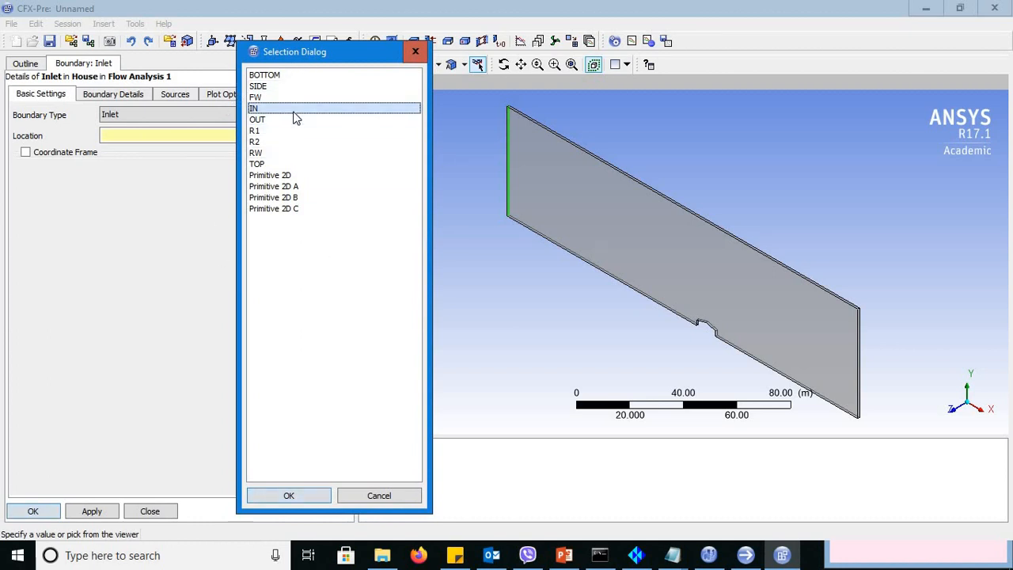
{"action": "mouse_move", "coordinate": [514, 155]}
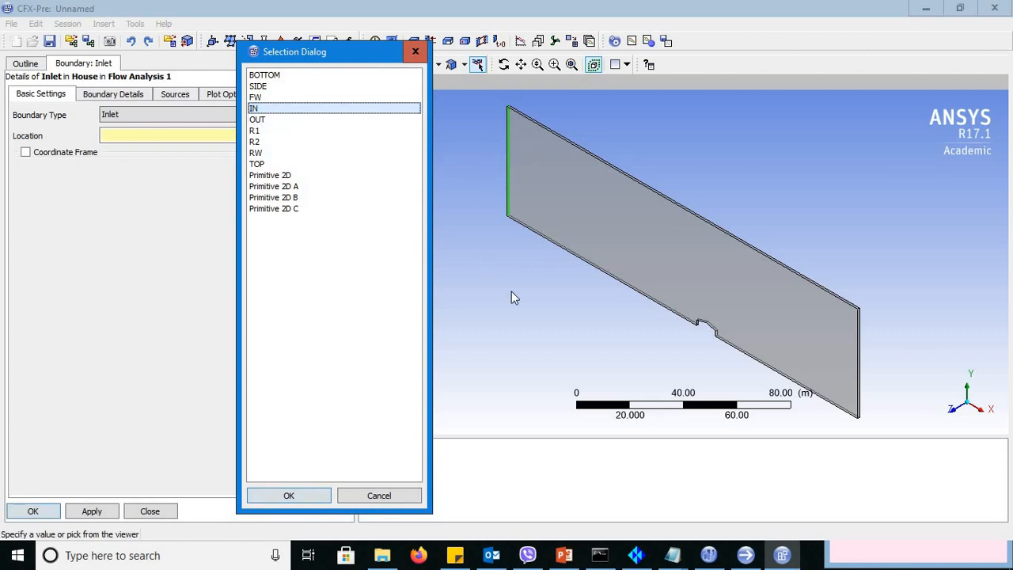
{"action": "left_click", "coordinate": [288, 494]}
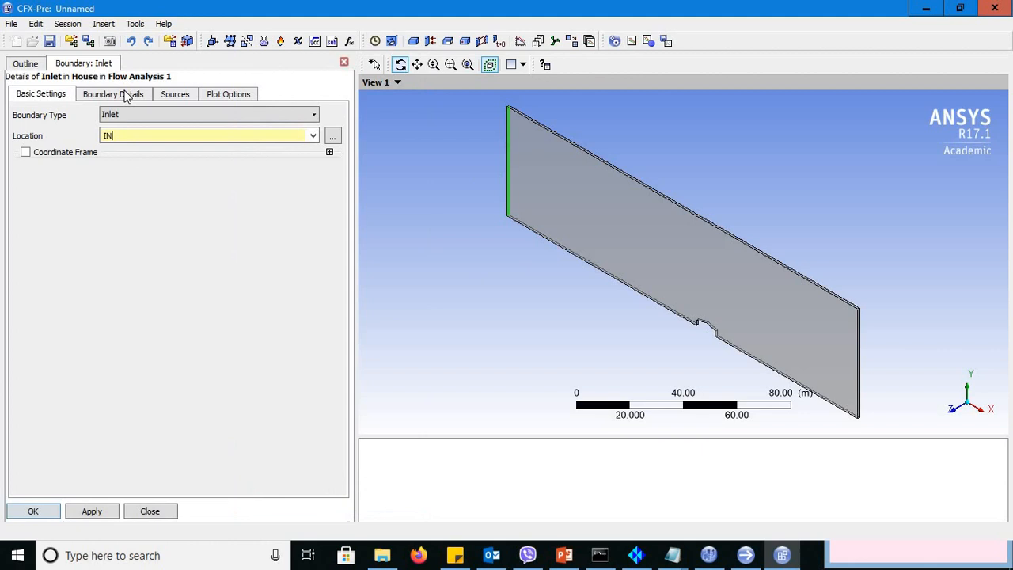
Step: Set the Inlet normal speed to 10 m/s and apply the boundary
{"action": "left_click", "coordinate": [112, 93]}
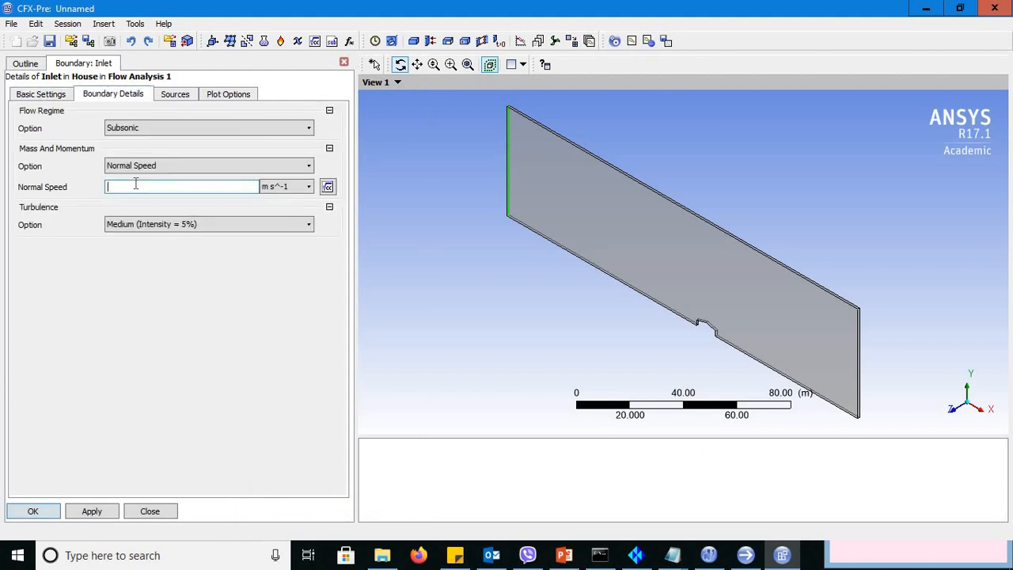
{"action": "type", "text": "10"}
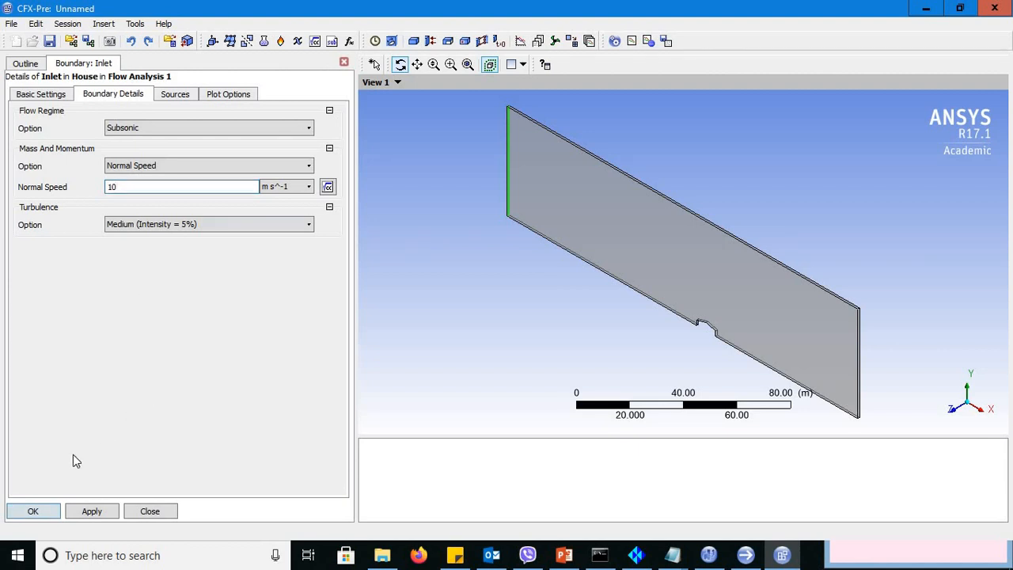
{"action": "left_click", "coordinate": [33, 510]}
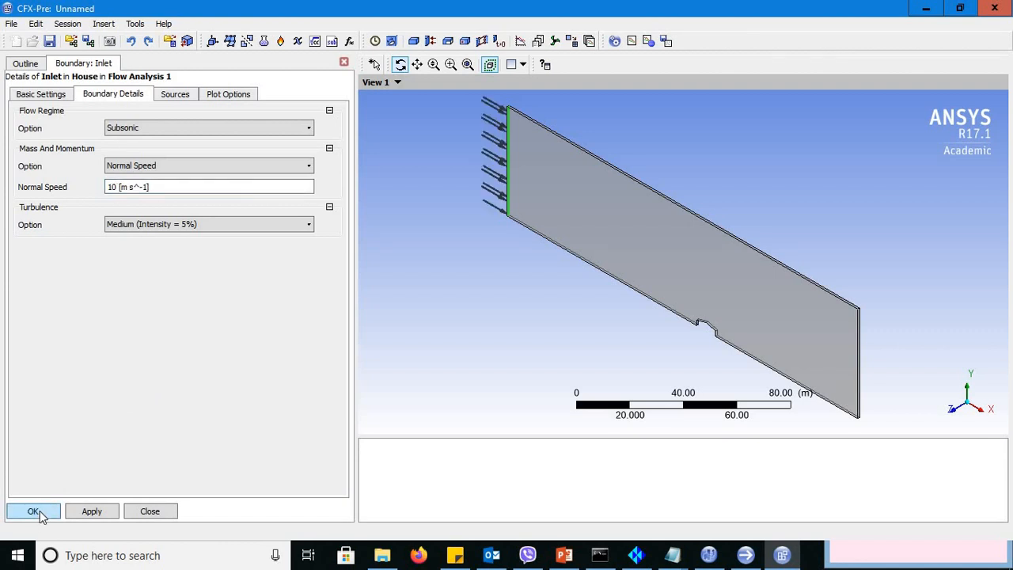
Step: Add an Outlet boundary on the OUT face with 0 Pa relative pressure
{"action": "left_click", "coordinate": [33, 509]}
{"action": "type", "text": "Outlet"}
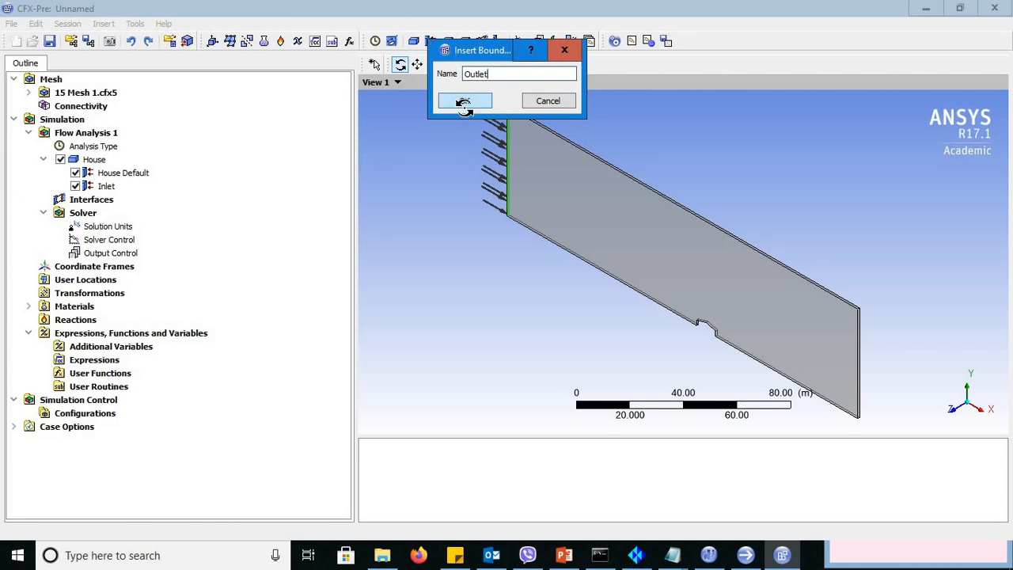
{"action": "left_click", "coordinate": [465, 101]}
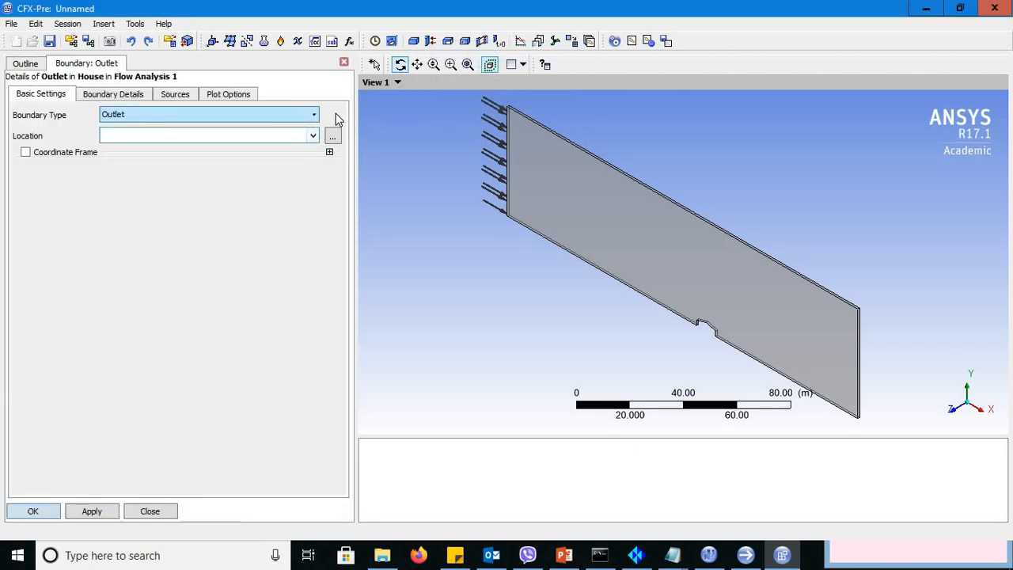
{"action": "left_click", "coordinate": [333, 136]}
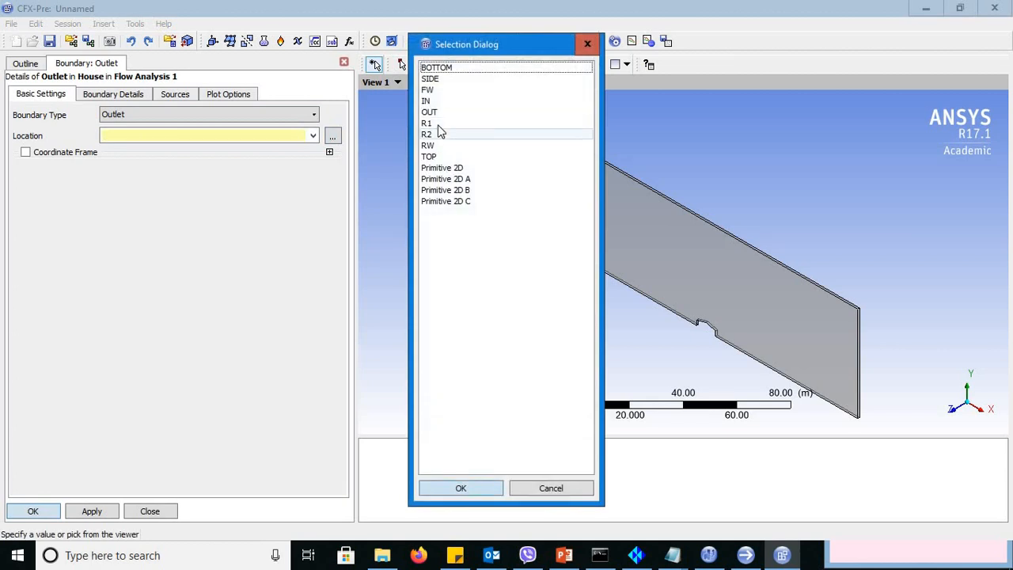
{"action": "left_click", "coordinate": [429, 111]}
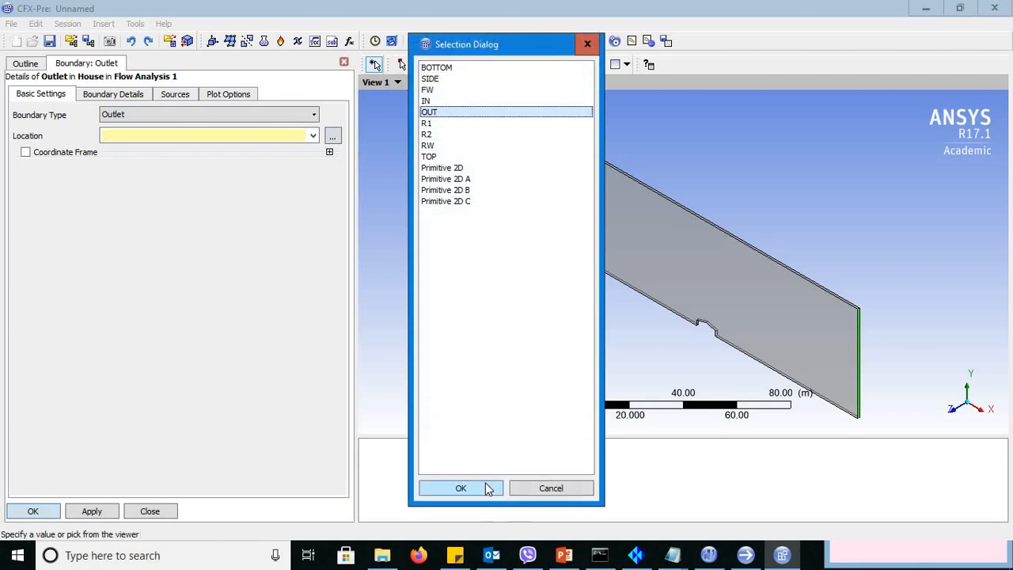
{"action": "left_click", "coordinate": [461, 488]}
{"action": "type", "text": "0"}
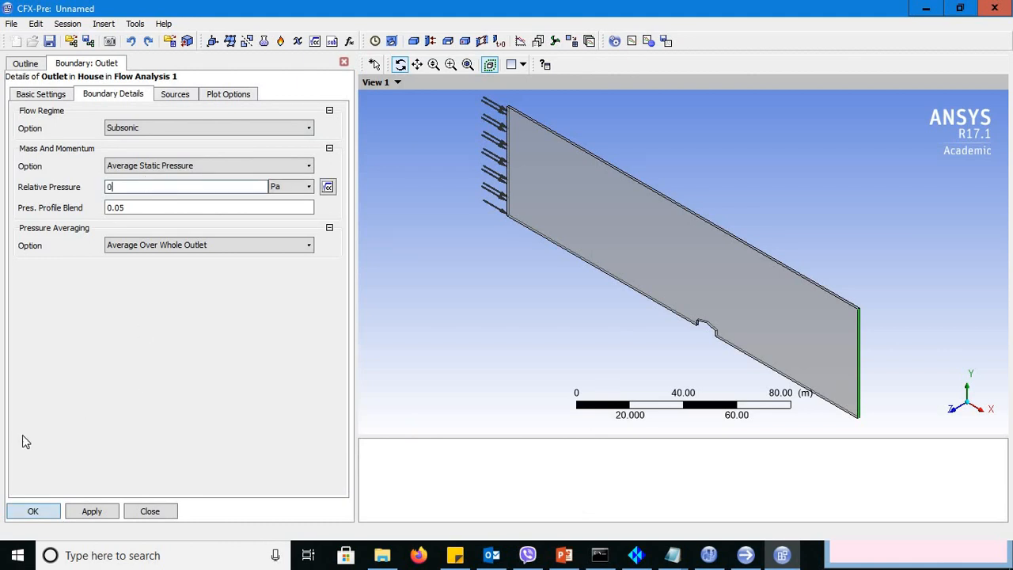
{"action": "left_click", "coordinate": [32, 510]}
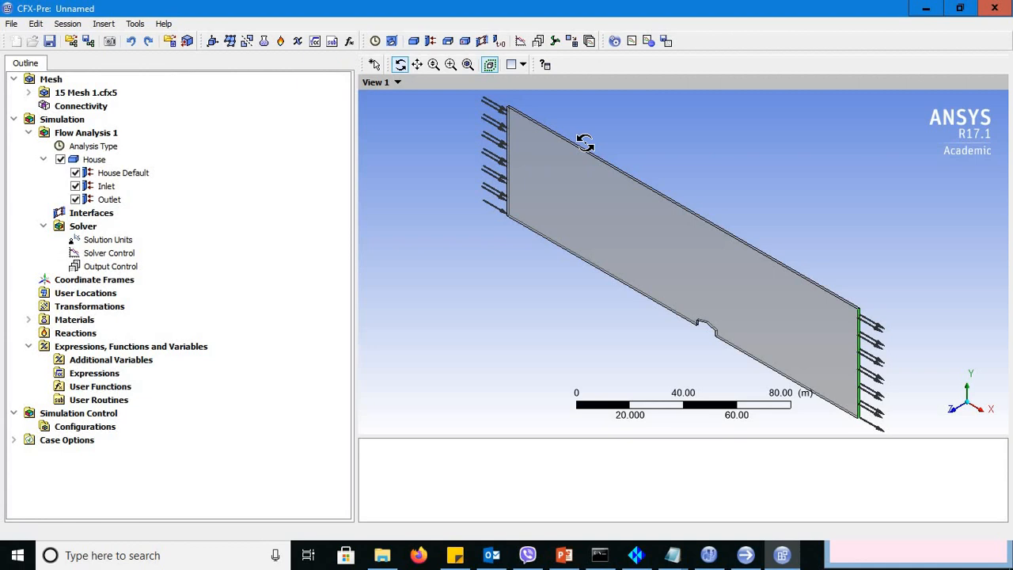
{"action": "mouse_move", "coordinate": [569, 120]}
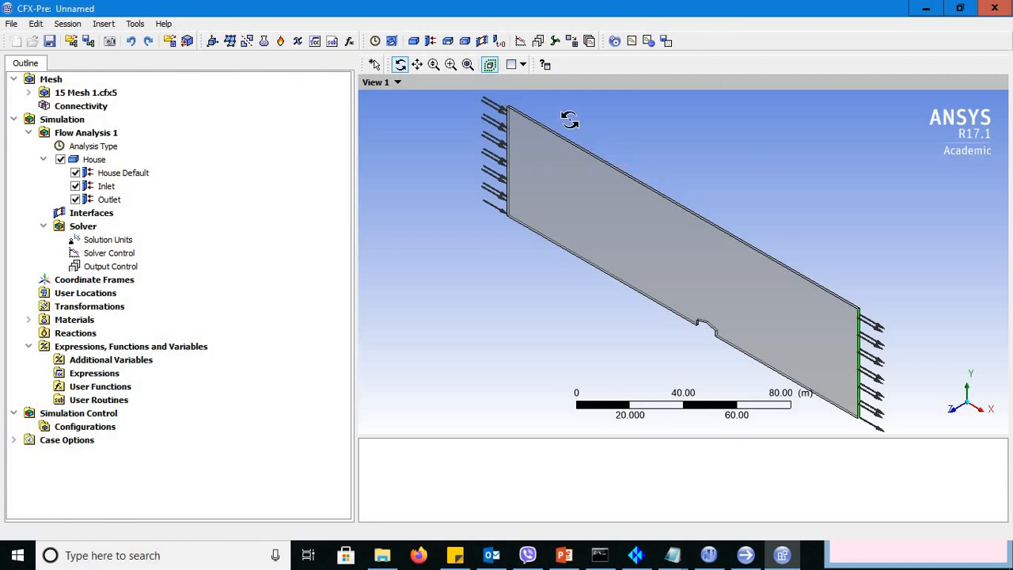
{"action": "mouse_move", "coordinate": [732, 292]}
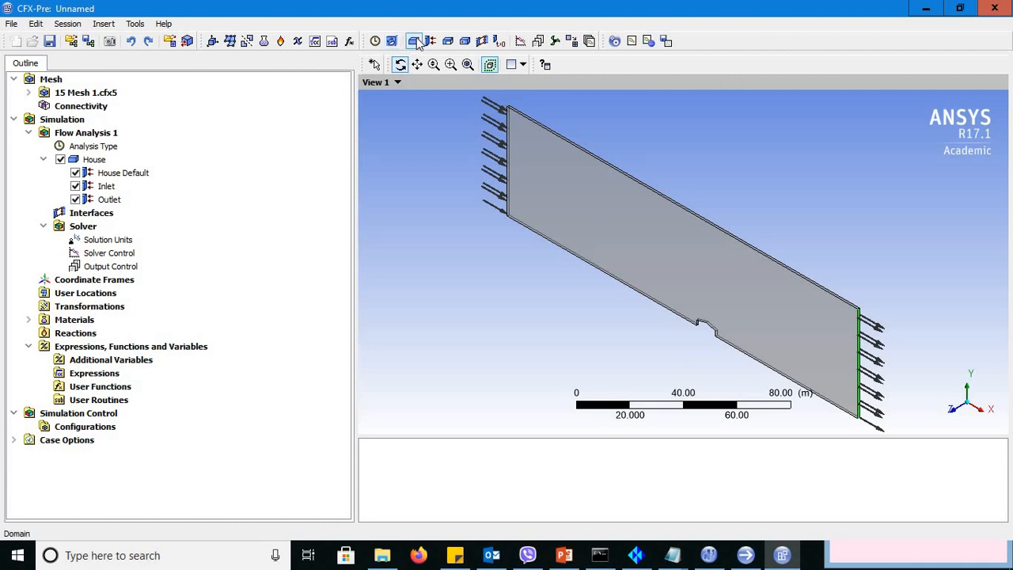
Step: Add a wall boundary named Top on the TOP face
{"action": "left_click", "coordinate": [415, 41]}
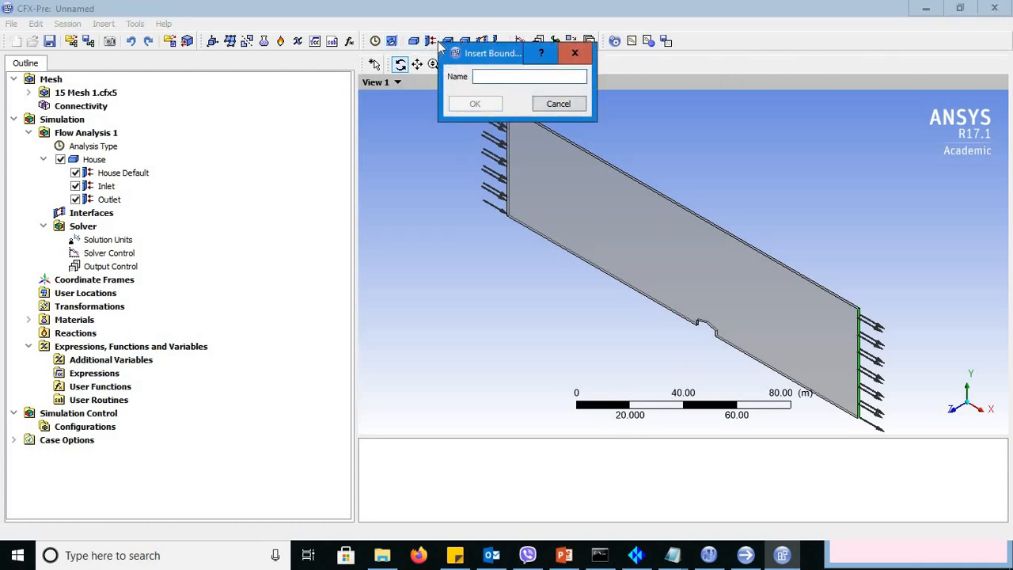
{"action": "type", "text": "Top"}
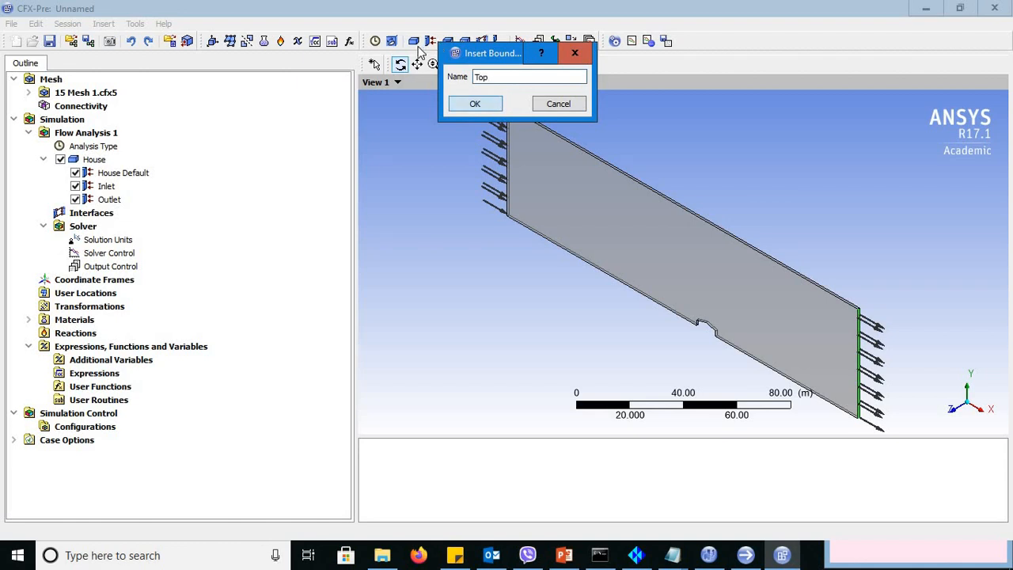
{"action": "left_click", "coordinate": [474, 104]}
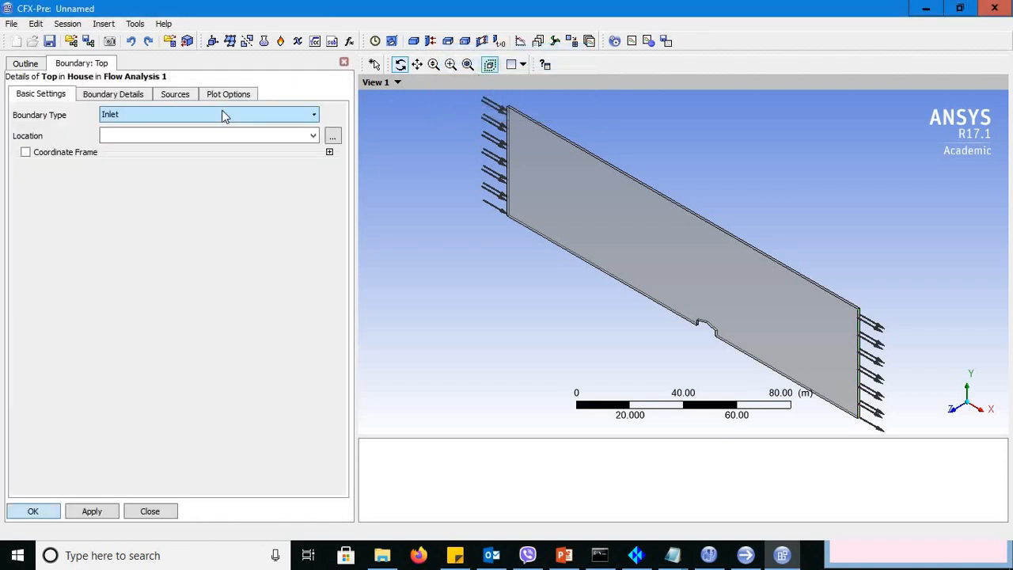
{"action": "left_click", "coordinate": [209, 114]}
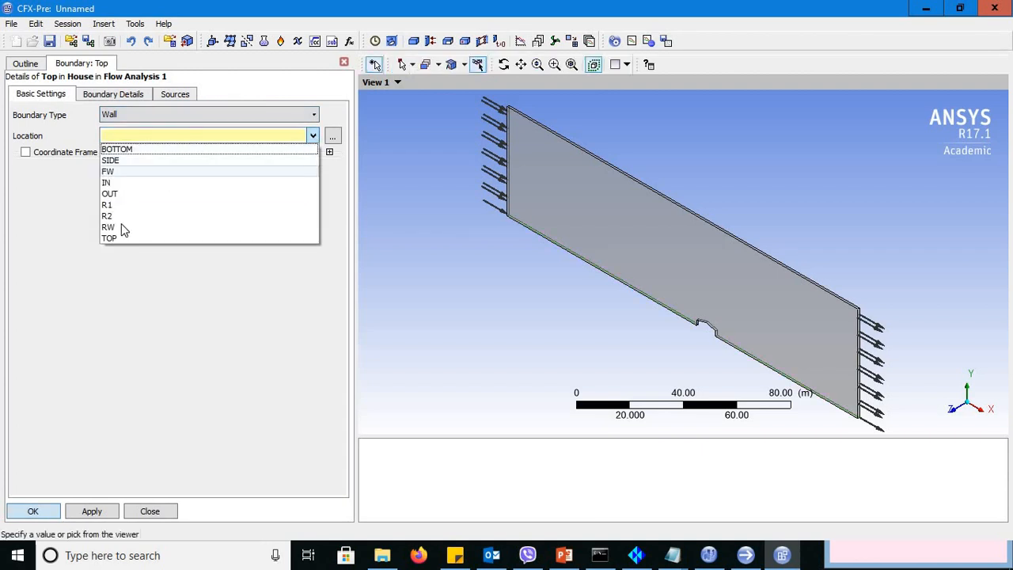
{"action": "left_click", "coordinate": [109, 237]}
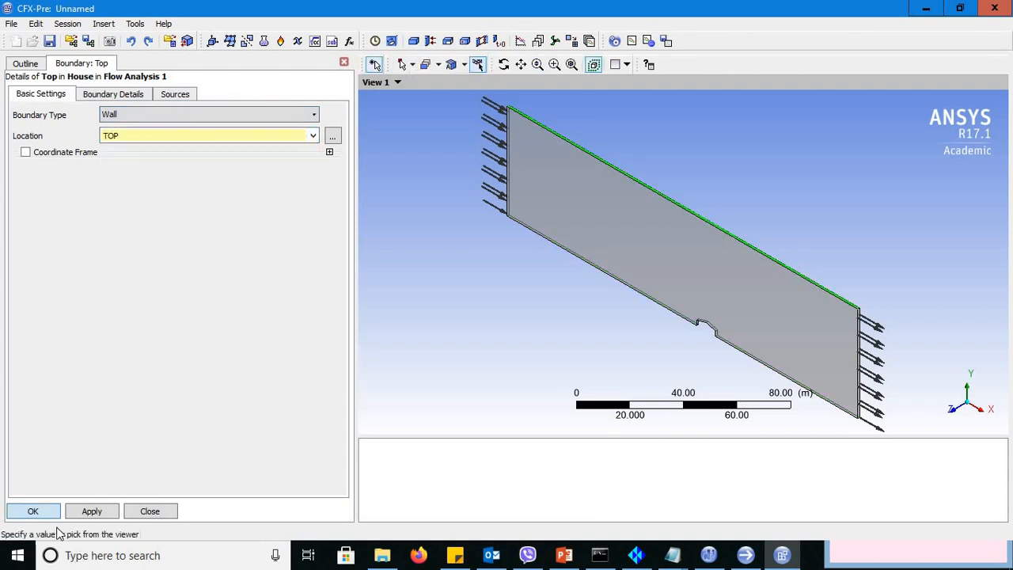
{"action": "left_click", "coordinate": [149, 510]}
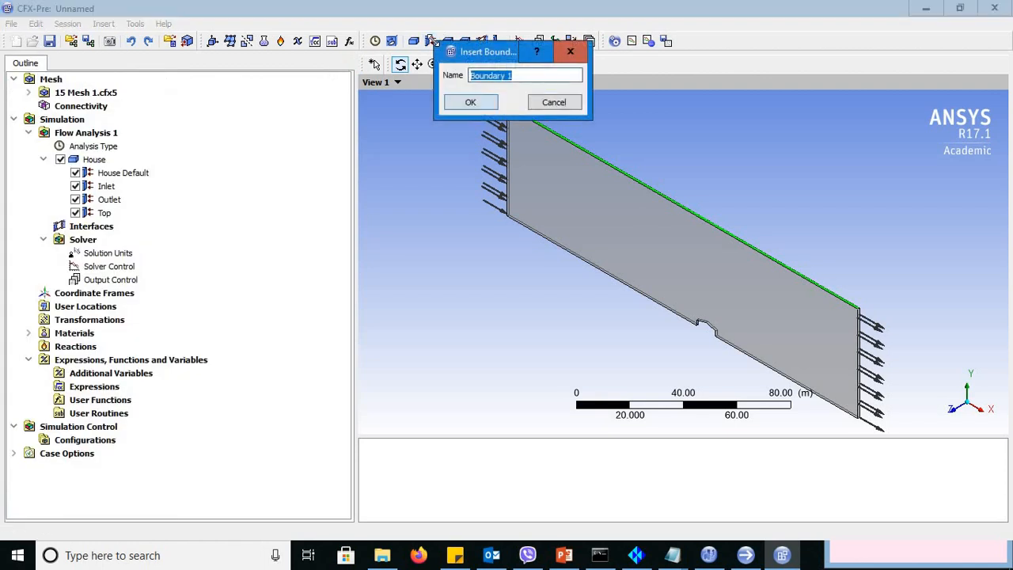
Step: Add a wall boundary named Bottom on the BOTTOM region and zoom onto the building
{"action": "type", "text": "Bottom"}
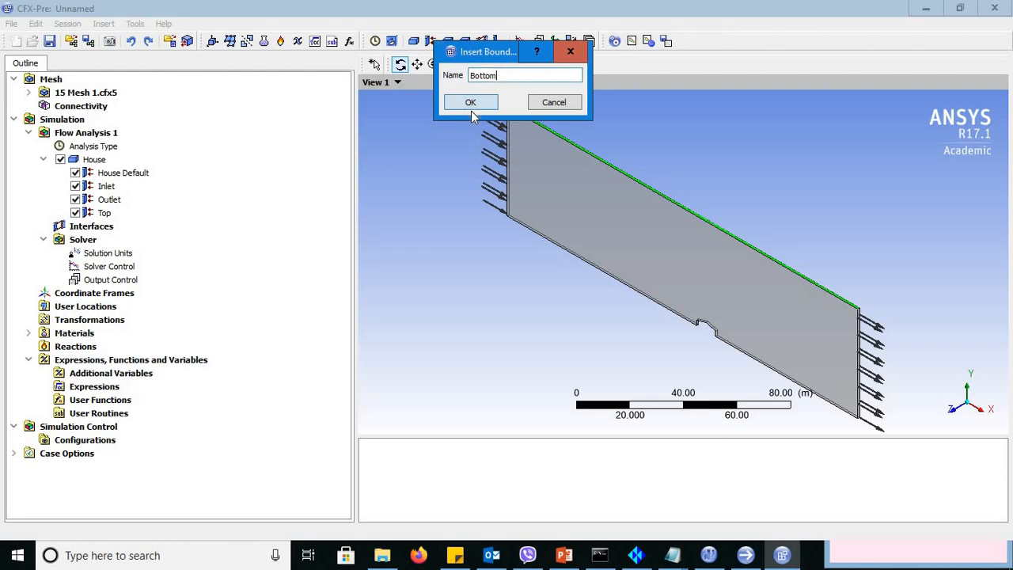
{"action": "left_click", "coordinate": [470, 101]}
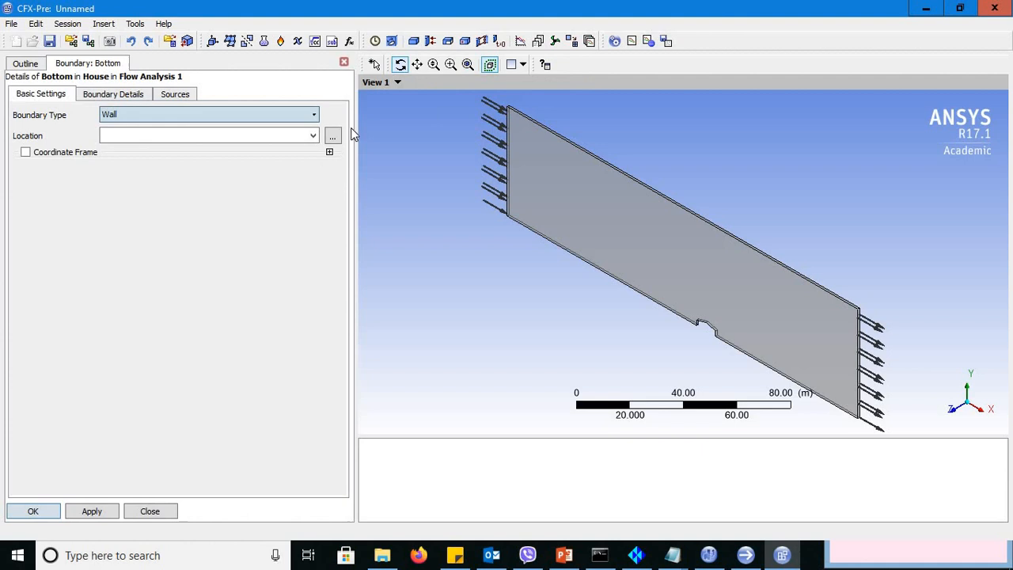
{"action": "left_click", "coordinate": [332, 136]}
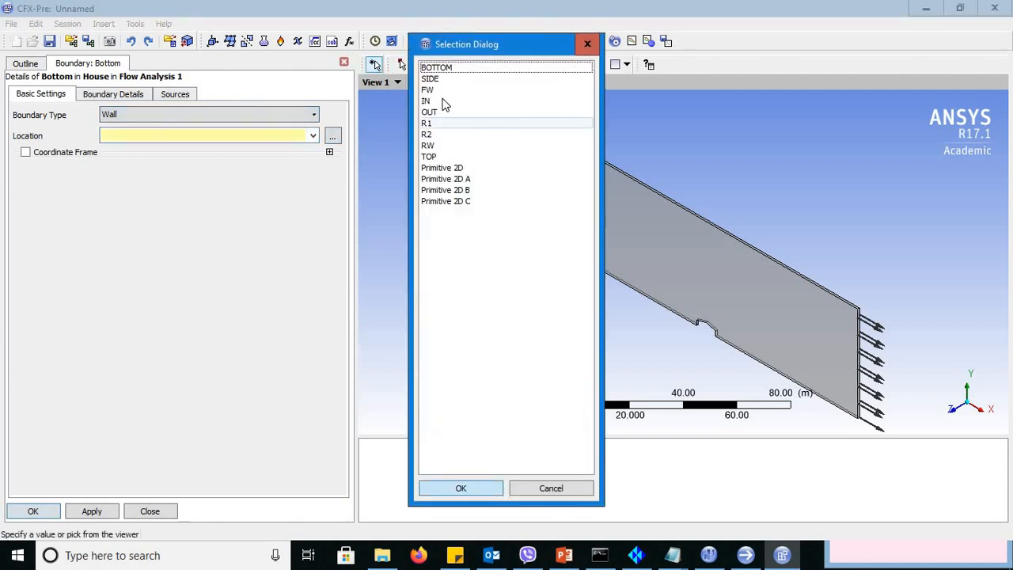
{"action": "left_click", "coordinate": [437, 67]}
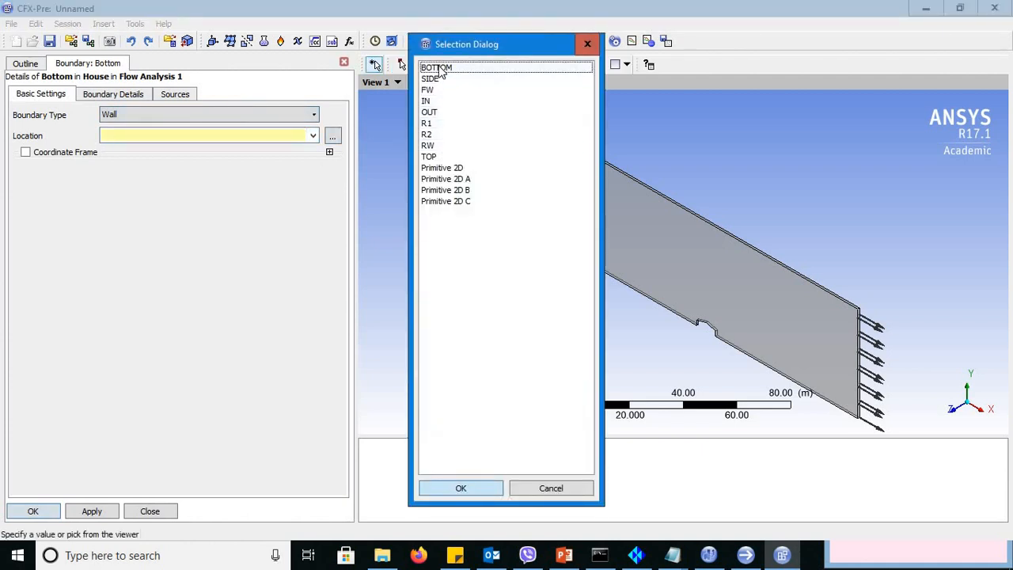
{"action": "left_click", "coordinate": [461, 487]}
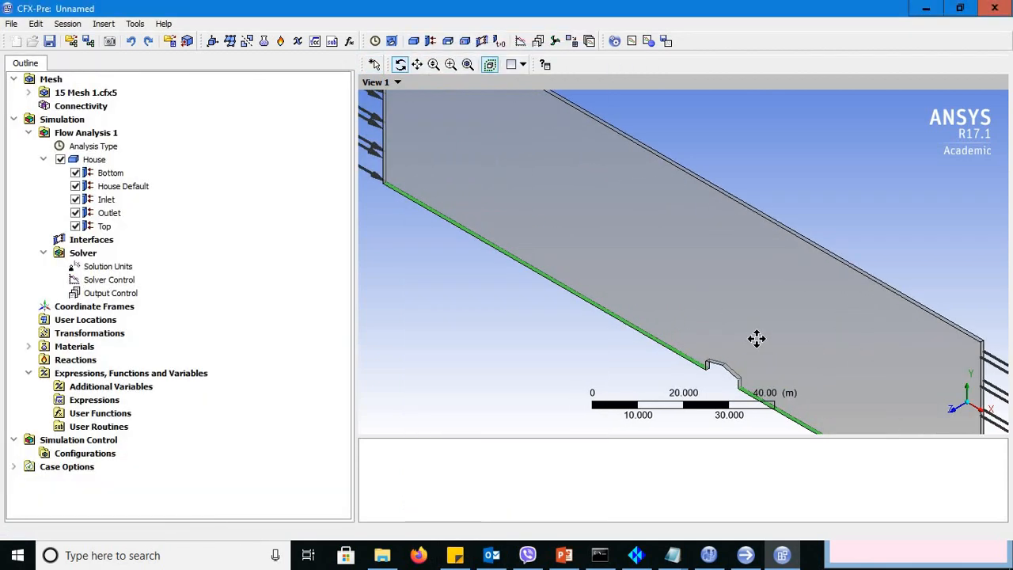
{"action": "left_click_drag", "start_coordinate": [757, 338], "coordinate": [481, 177]}
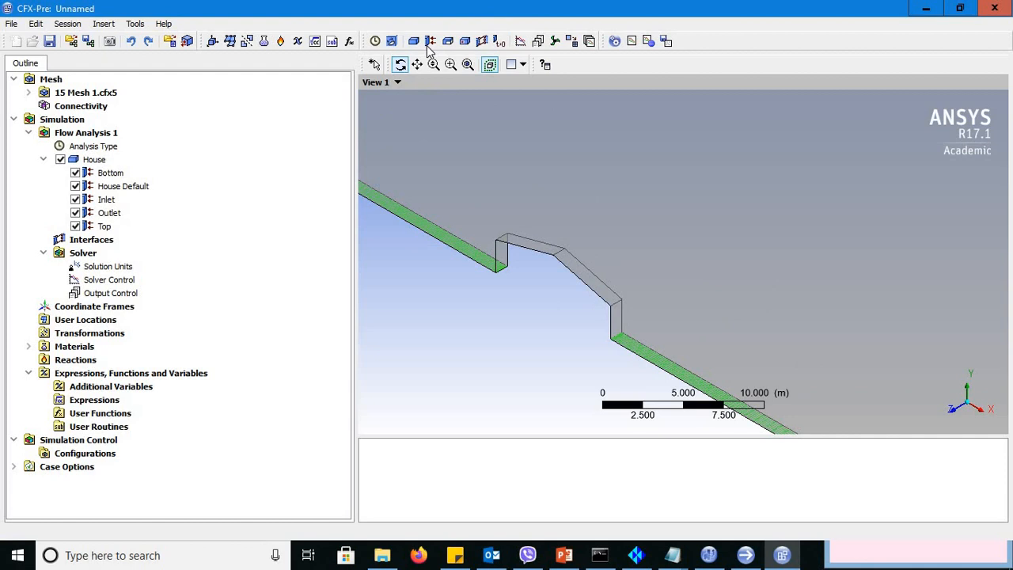
Step: Add a wall boundary named Front on the building's PW face
{"action": "left_click", "coordinate": [430, 47]}
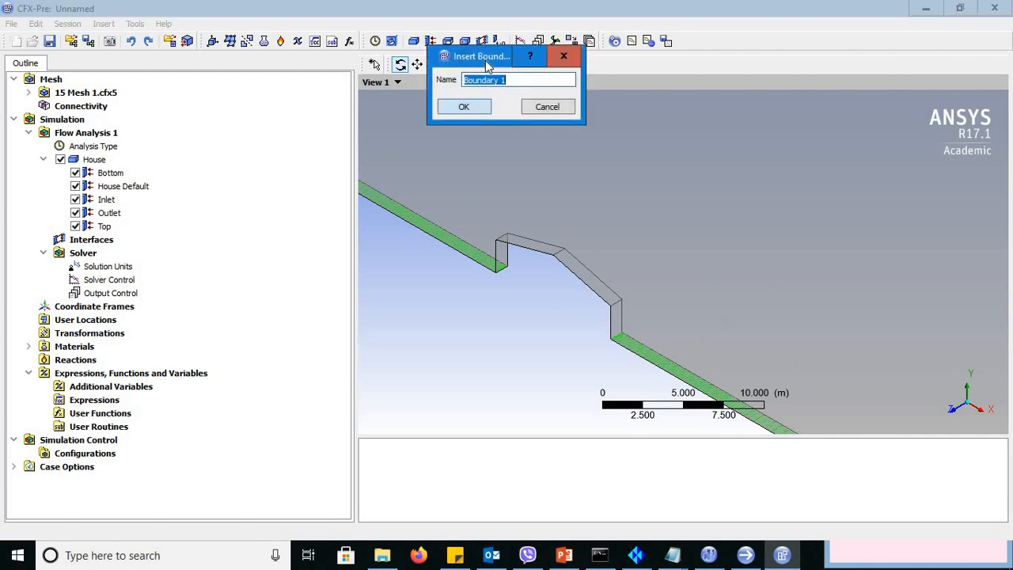
{"action": "type", "text": "Front"}
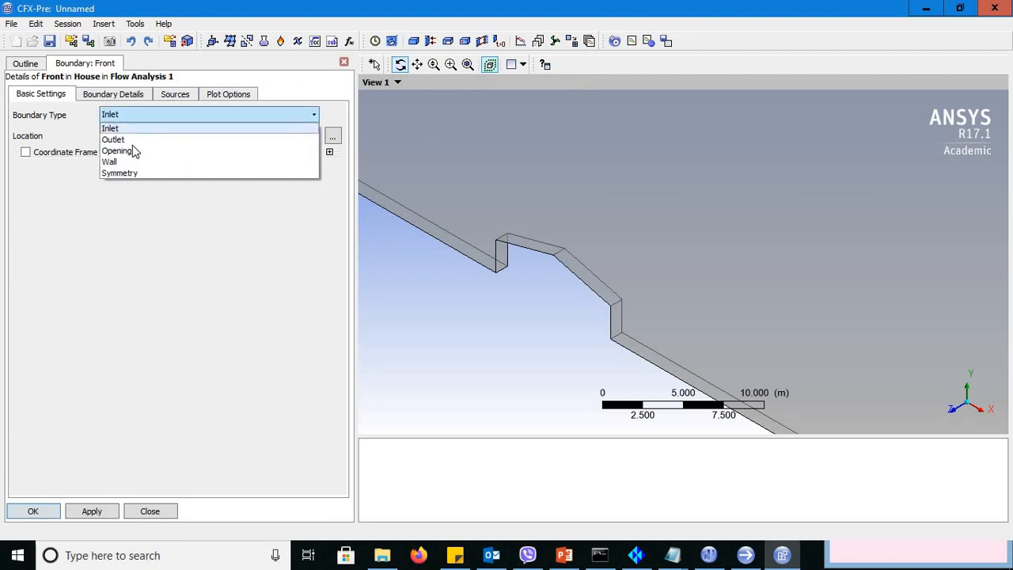
{"action": "left_click", "coordinate": [109, 162]}
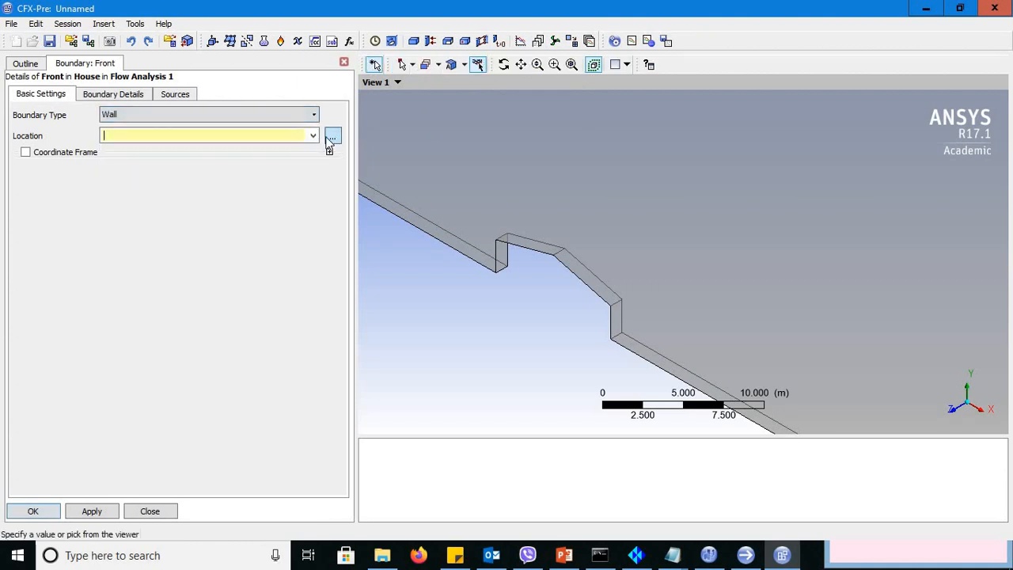
{"action": "left_click", "coordinate": [332, 136]}
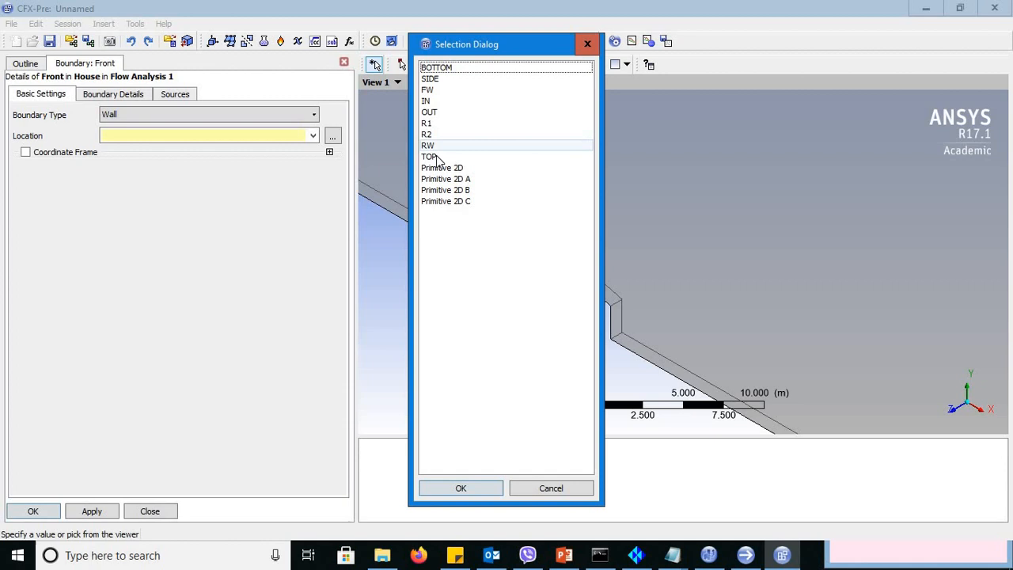
{"action": "left_click", "coordinate": [427, 88]}
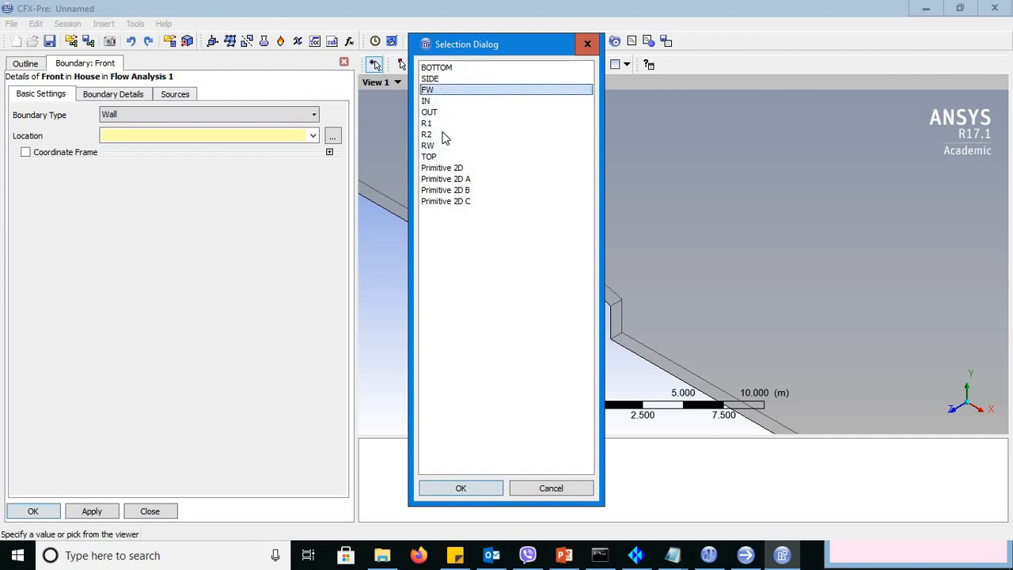
{"action": "left_click", "coordinate": [461, 487]}
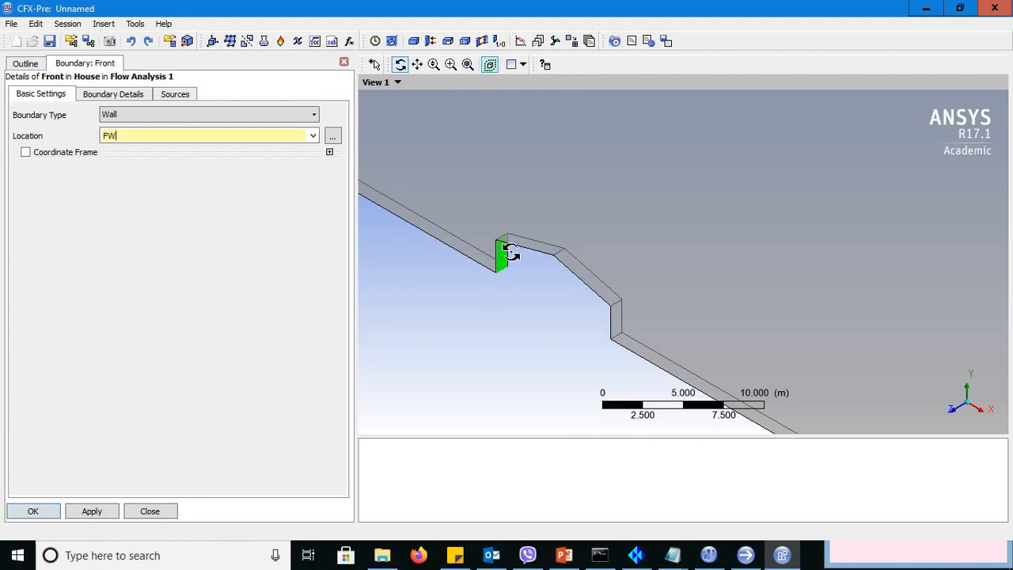
{"action": "left_click", "coordinate": [34, 509]}
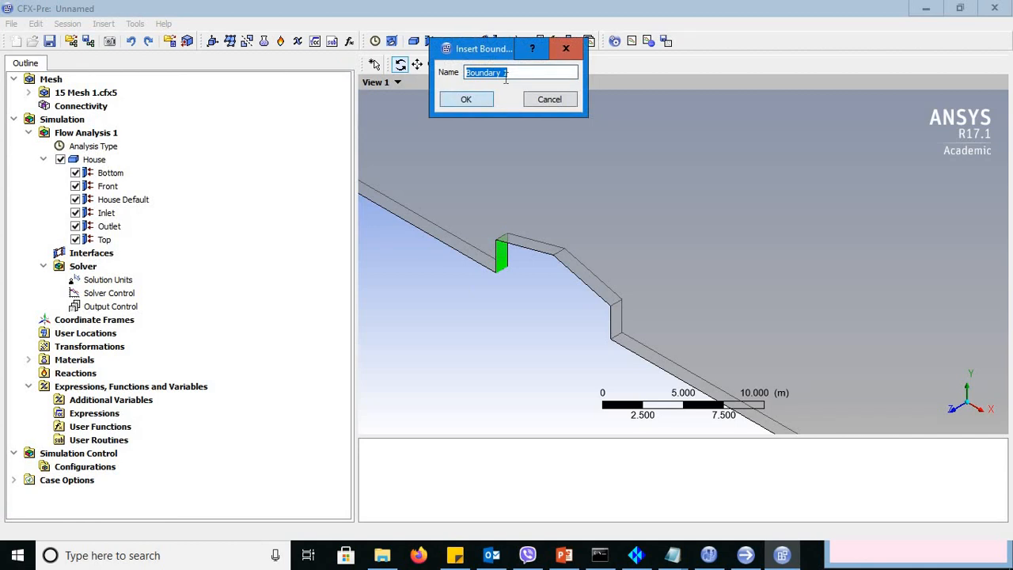
Step: Add a wall boundary named Rear on the building's RW face
{"action": "type", "text": "Rear"}
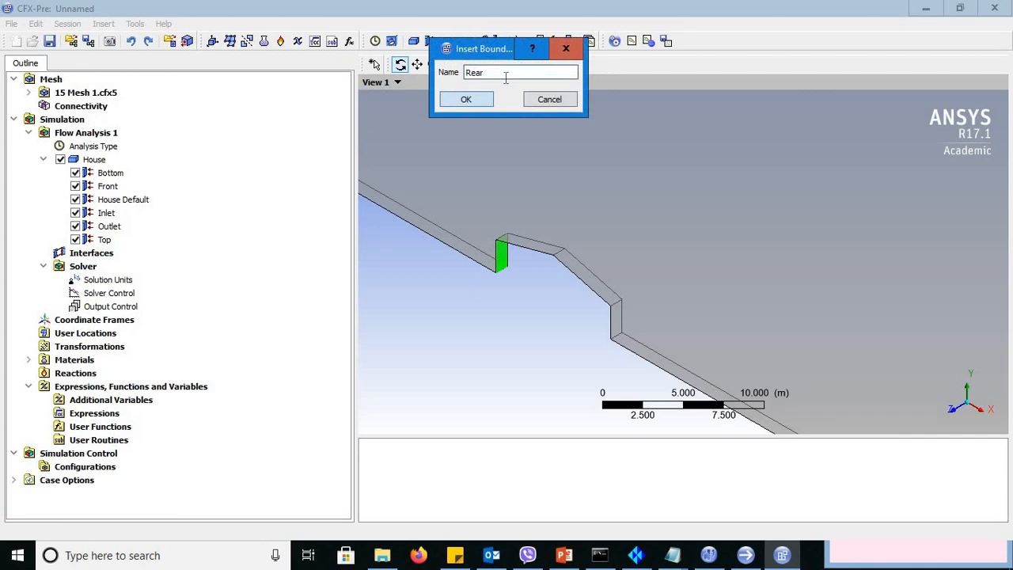
{"action": "left_click", "coordinate": [465, 98]}
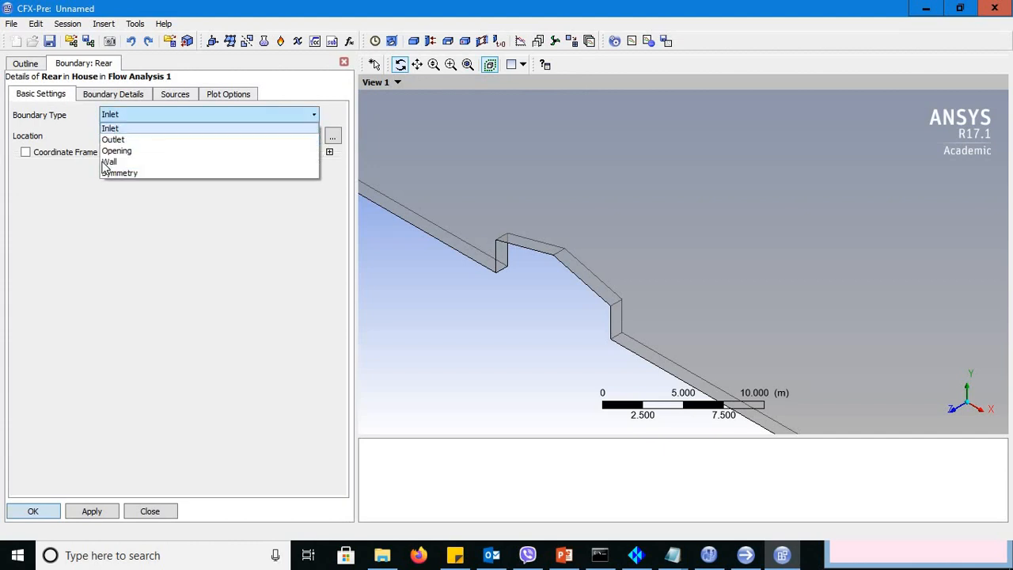
{"action": "left_click", "coordinate": [107, 161]}
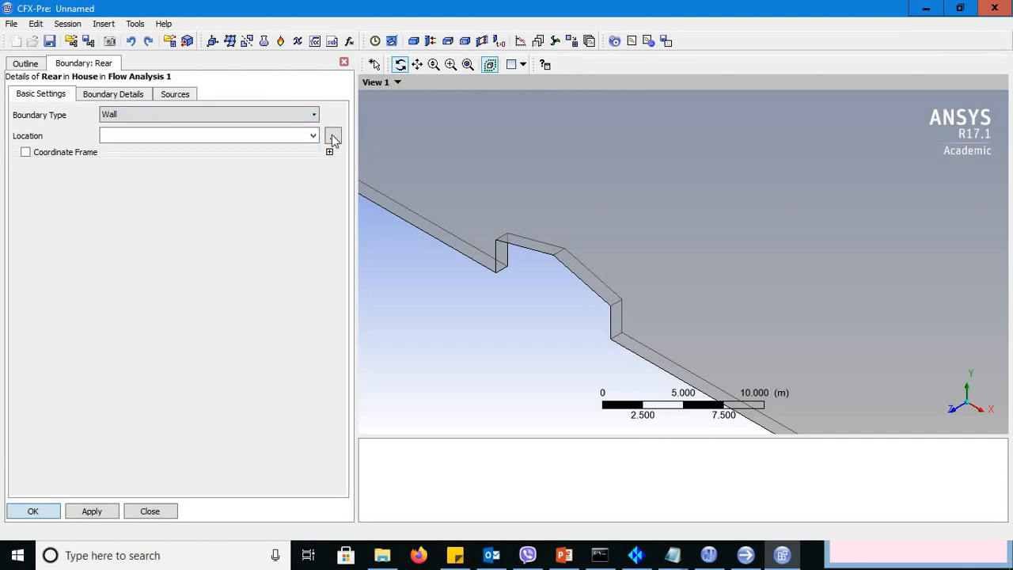
{"action": "left_click", "coordinate": [332, 136]}
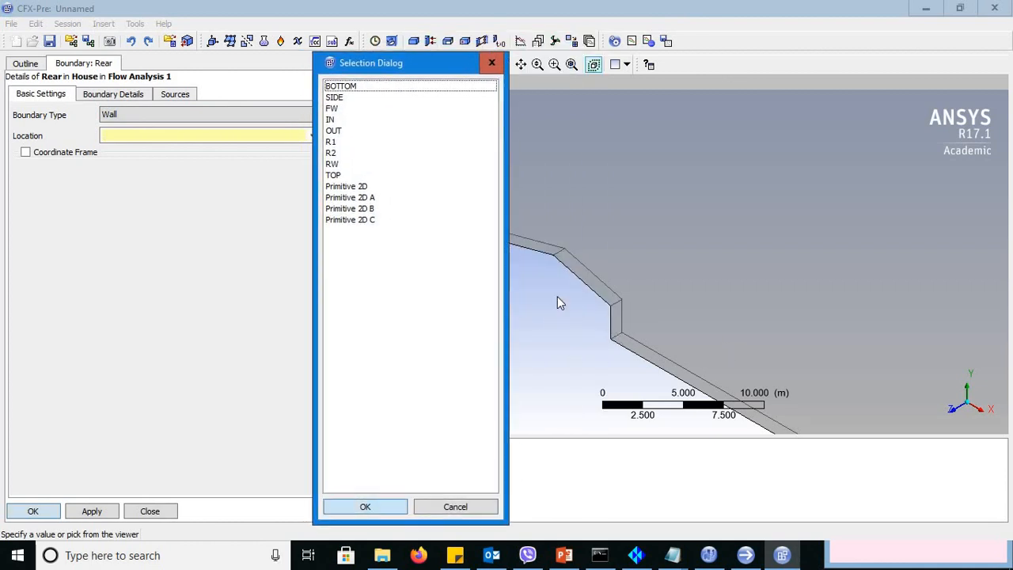
{"action": "left_click", "coordinate": [332, 163]}
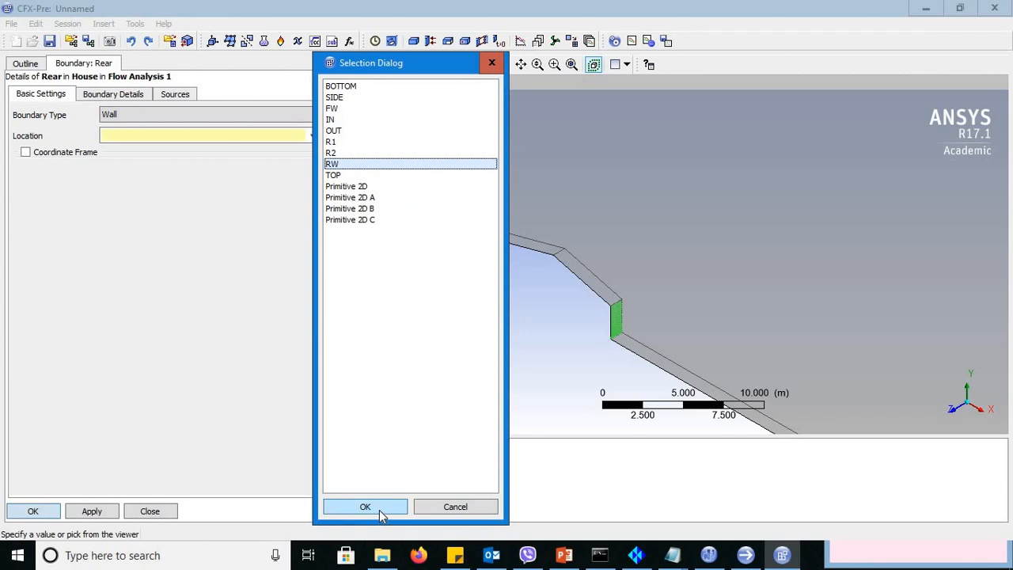
{"action": "left_click", "coordinate": [364, 506]}
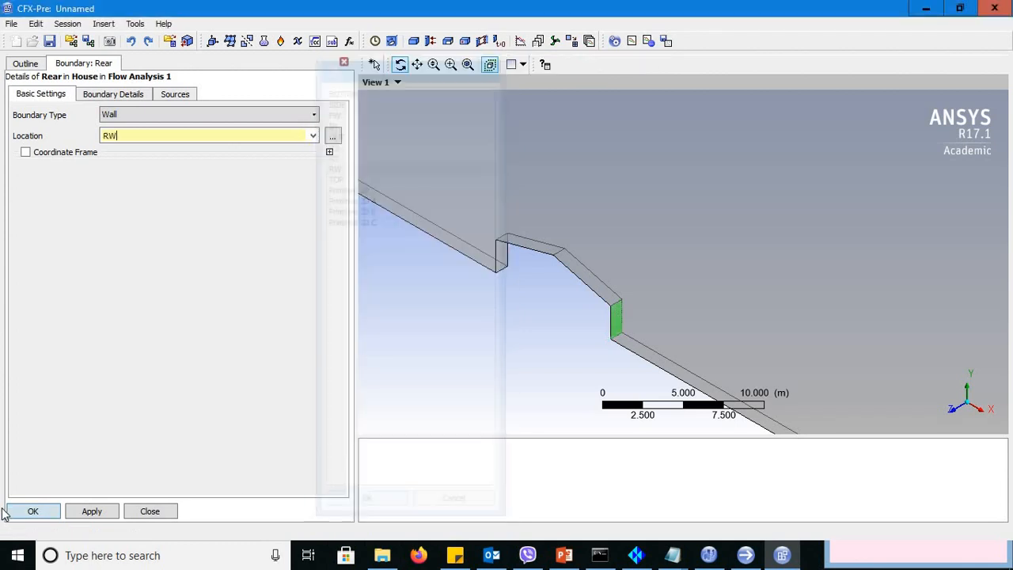
{"action": "left_click", "coordinate": [31, 509]}
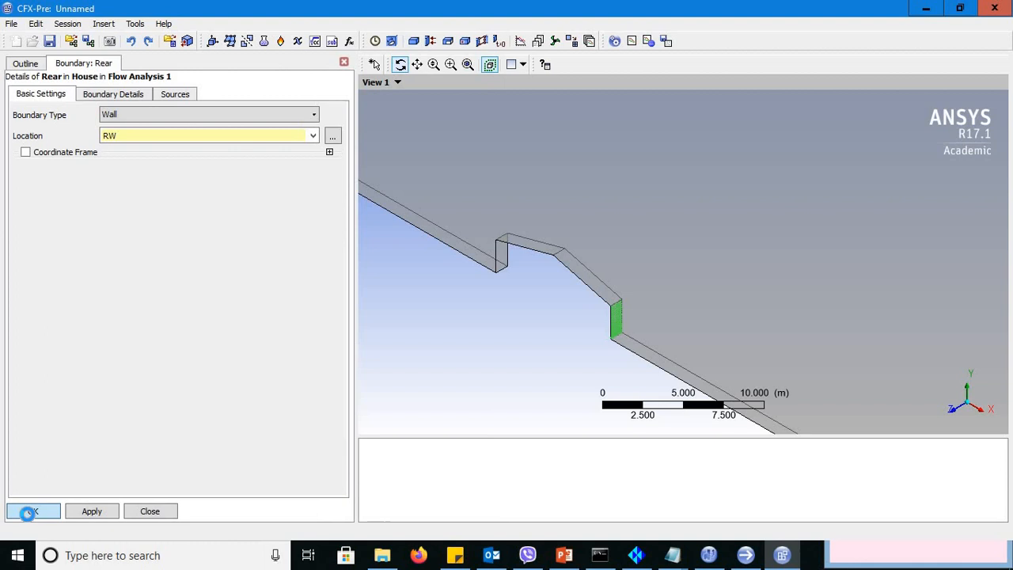
{"action": "left_click", "coordinate": [33, 510]}
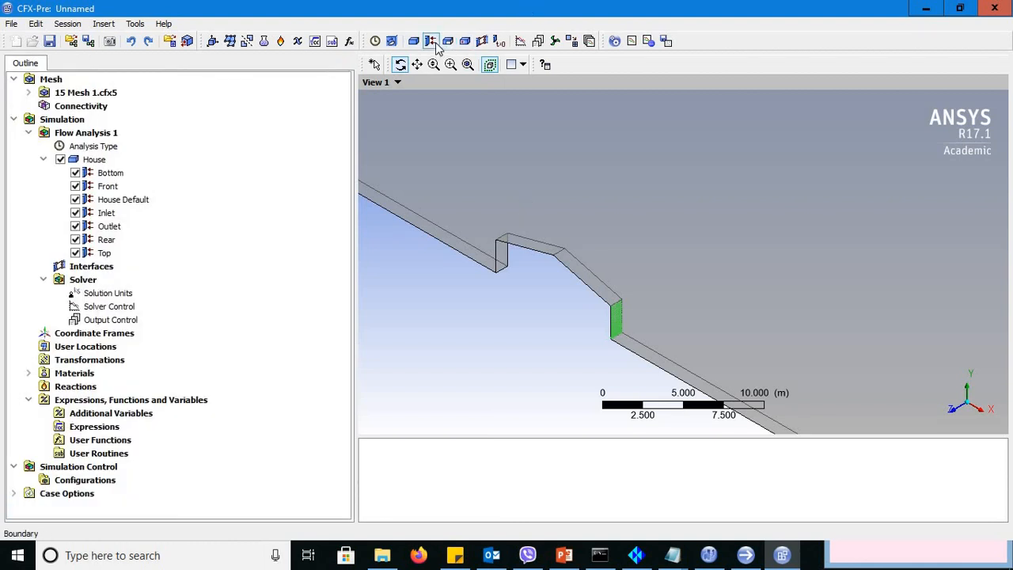
Step: Create boundary Roof 1 as a Wall located on the R1 roof surface
{"action": "left_click", "coordinate": [430, 41]}
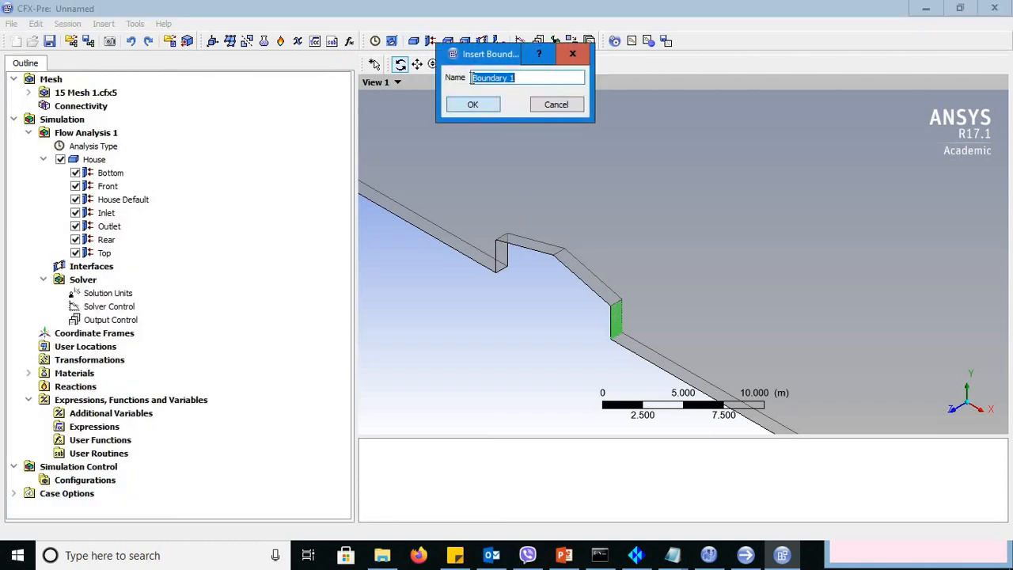
{"action": "type", "text": "Roof"}
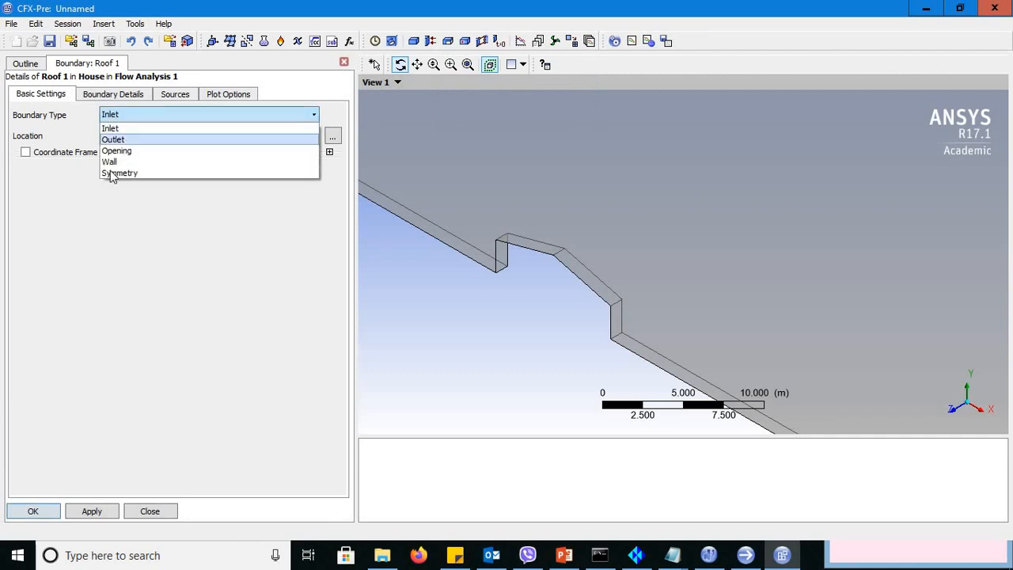
{"action": "left_click", "coordinate": [109, 161]}
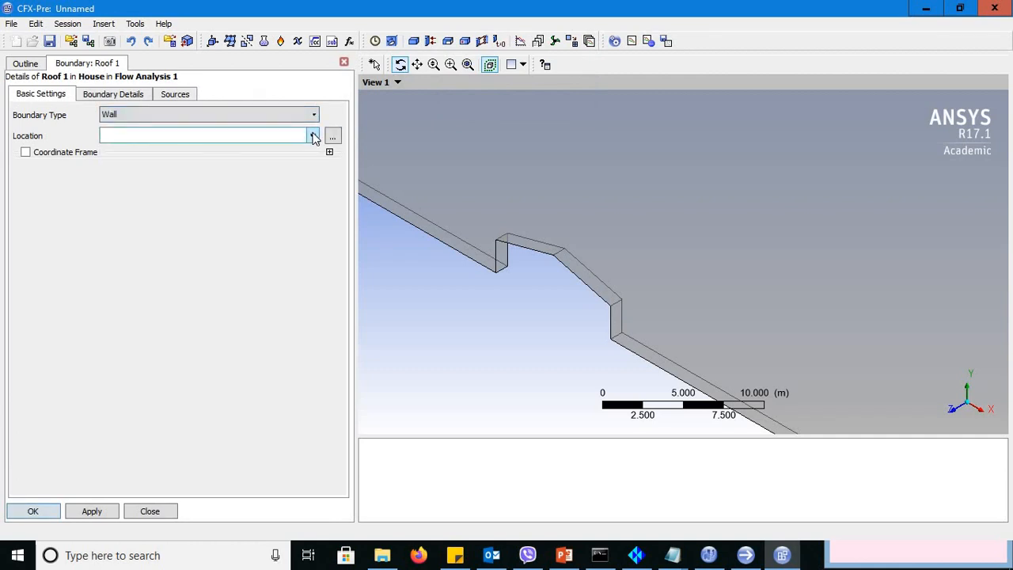
{"action": "left_click", "coordinate": [314, 136]}
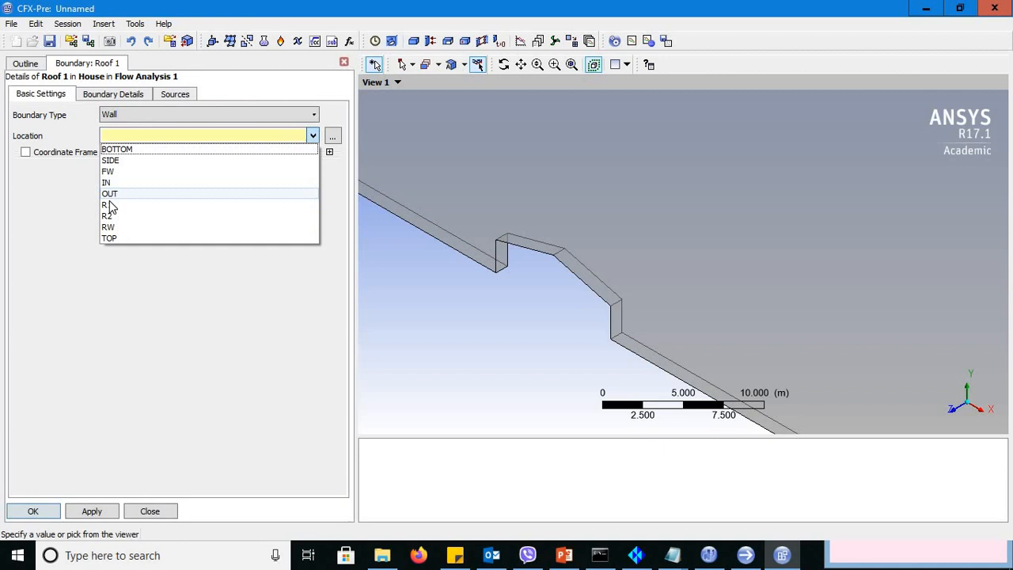
{"action": "left_click", "coordinate": [104, 205]}
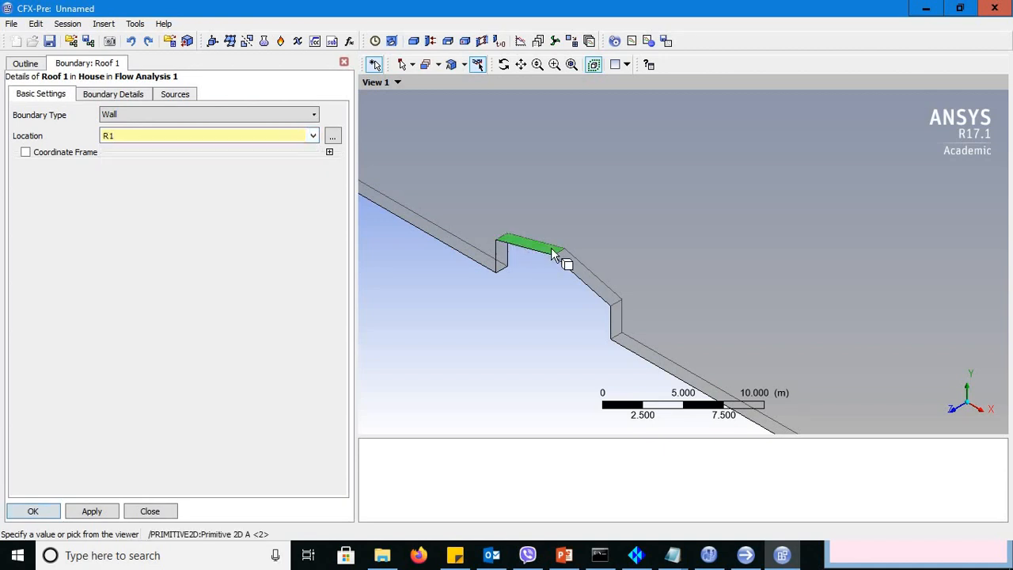
{"action": "left_click", "coordinate": [32, 510]}
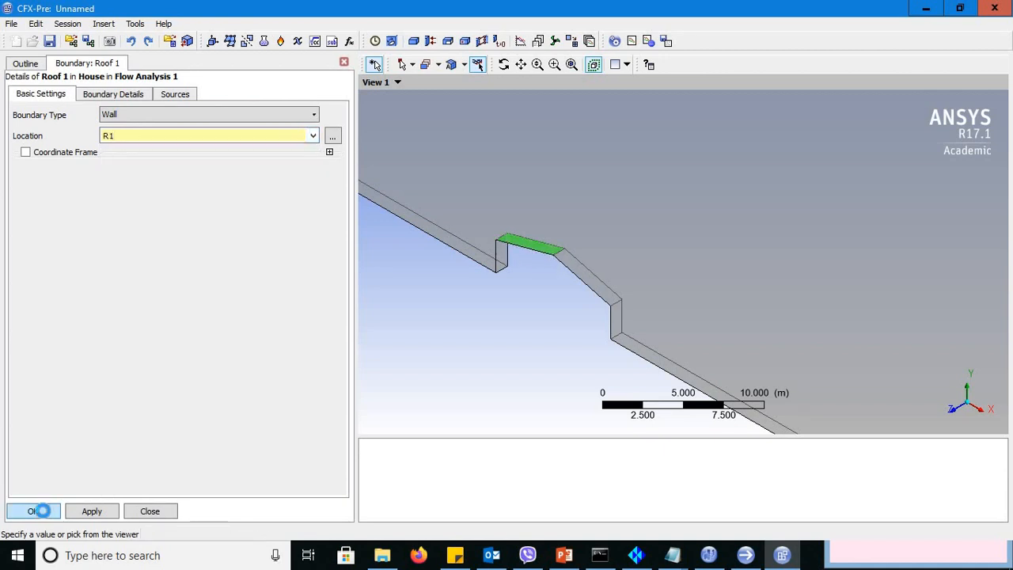
{"action": "left_click", "coordinate": [31, 509]}
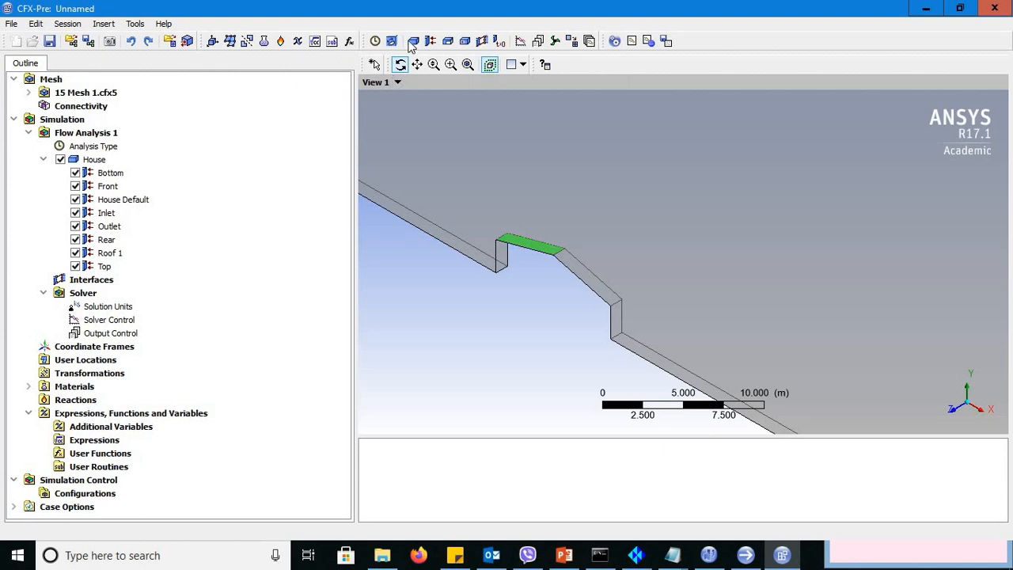
Step: Create boundary Roof 2 as a Wall located on the R2 roof region
{"action": "left_click", "coordinate": [430, 41]}
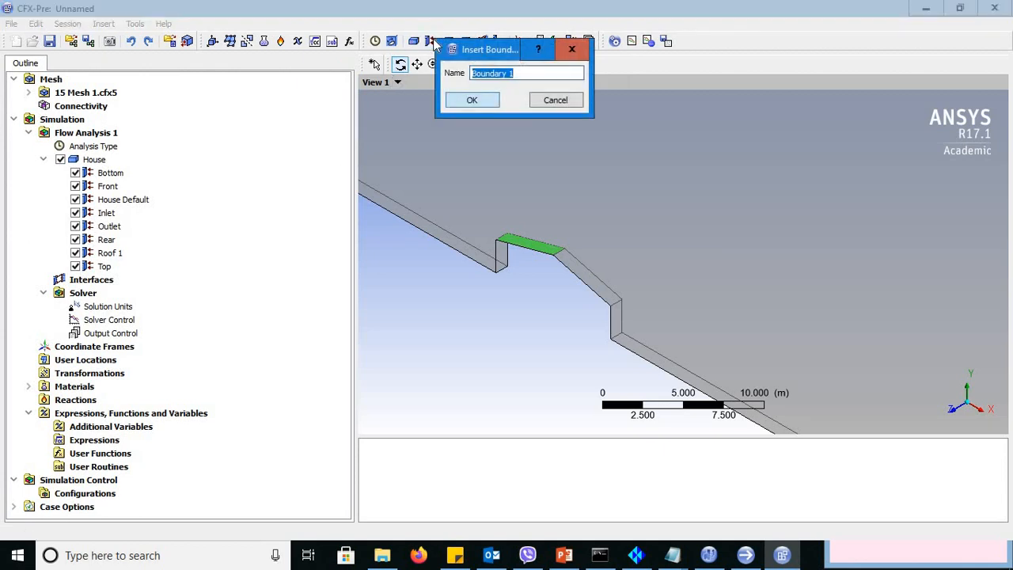
{"action": "type", "text": "Roof 2"}
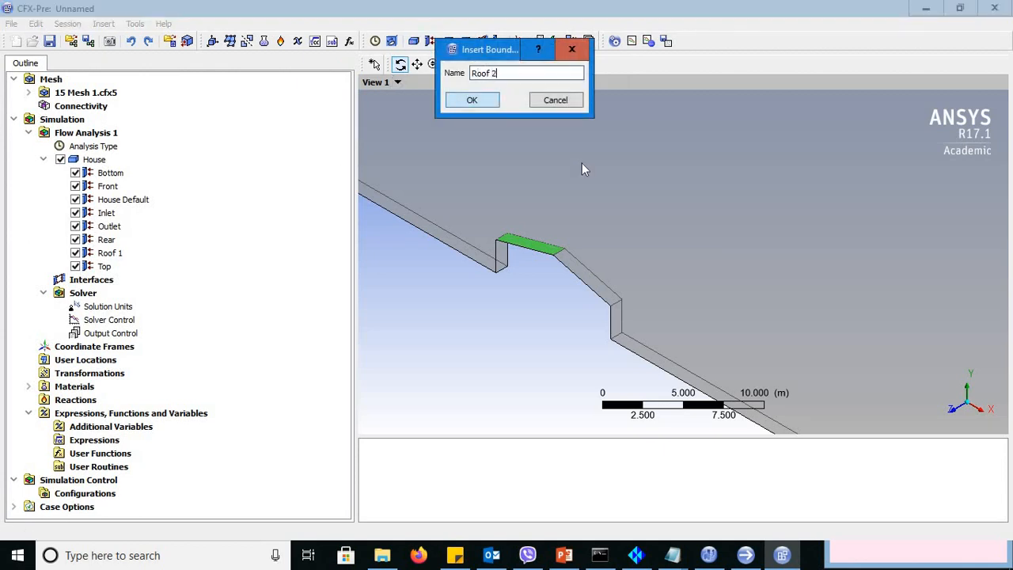
{"action": "left_click", "coordinate": [471, 100]}
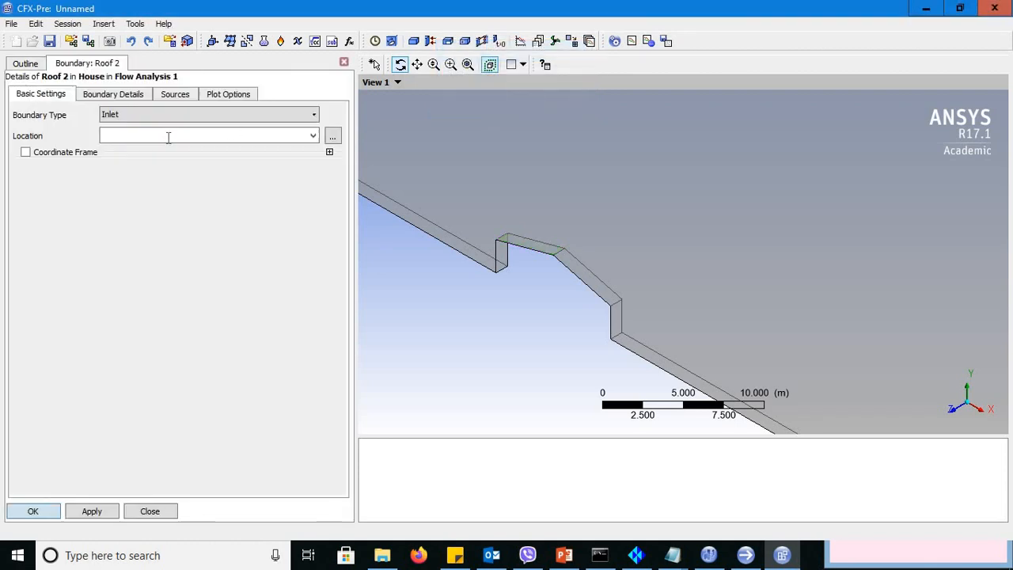
{"action": "left_click", "coordinate": [209, 114]}
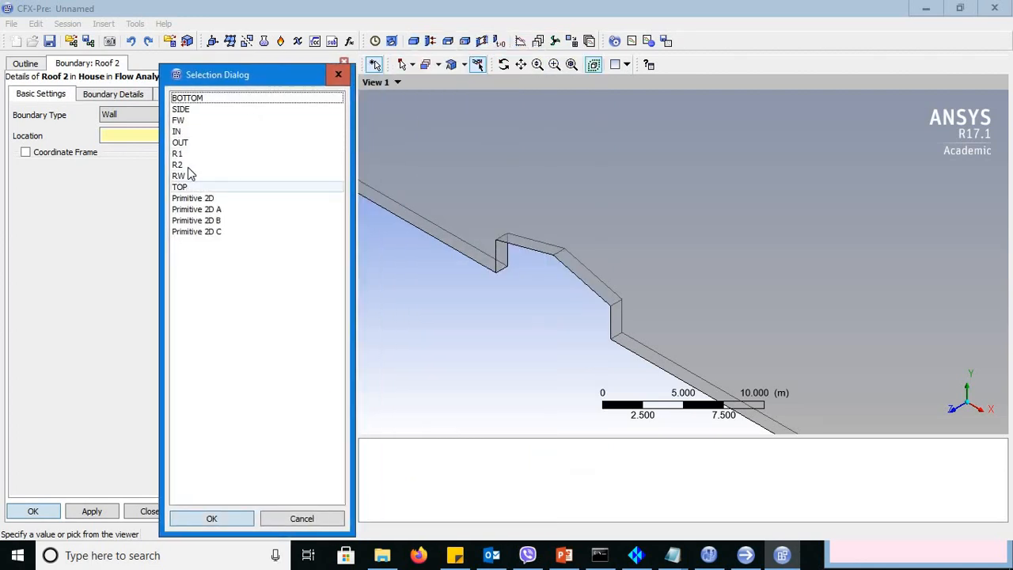
{"action": "left_click", "coordinate": [178, 163]}
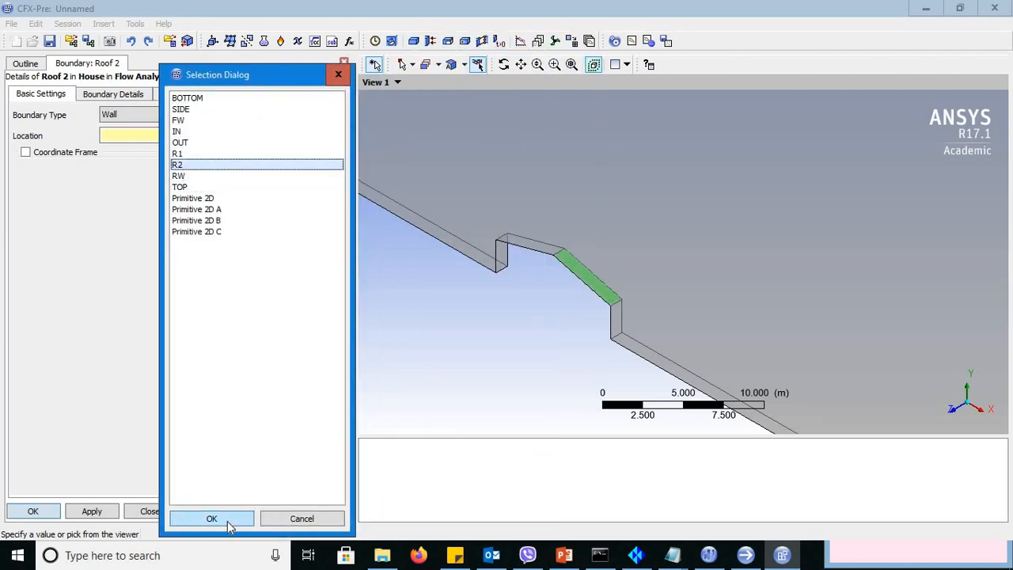
{"action": "left_click", "coordinate": [212, 519]}
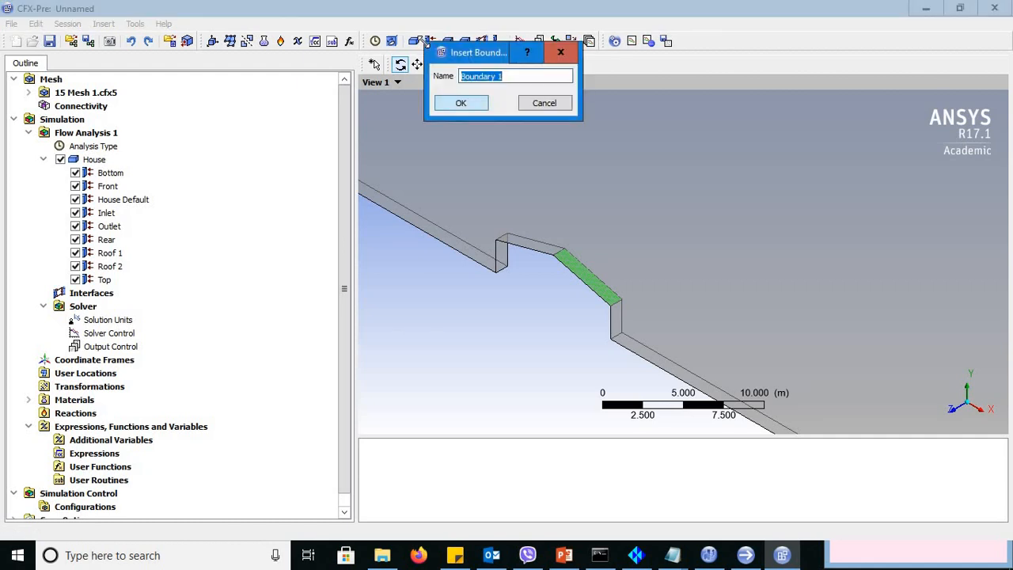
Step: Name the boundary Side, make it a Wall on the SIDE region, and reach its momentum settings
{"action": "type", "text": "Side"}
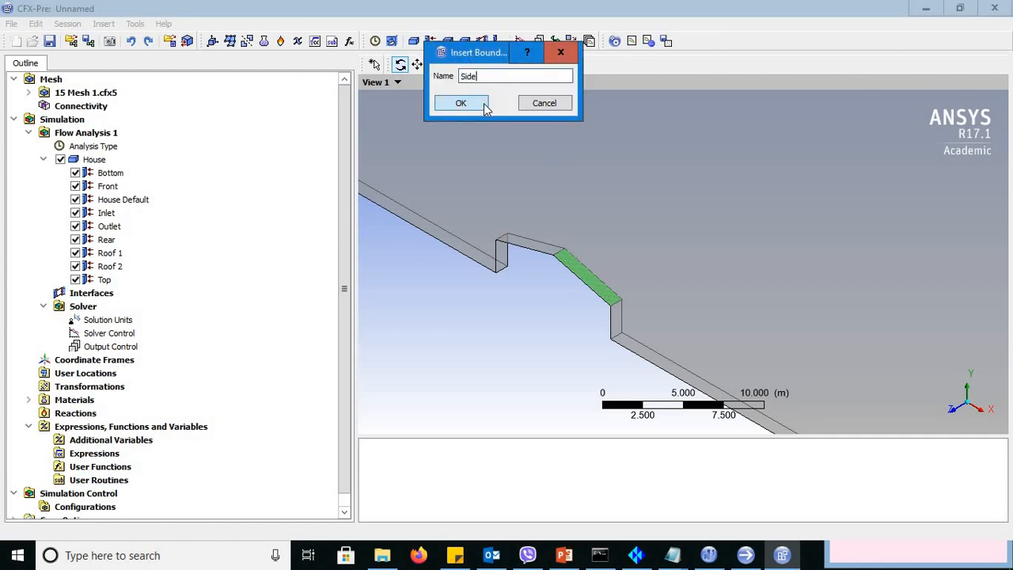
{"action": "left_click", "coordinate": [461, 102]}
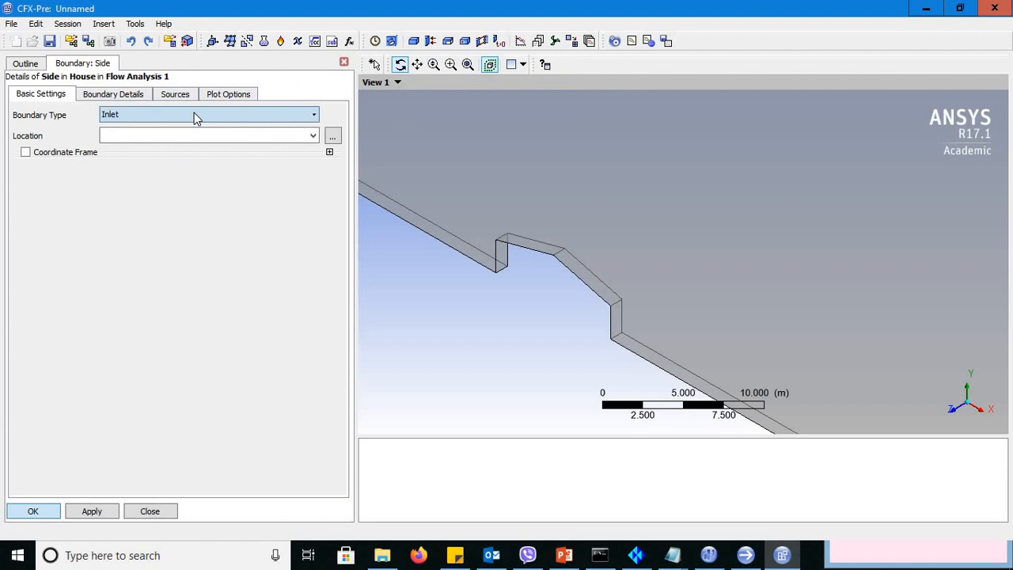
{"action": "left_click", "coordinate": [208, 114]}
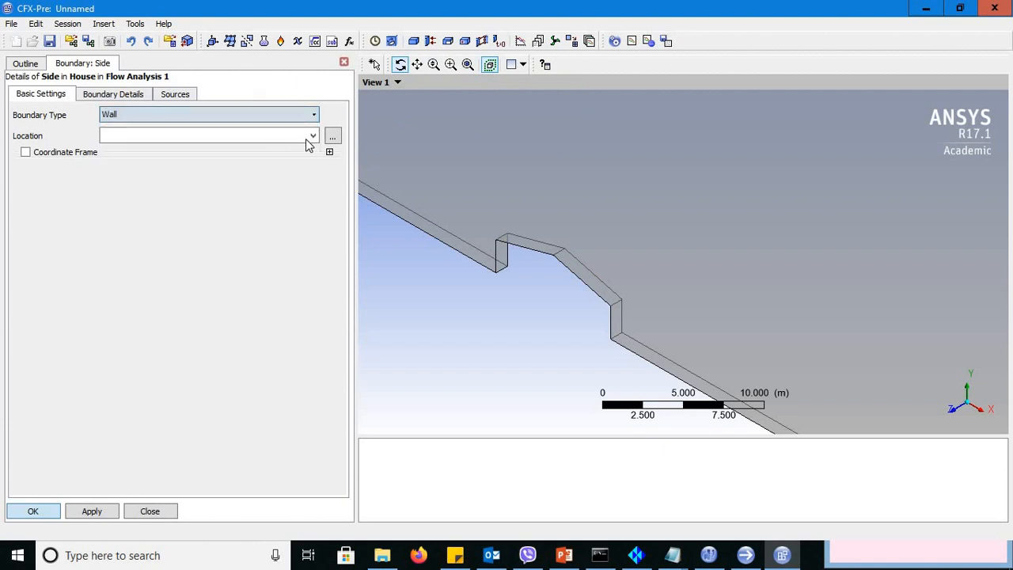
{"action": "left_click", "coordinate": [313, 136]}
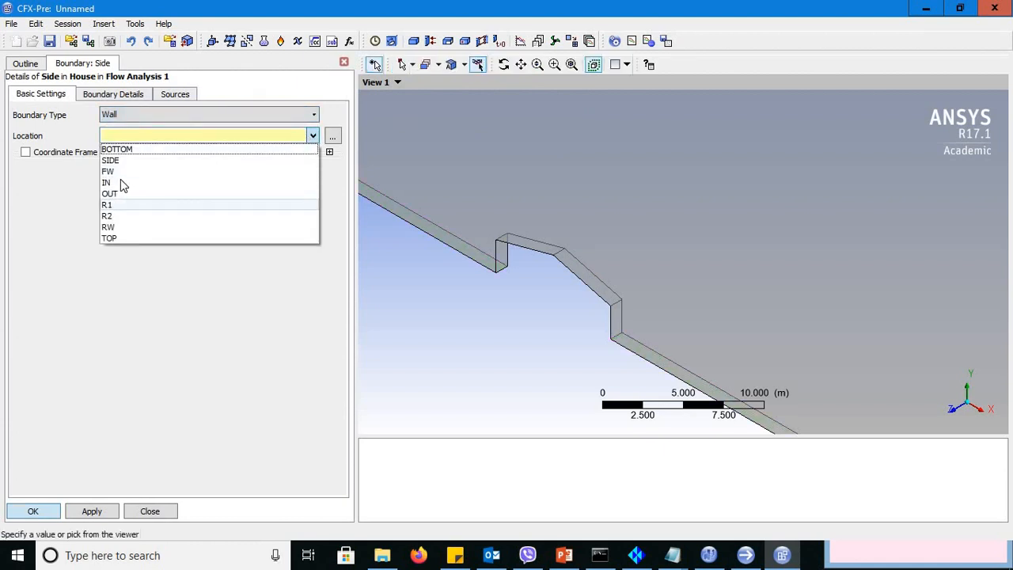
{"action": "left_click", "coordinate": [110, 160]}
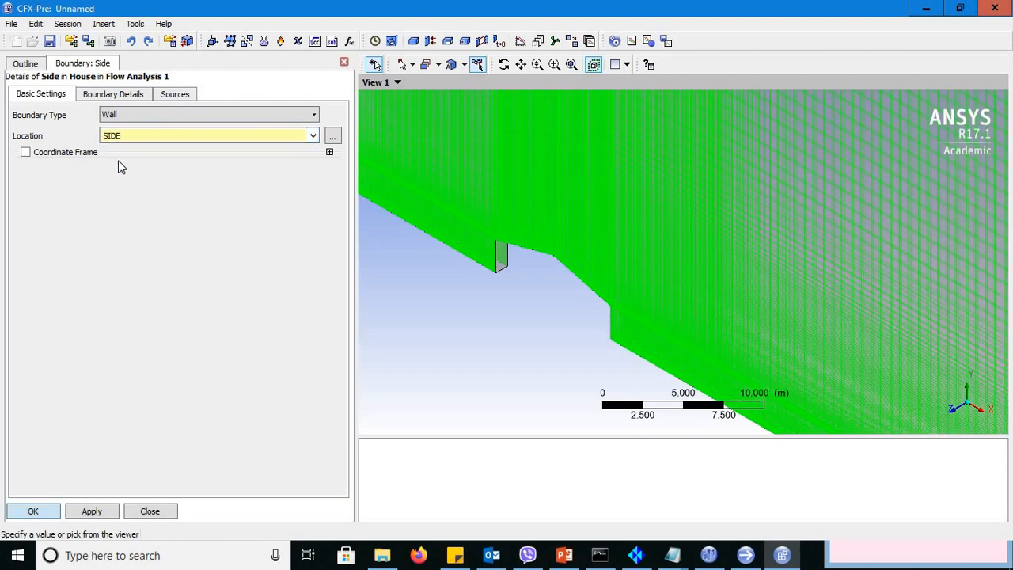
{"action": "left_click", "coordinate": [197, 136]}
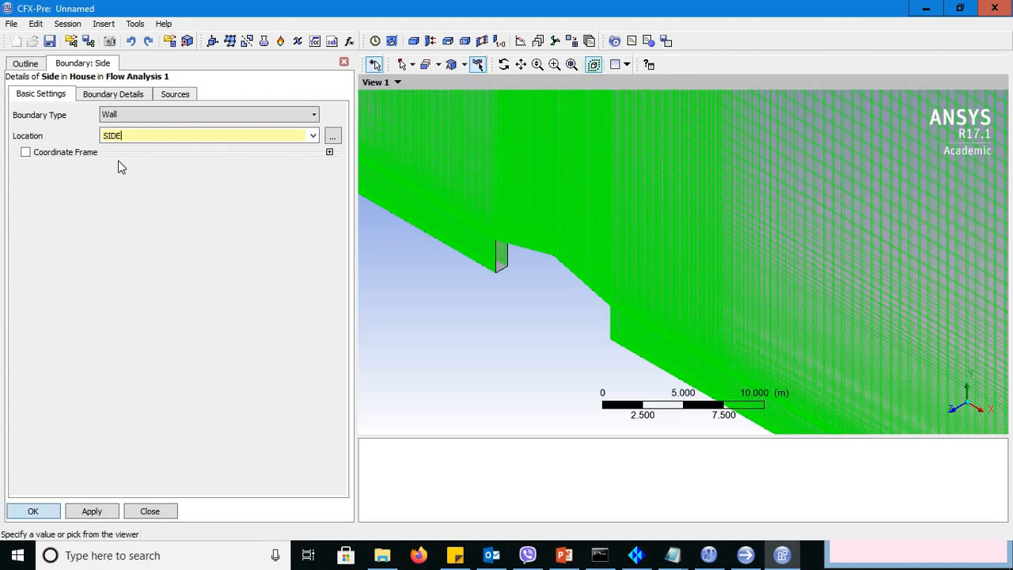
{"action": "left_click", "coordinate": [112, 93]}
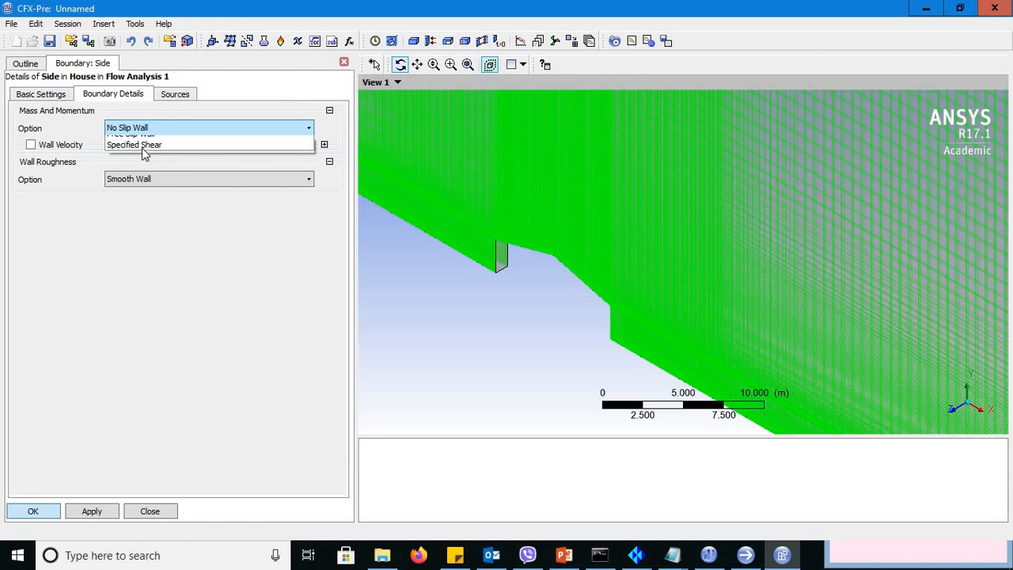
Step: Set Side's Mass And Momentum option to Free Slip Wall and confirm the boundary
{"action": "left_click", "coordinate": [130, 133]}
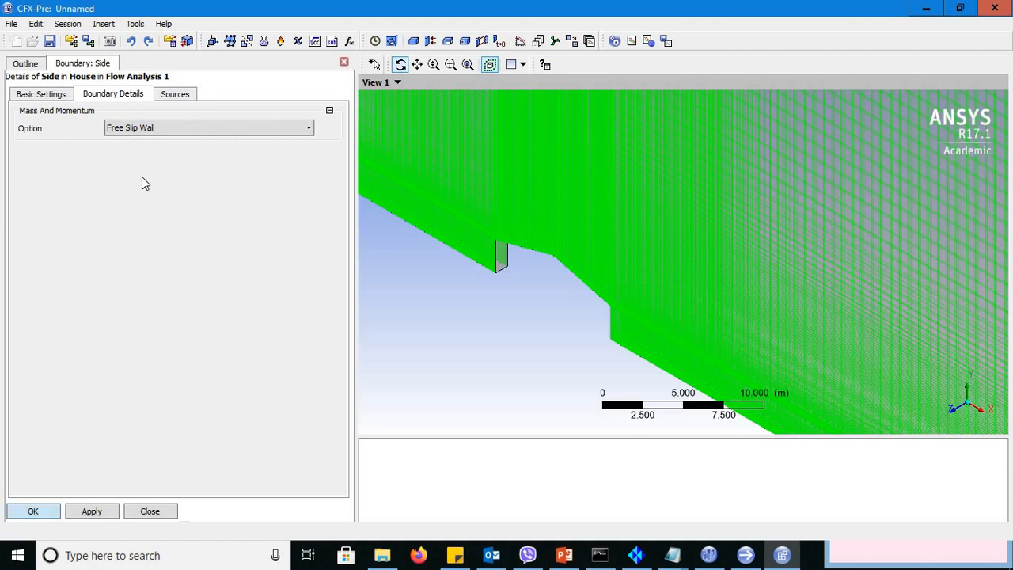
{"action": "left_click", "coordinate": [32, 509]}
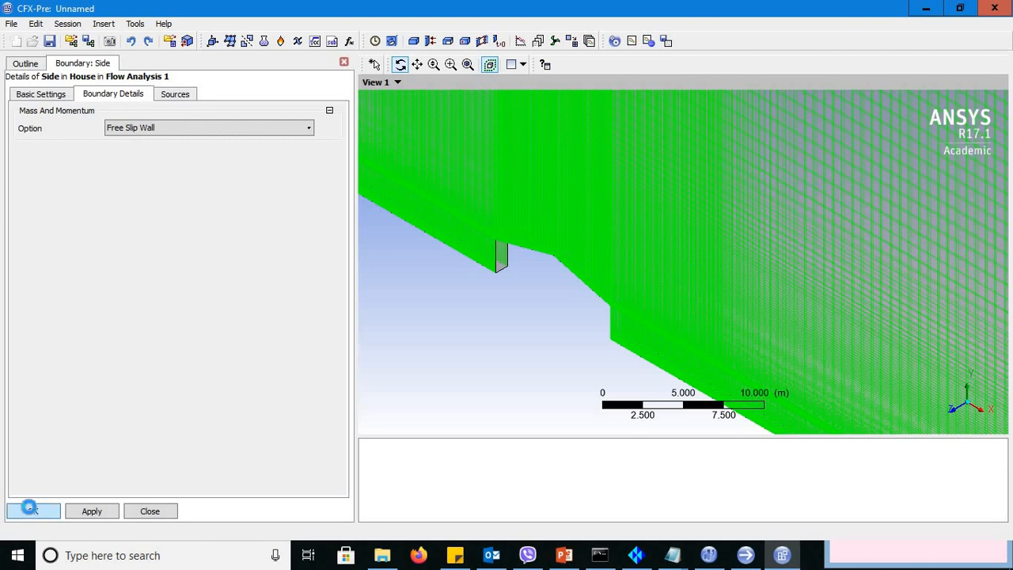
{"action": "left_click", "coordinate": [148, 509]}
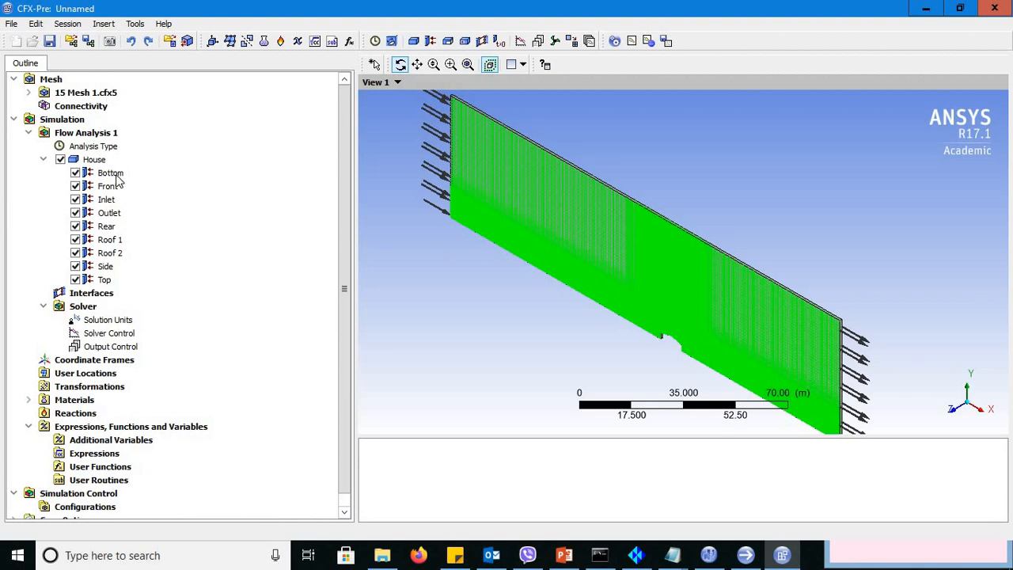
{"action": "mouse_move", "coordinate": [121, 180]}
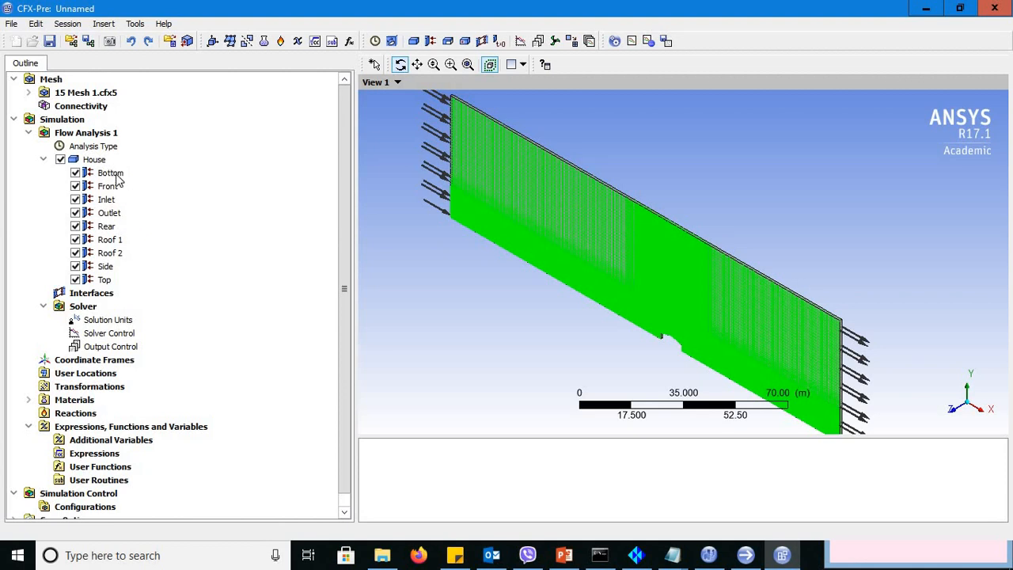
{"action": "double_click", "coordinate": [111, 173]}
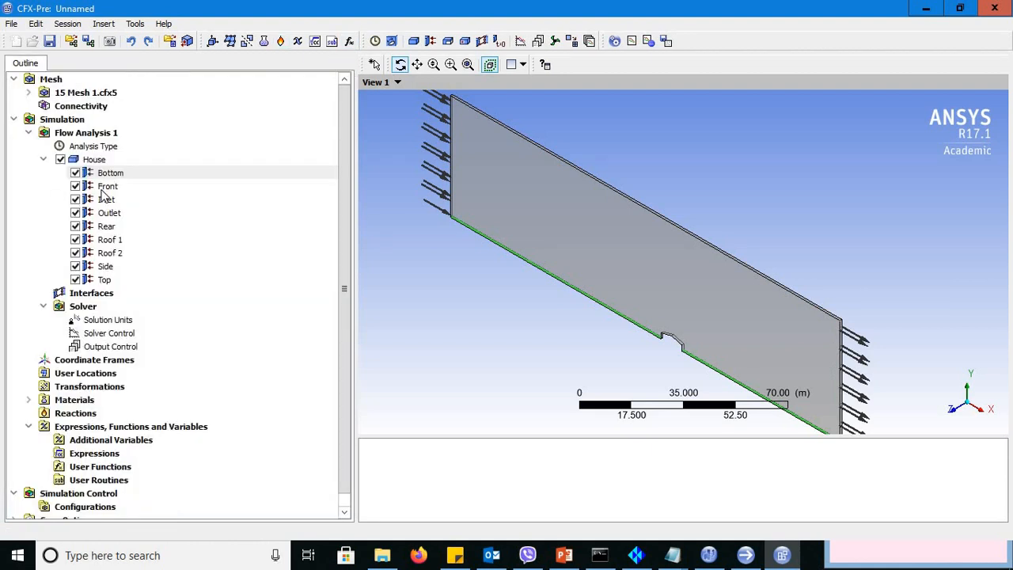
{"action": "double_click", "coordinate": [108, 187]}
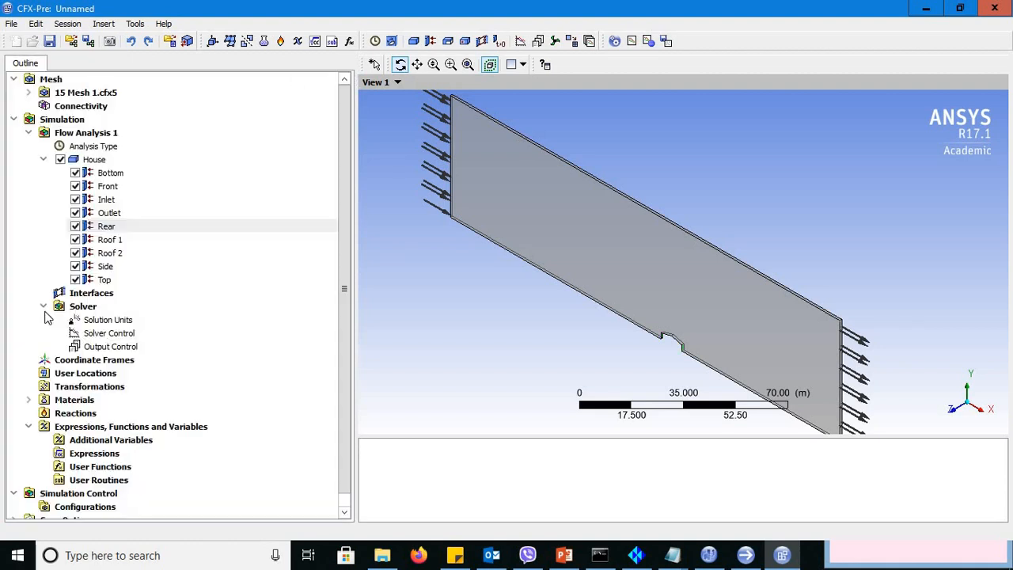
{"action": "double_click", "coordinate": [104, 265]}
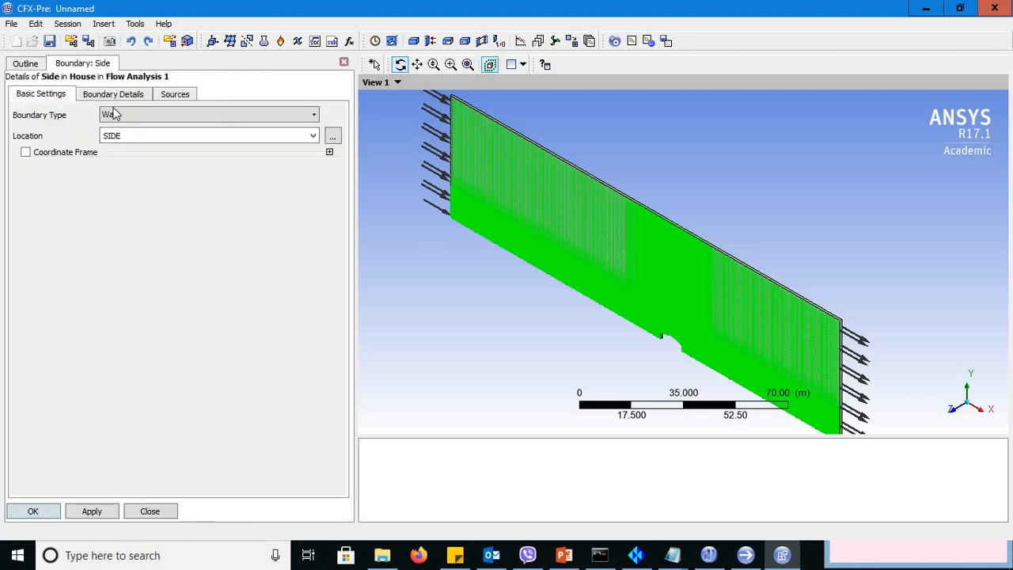
{"action": "left_click", "coordinate": [112, 93]}
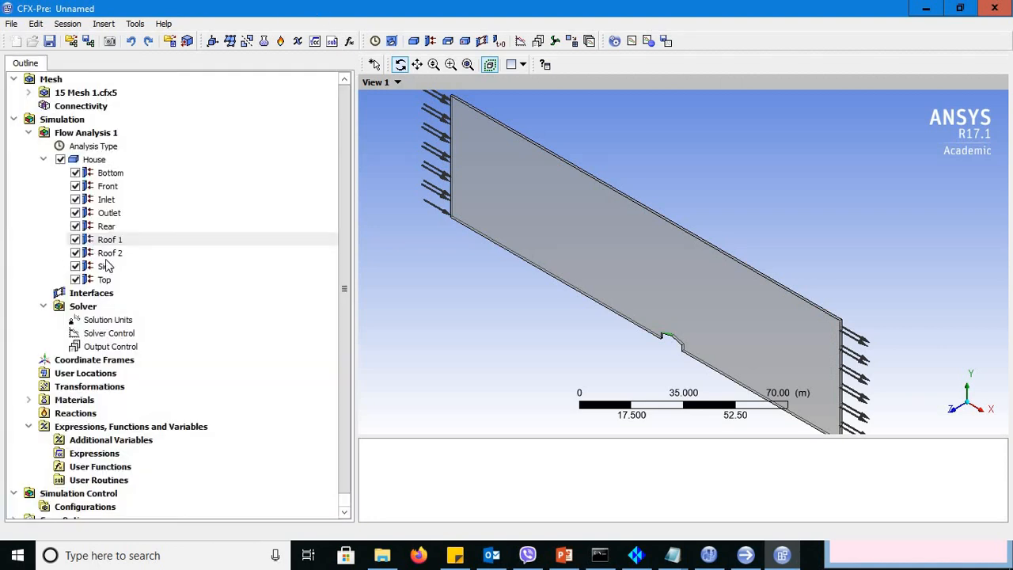
{"action": "double_click", "coordinate": [109, 253]}
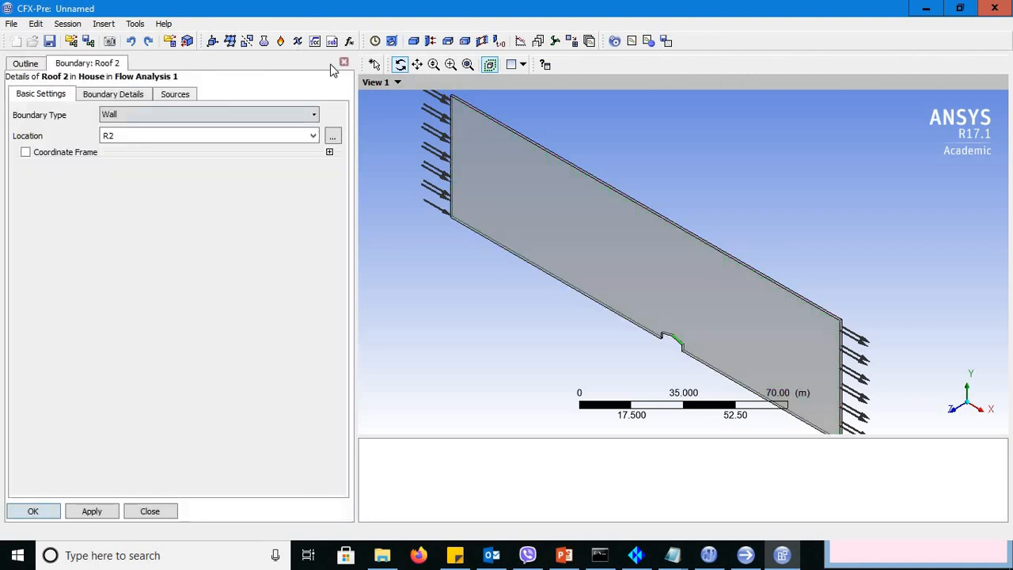
{"action": "left_click", "coordinate": [345, 61]}
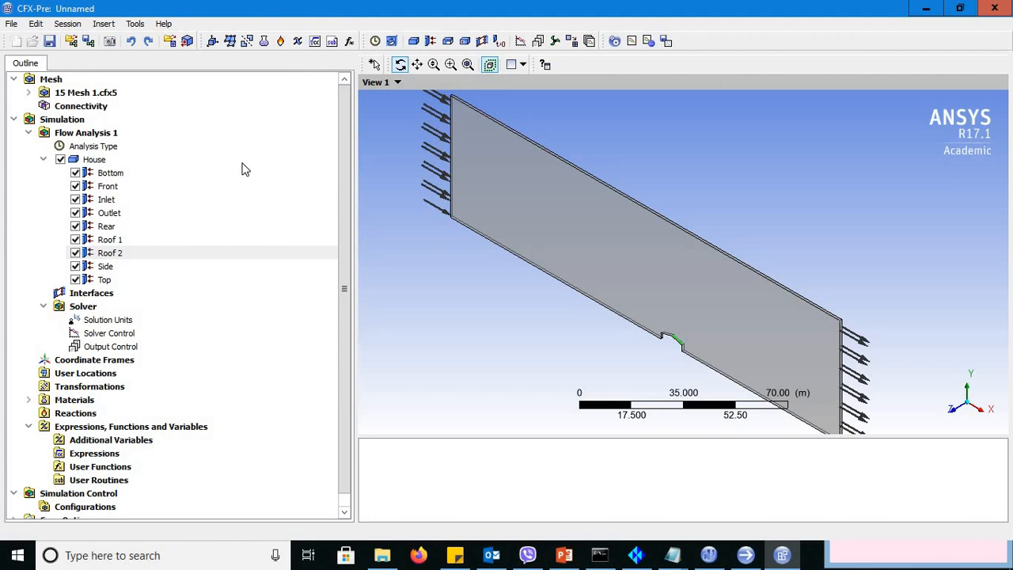
{"action": "mouse_move", "coordinate": [252, 304]}
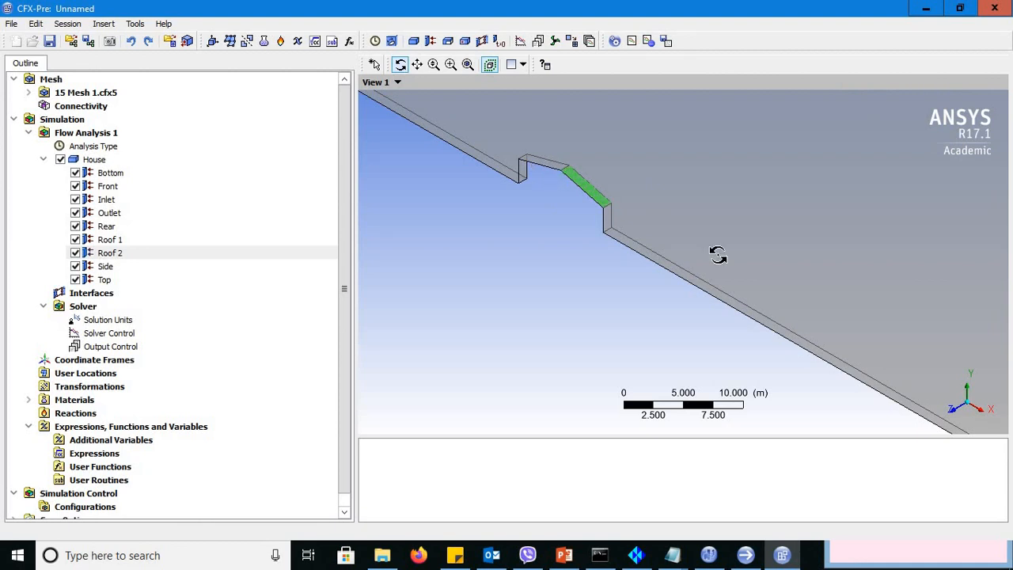
{"action": "mouse_move", "coordinate": [970, 370]}
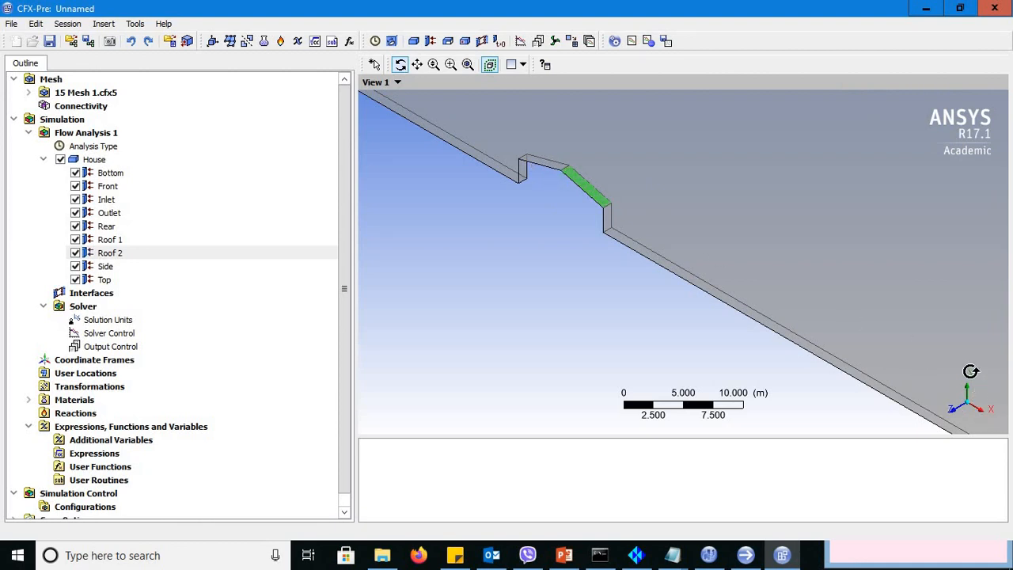
{"action": "mouse_move", "coordinate": [900, 307]}
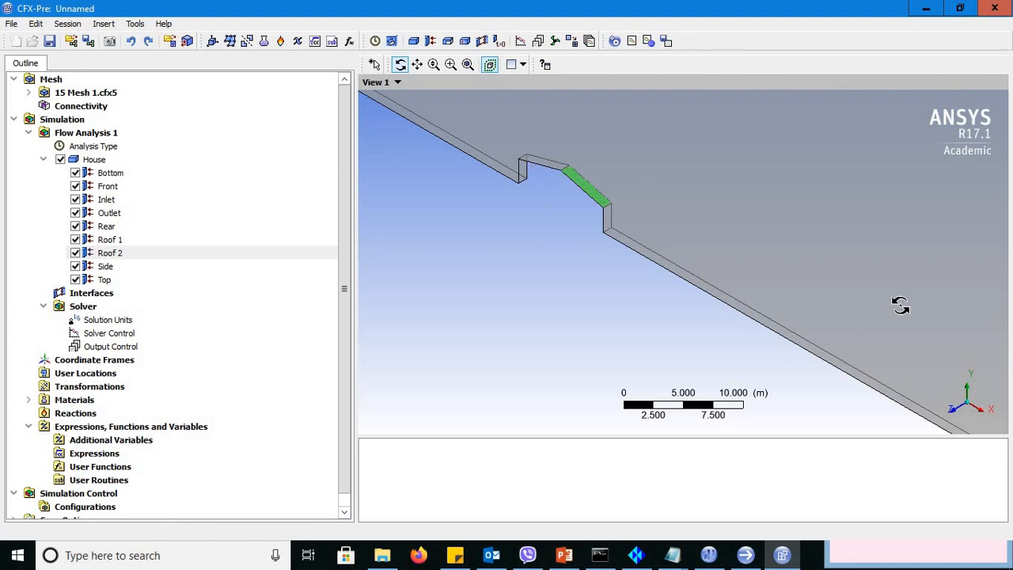
{"action": "mouse_move", "coordinate": [888, 307]}
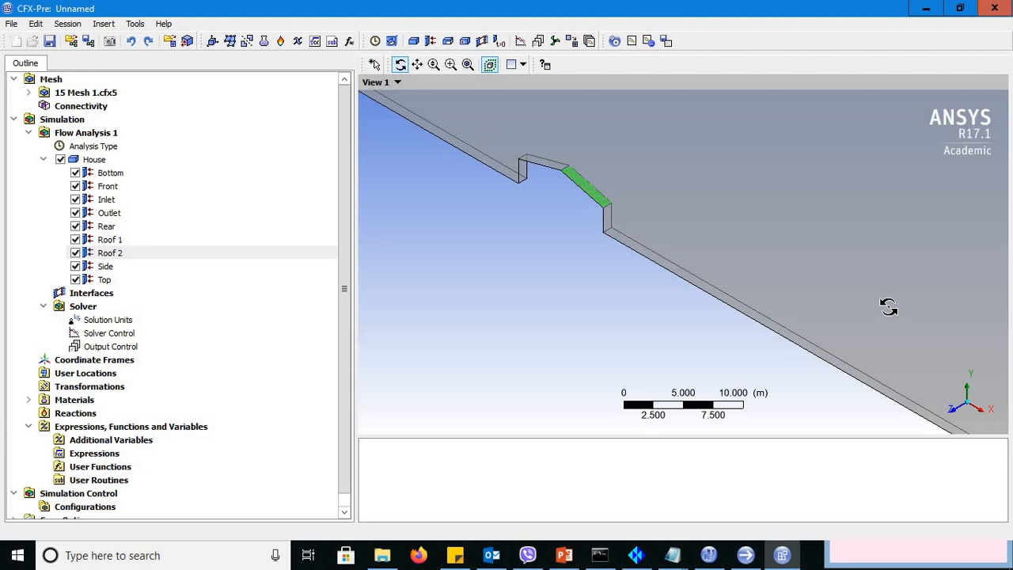
{"action": "mouse_move", "coordinate": [930, 386]}
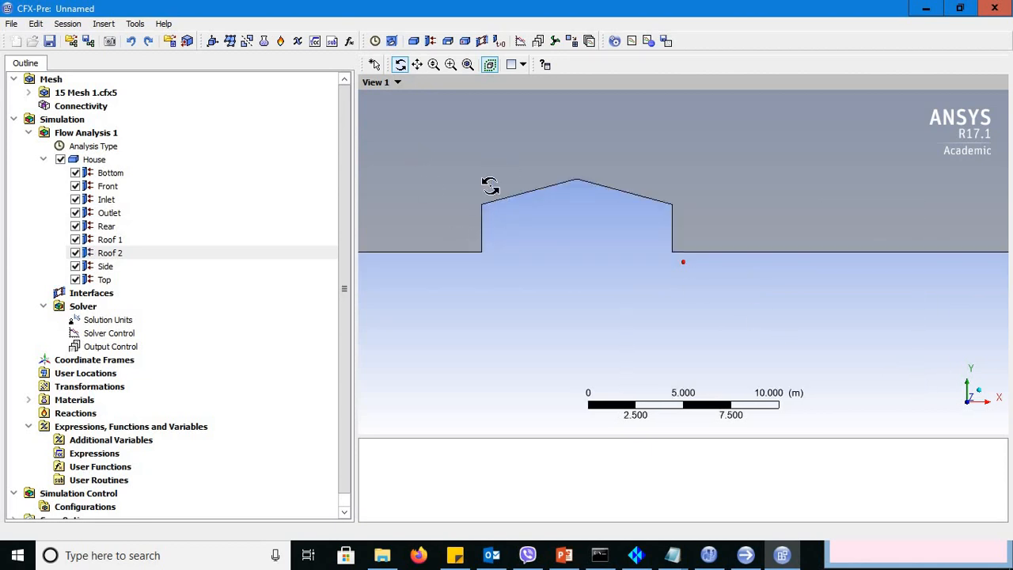
{"action": "mouse_move", "coordinate": [496, 172]}
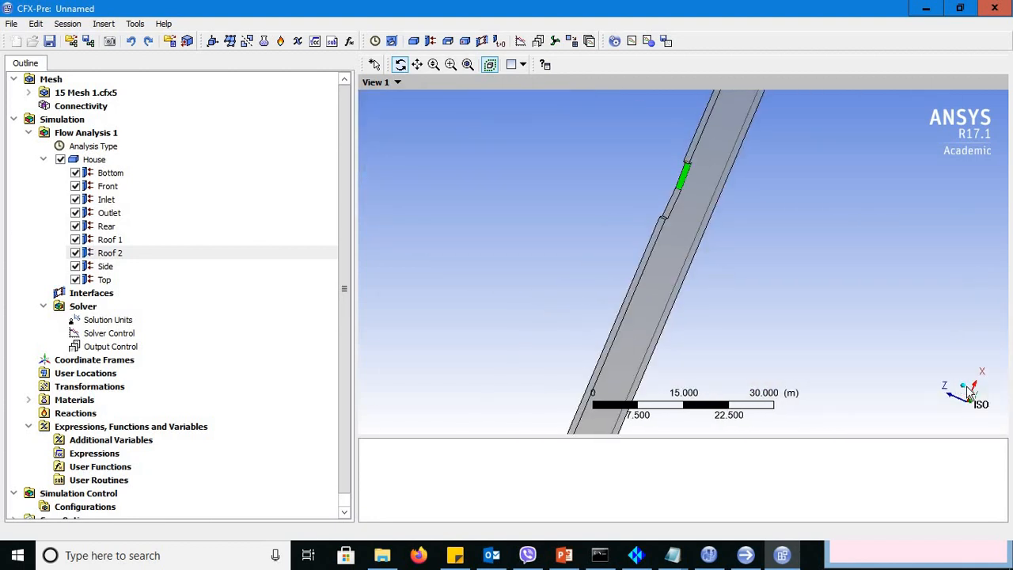
{"action": "left_click_drag", "start_coordinate": [684, 182], "coordinate": [750, 308]}
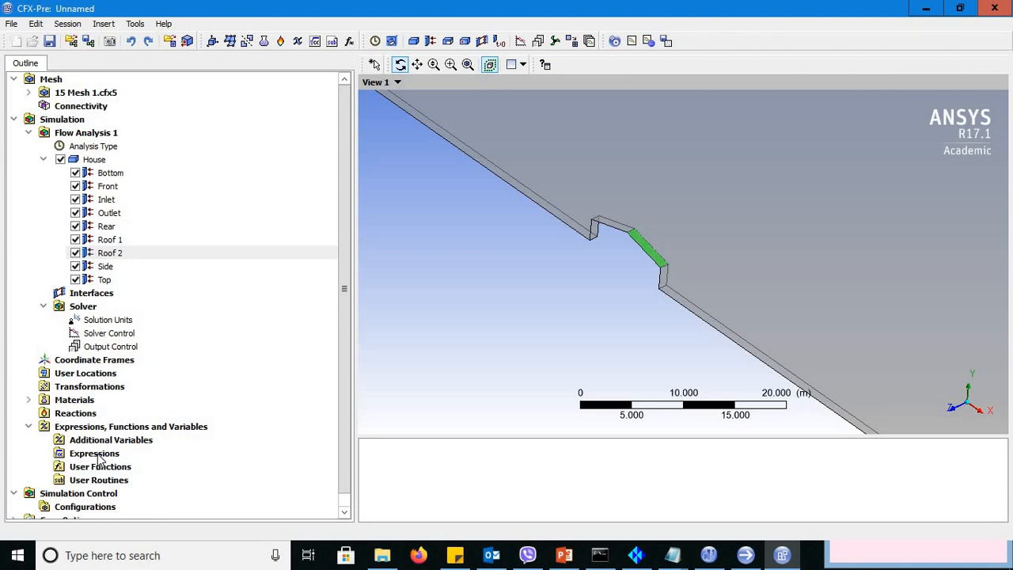
Step: Insert a new expression named FR1 from the Expressions list
{"action": "double_click", "coordinate": [95, 452]}
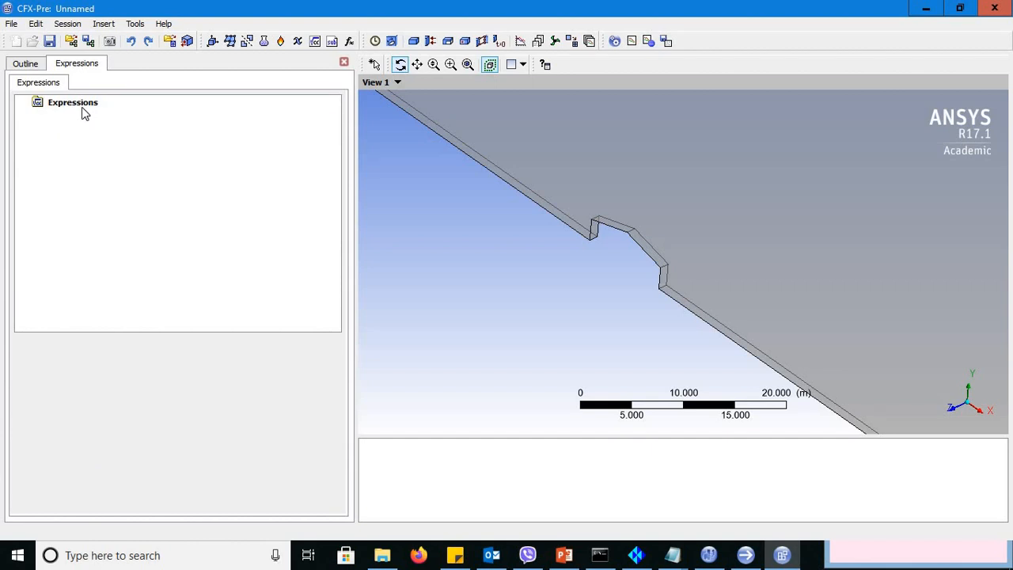
{"action": "left_click", "coordinate": [73, 101]}
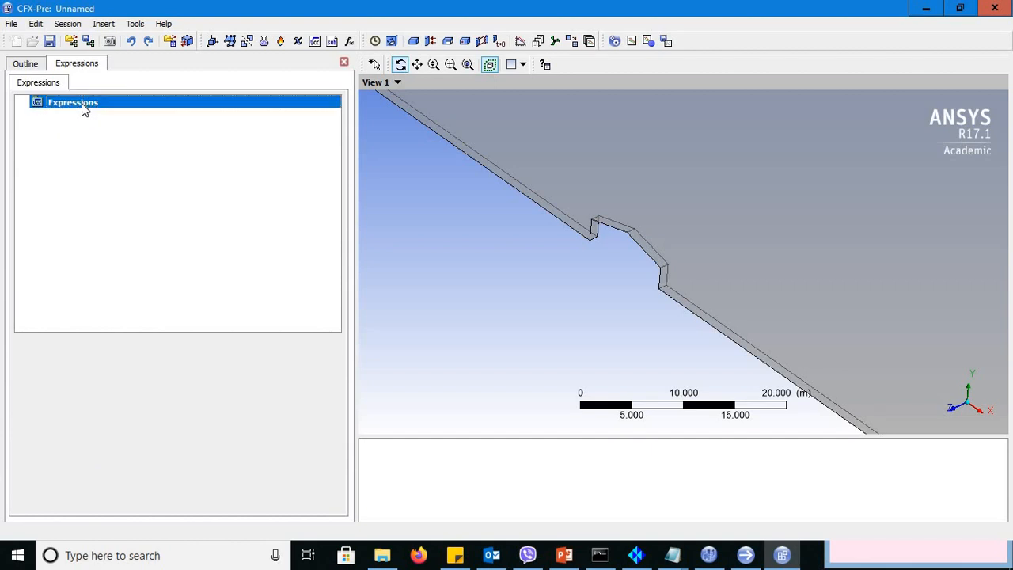
{"action": "right_click", "coordinate": [73, 101]}
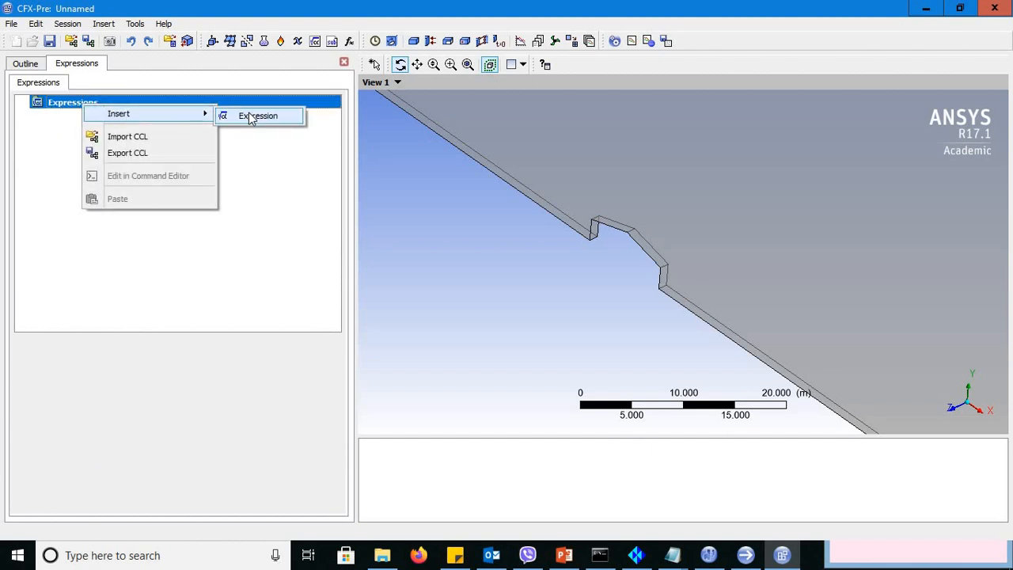
{"action": "left_click", "coordinate": [258, 116]}
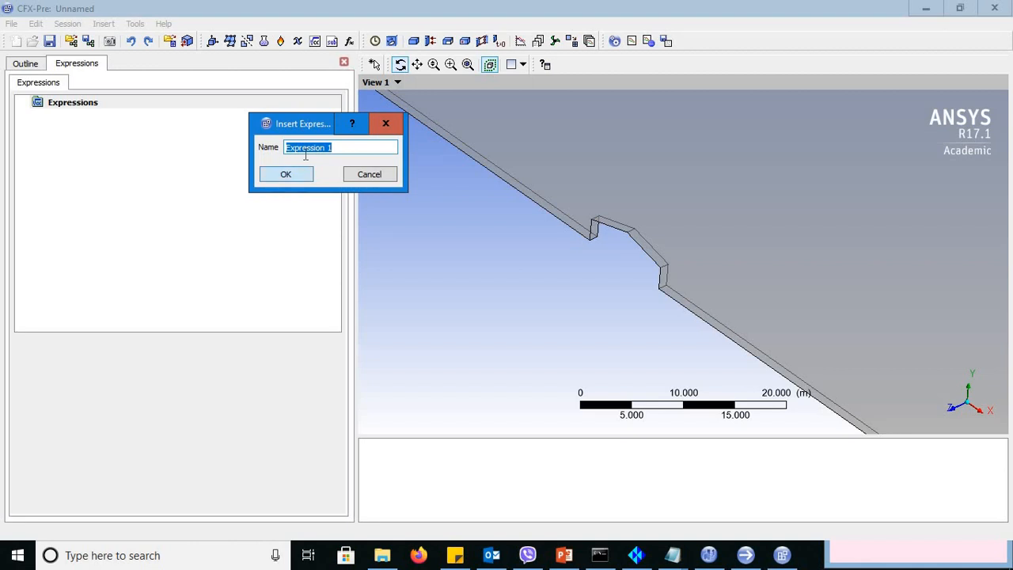
{"action": "type", "text": "FR1"}
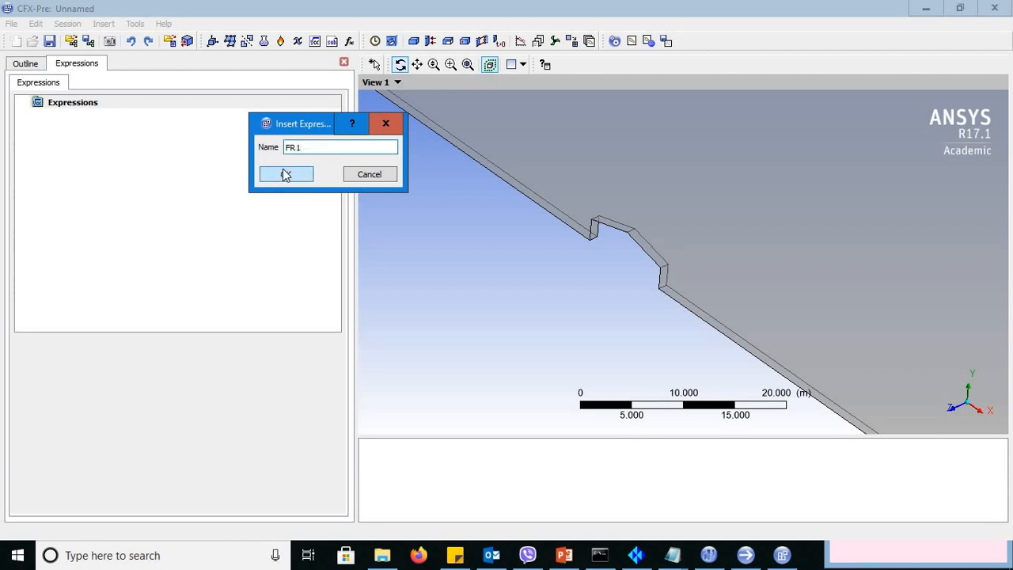
{"action": "left_click", "coordinate": [285, 174]}
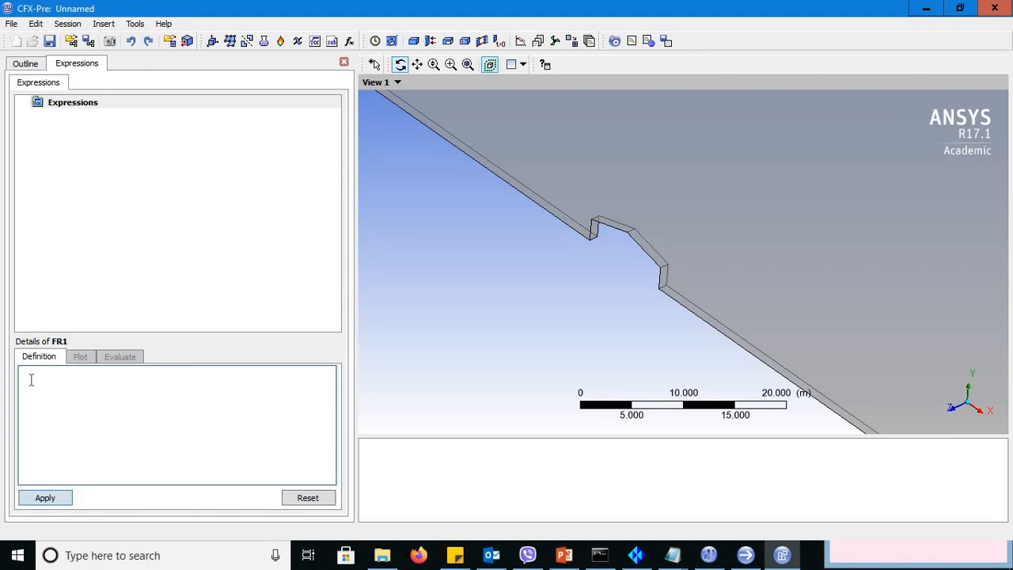
Step: Enter force_y()@ in FR1's definition and check the Outline for the Roof 1 region name
{"action": "type", "text": "force"}
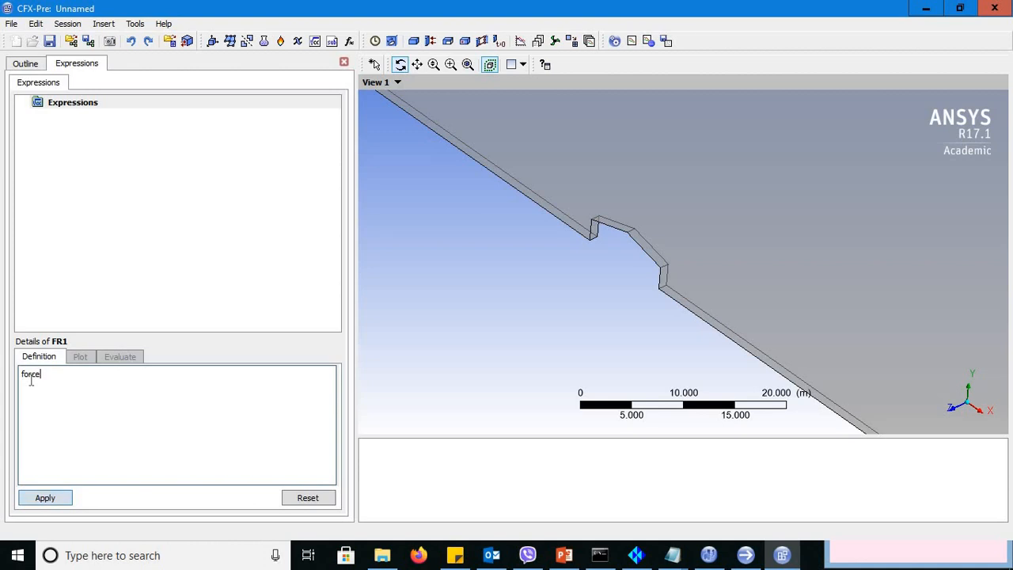
{"action": "type", "text": "_y"}
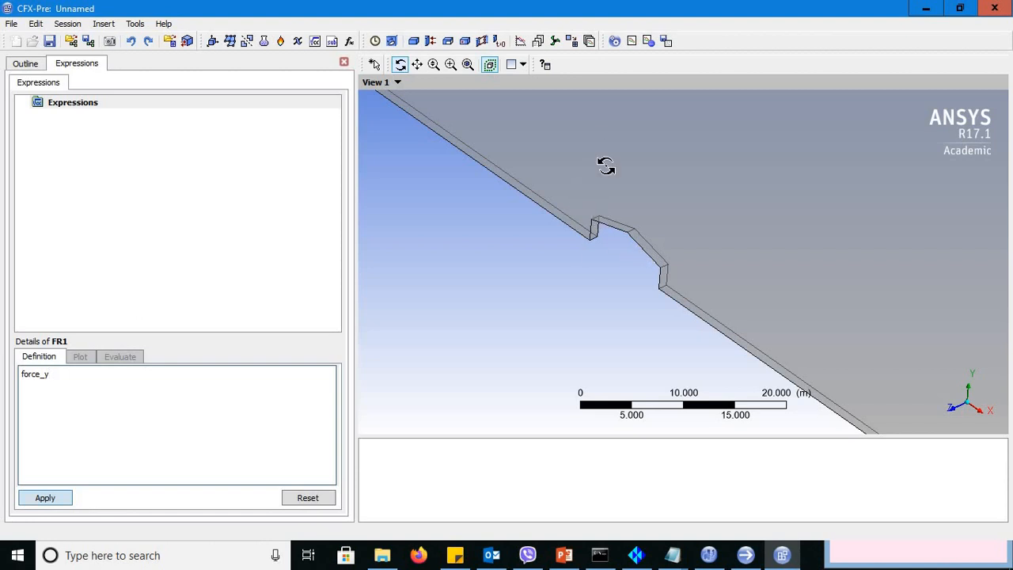
{"action": "mouse_move", "coordinate": [614, 263]}
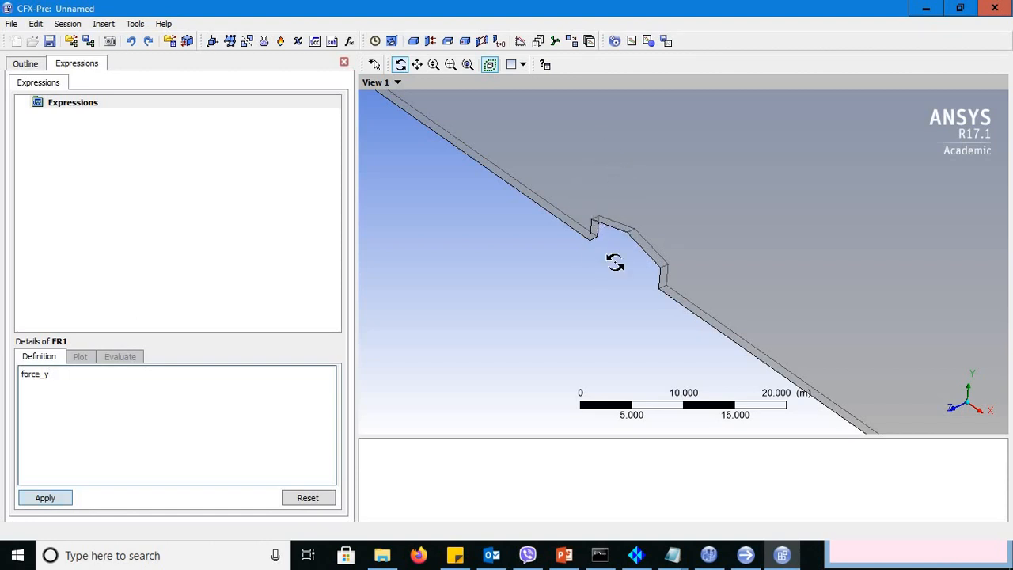
{"action": "mouse_move", "coordinate": [620, 208]}
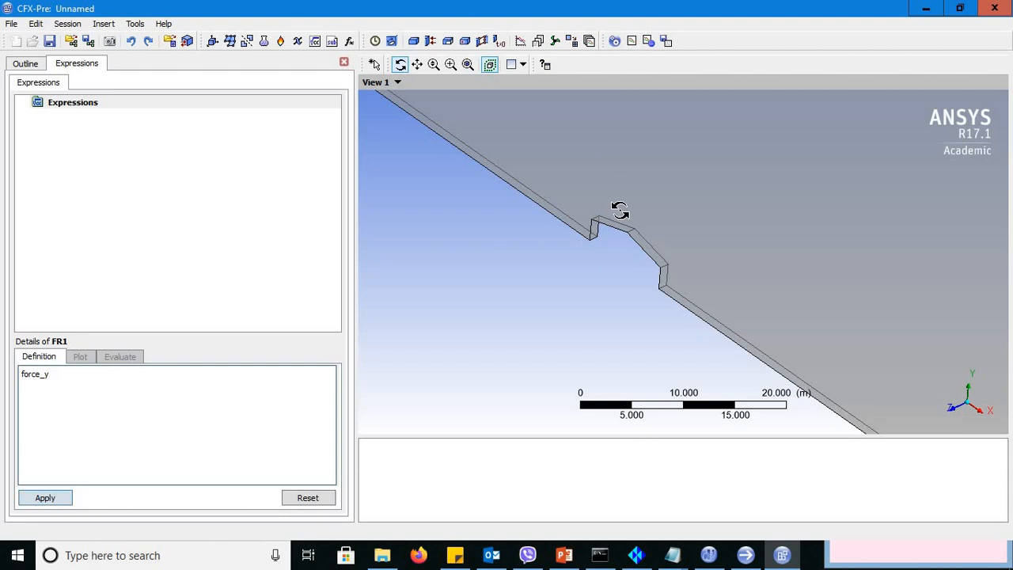
{"action": "type", "text": "()"}
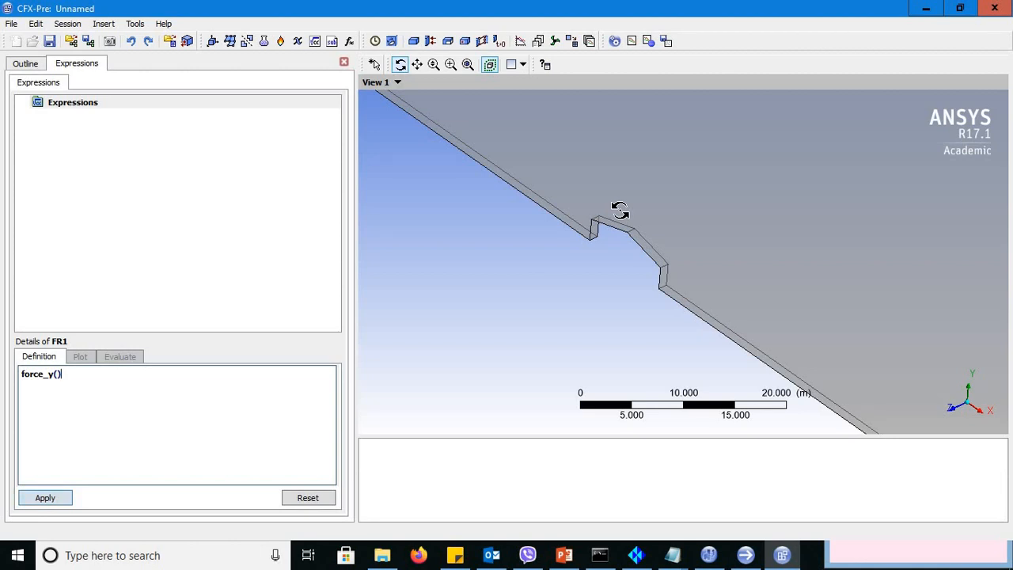
{"action": "type", "text": "@"}
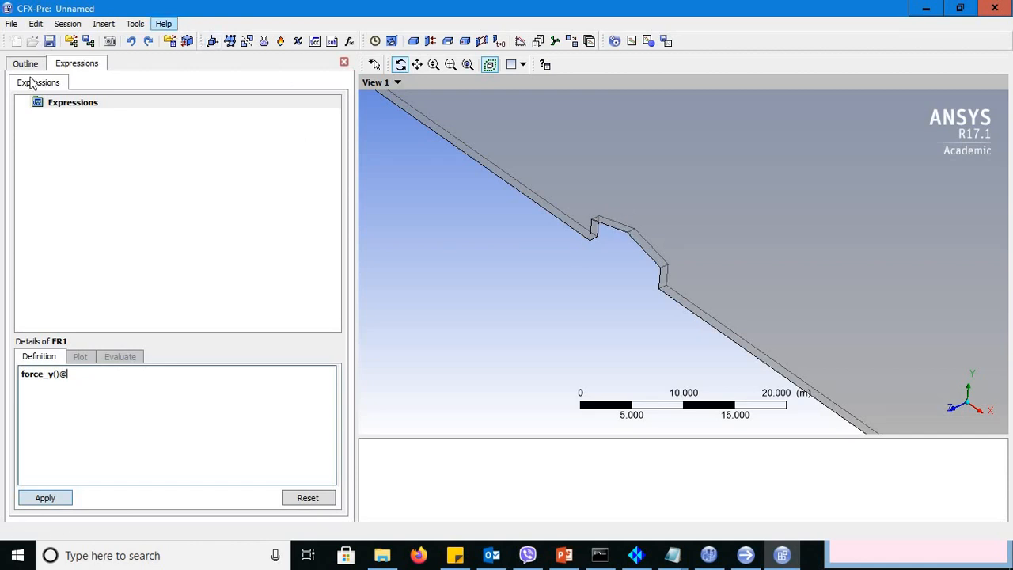
{"action": "left_click", "coordinate": [25, 64]}
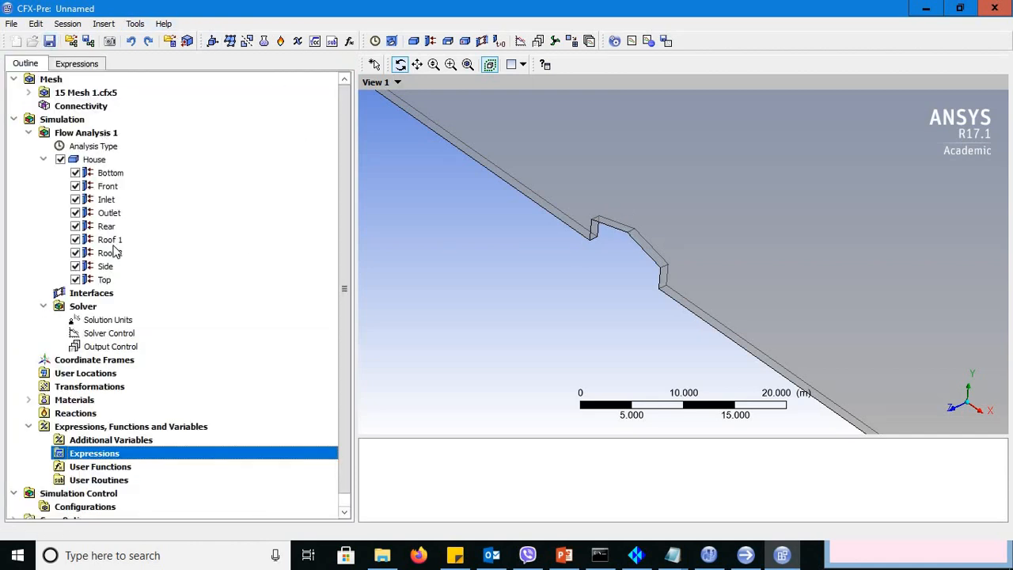
{"action": "left_click", "coordinate": [110, 239]}
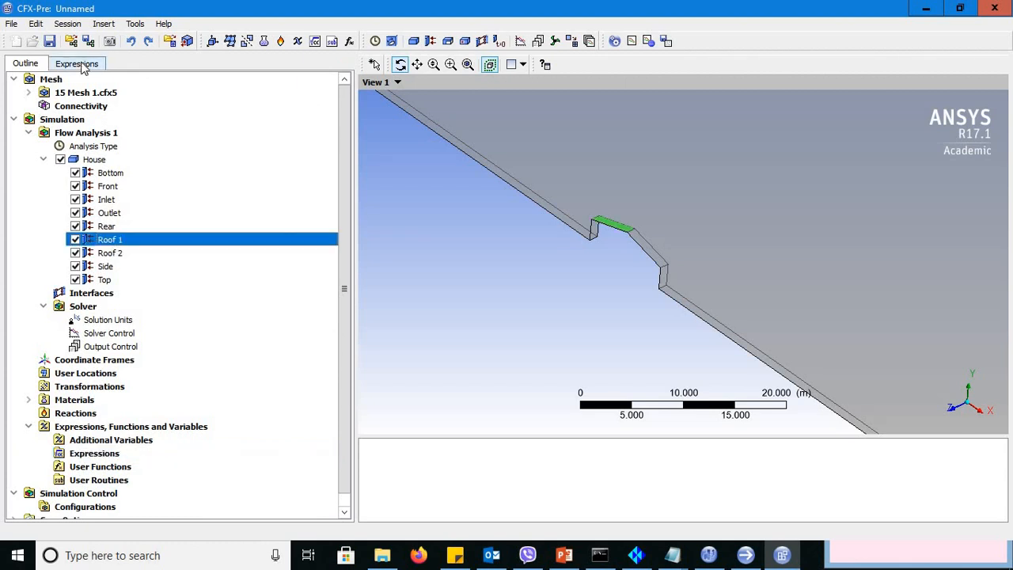
{"action": "left_click", "coordinate": [76, 64]}
{"action": "type", "text": "force_y()@Roof"}
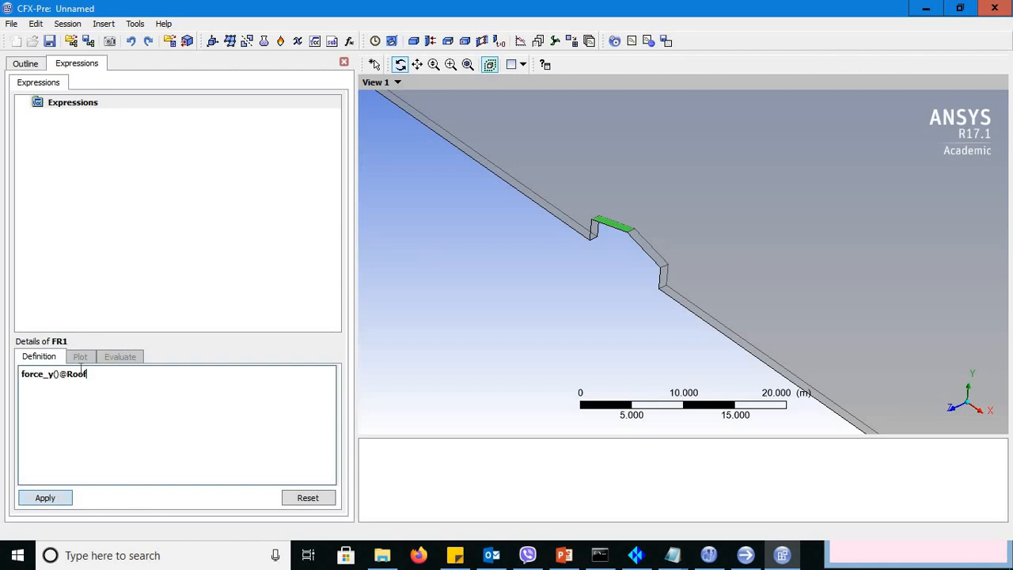
{"action": "type", "text": "1"}
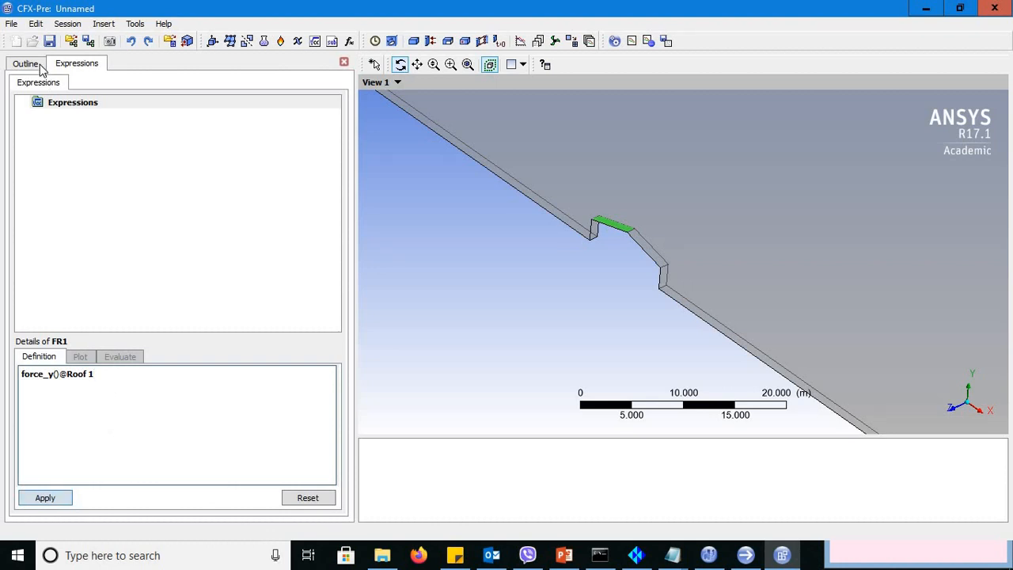
{"action": "left_click", "coordinate": [26, 63]}
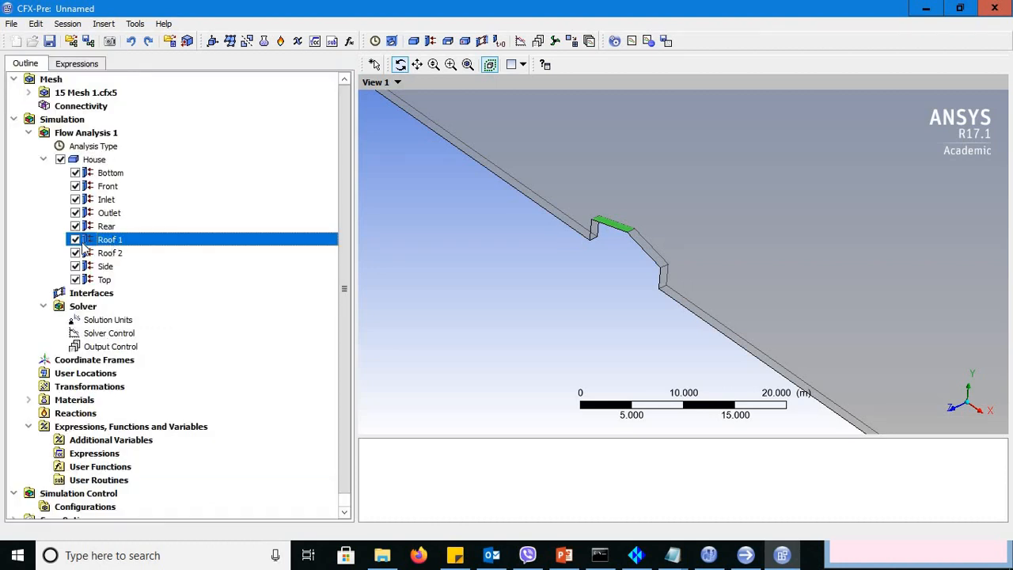
{"action": "left_click", "coordinate": [76, 63]}
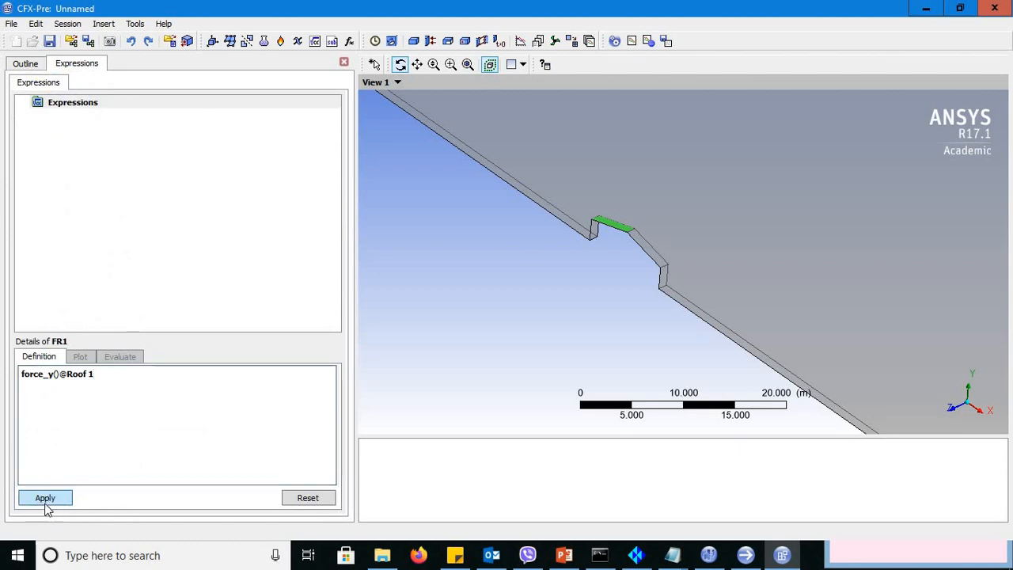
{"action": "left_click", "coordinate": [44, 497]}
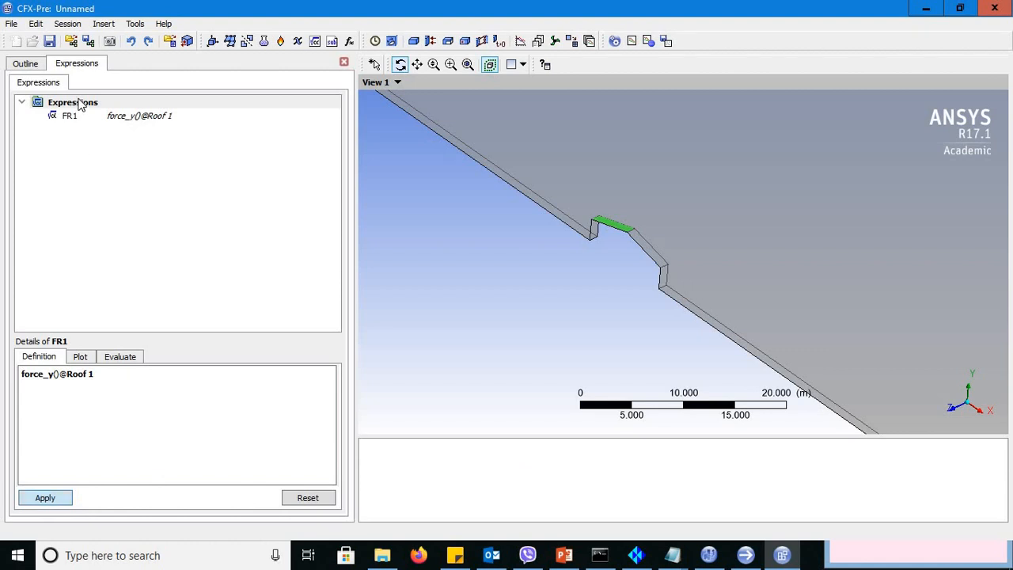
Step: Insert a second expression named FR2
{"action": "right_click", "coordinate": [73, 102]}
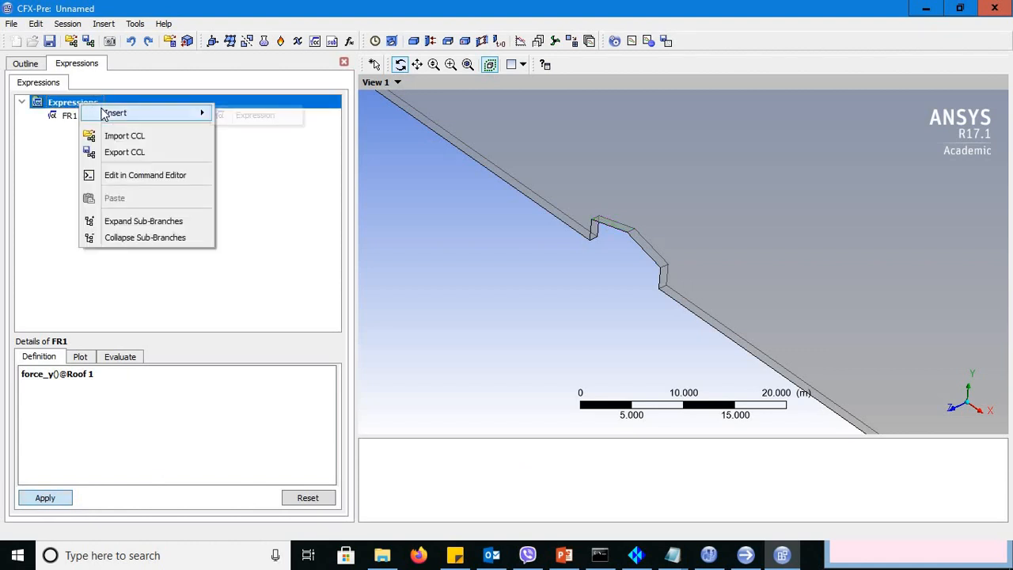
{"action": "left_click", "coordinate": [116, 112]}
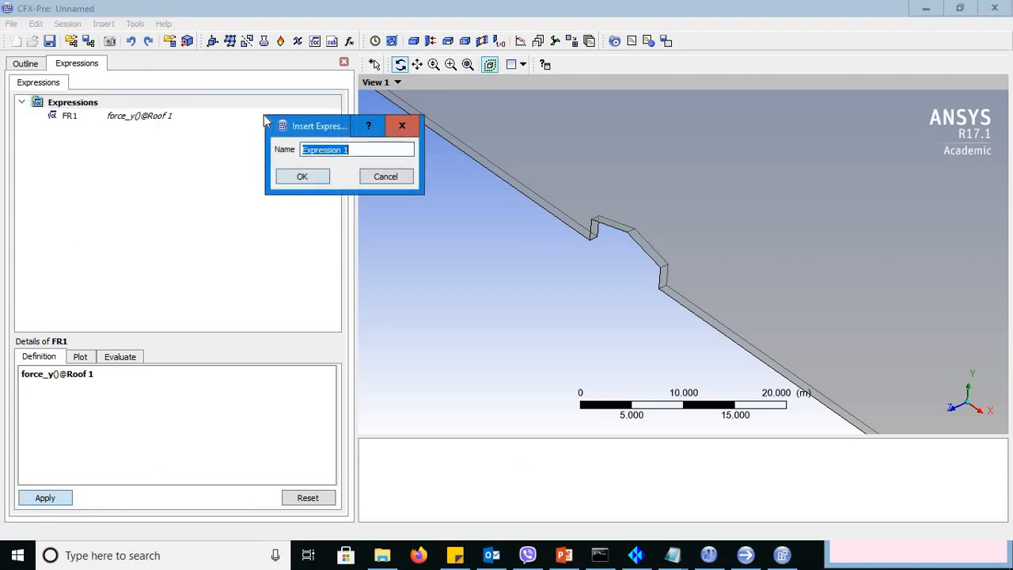
{"action": "type", "text": "FI"}
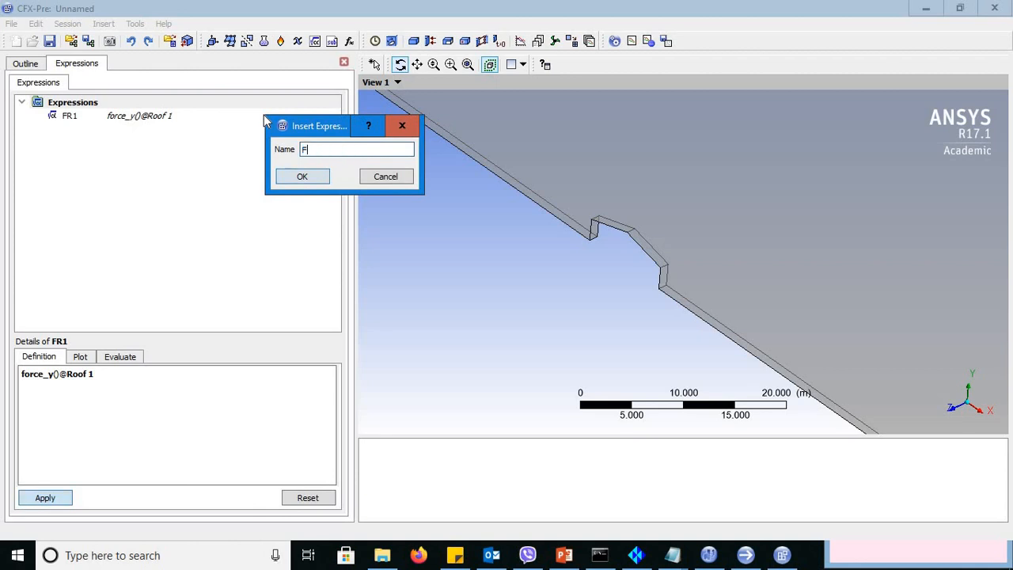
{"action": "type", "text": "R2"}
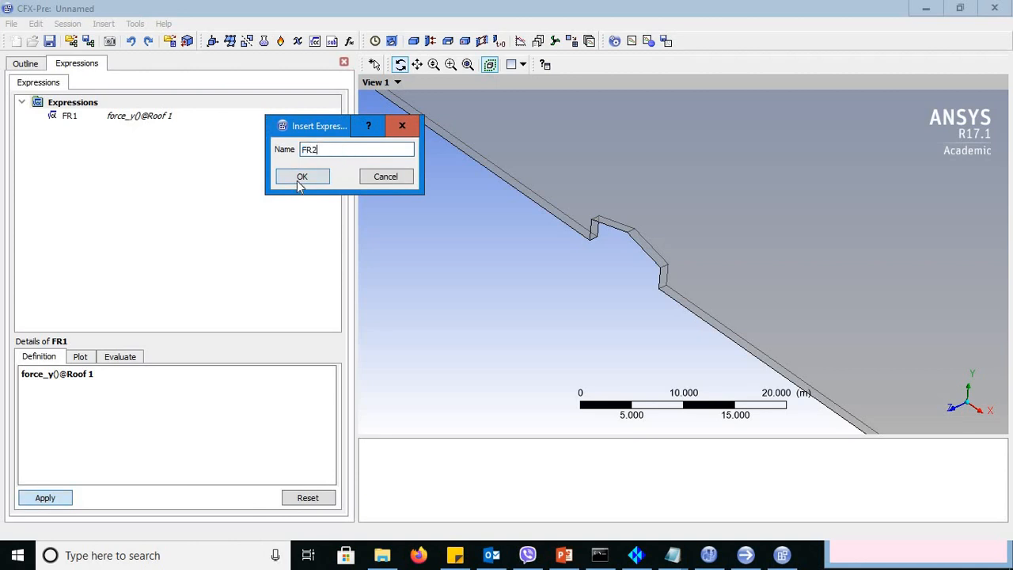
{"action": "left_click", "coordinate": [301, 176]}
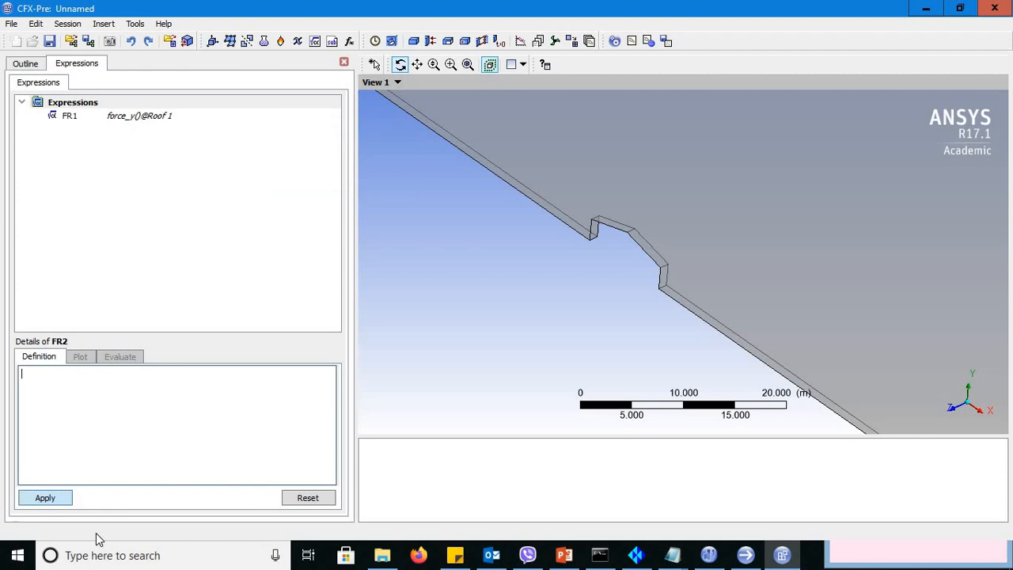
{"action": "type", "text": "force_y"}
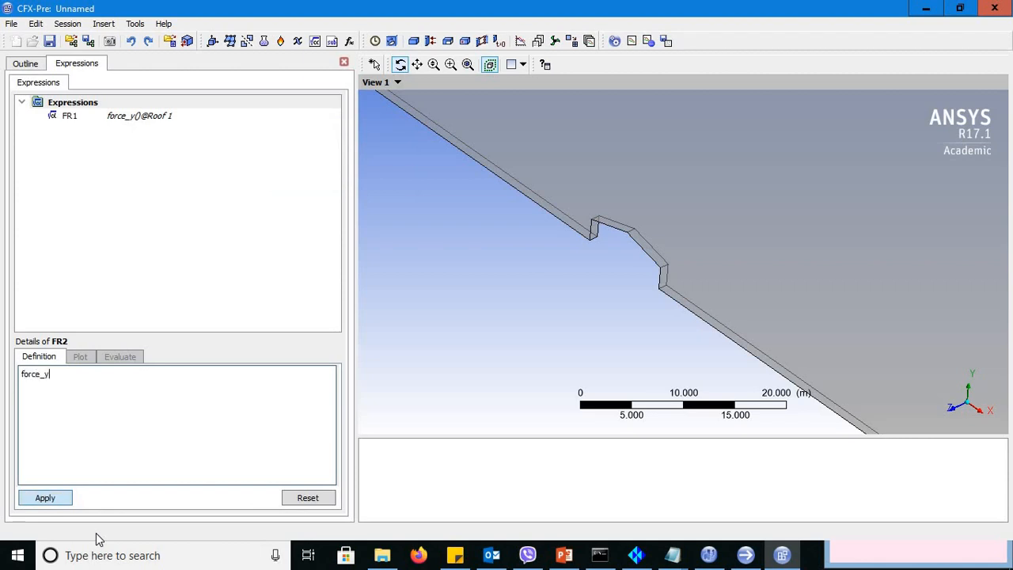
{"action": "type", "text": "()"}
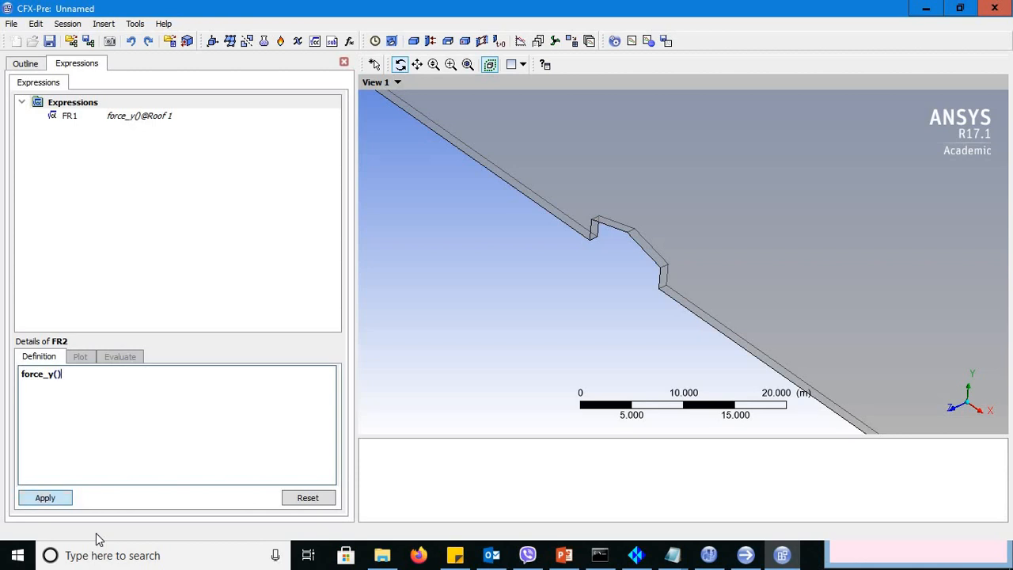
{"action": "type", "text": "@"}
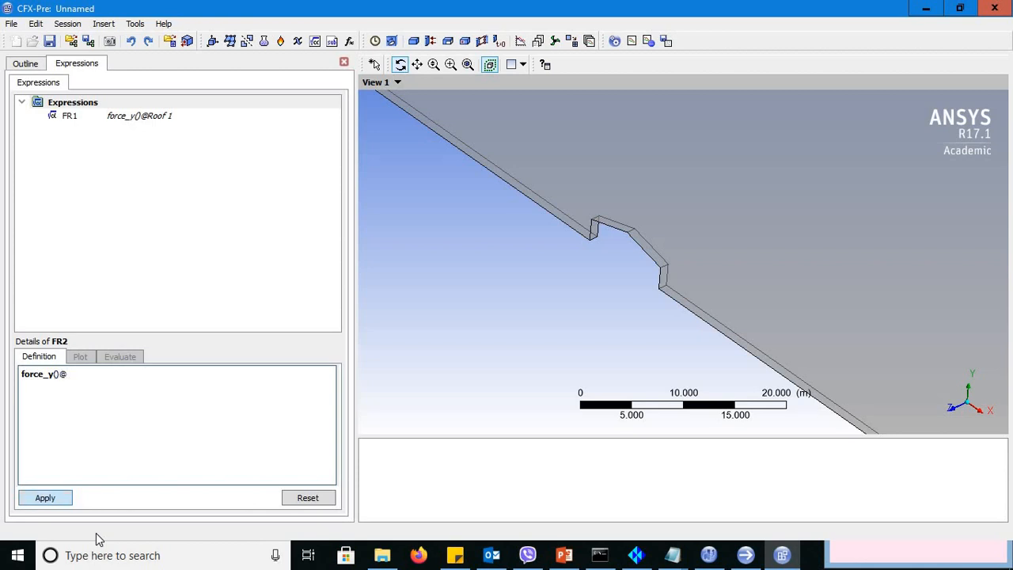
{"action": "type", "text": "Roof 2"}
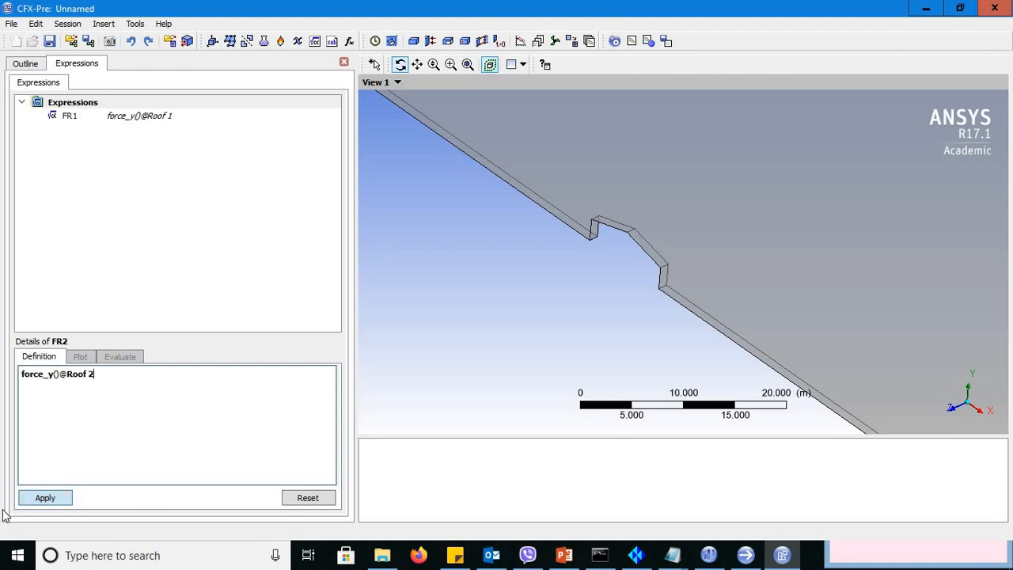
{"action": "left_click", "coordinate": [44, 497]}
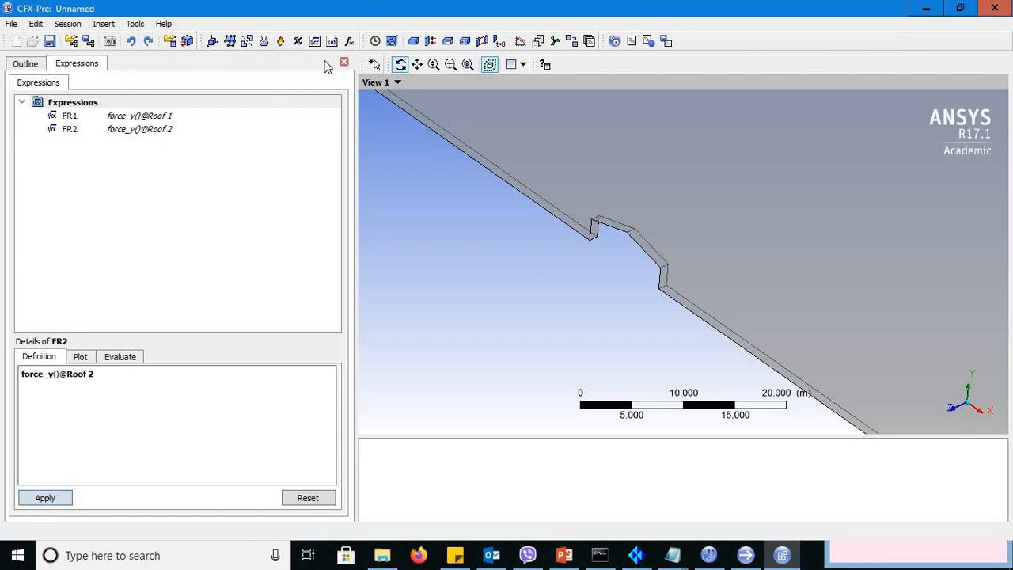
Step: Set Solver Control to 300 max iterations with a tighter RMS residual target and confirm
{"action": "left_click", "coordinate": [25, 64]}
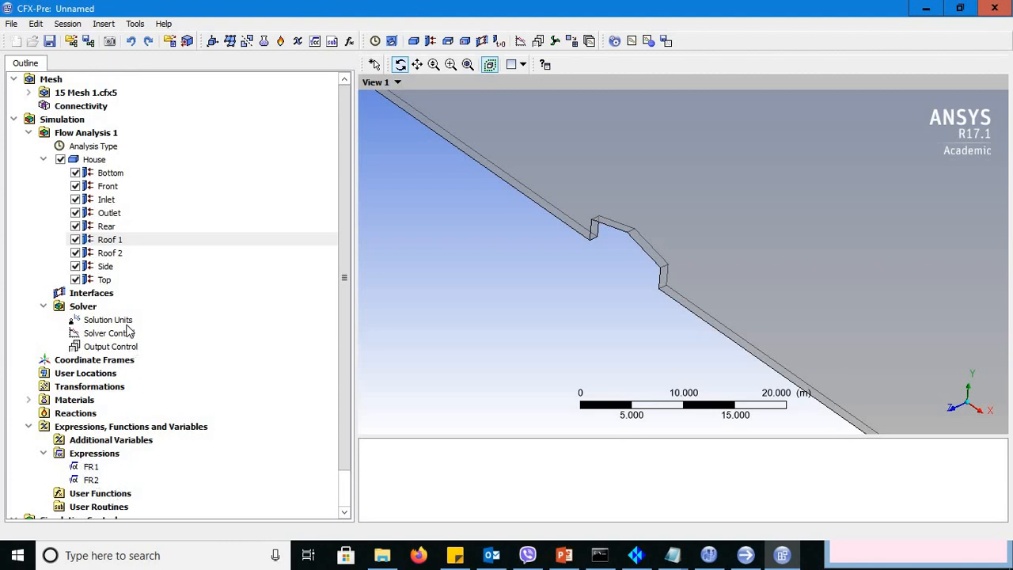
{"action": "mouse_move", "coordinate": [129, 324]}
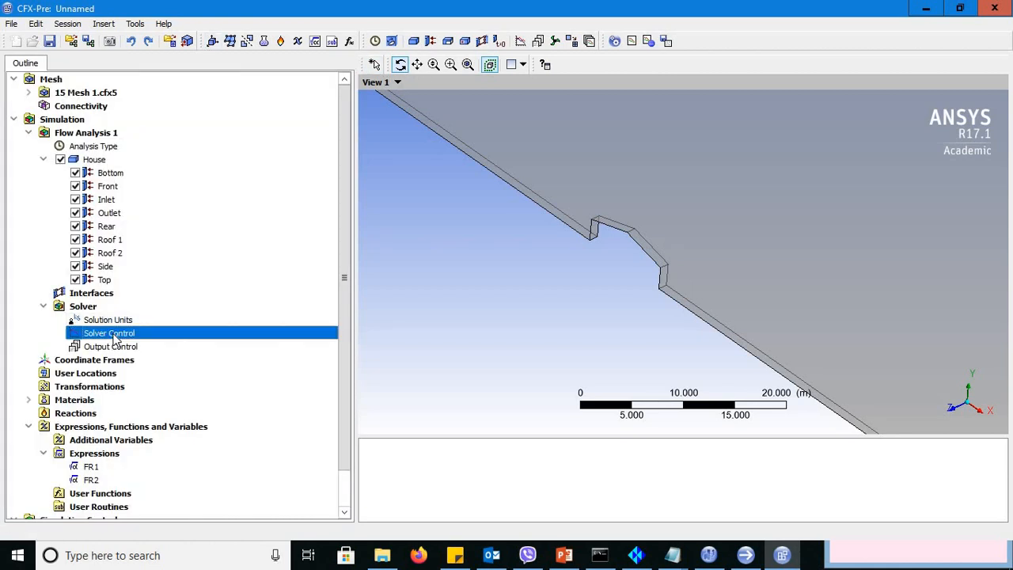
{"action": "double_click", "coordinate": [108, 333]}
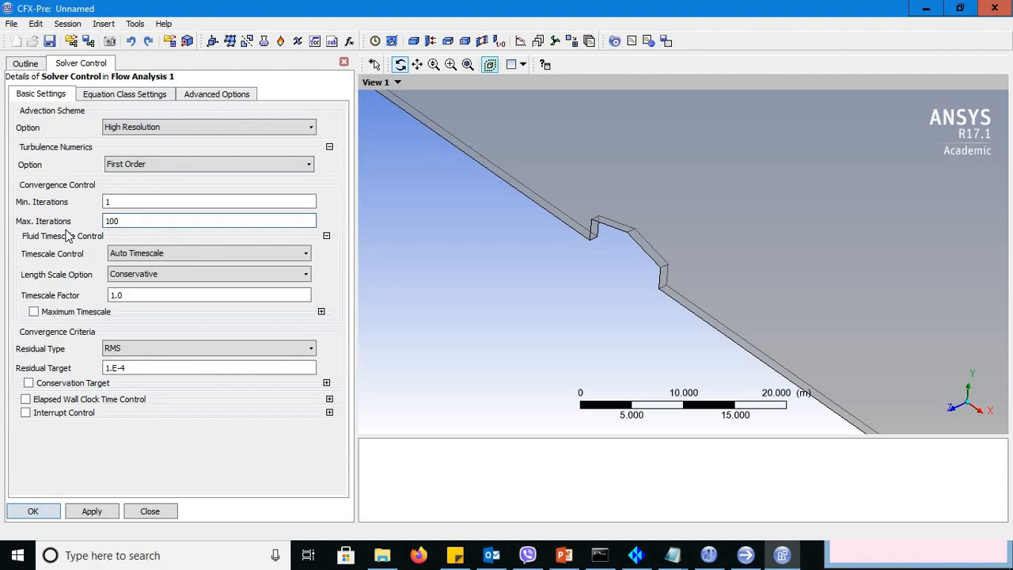
{"action": "type", "text": "300"}
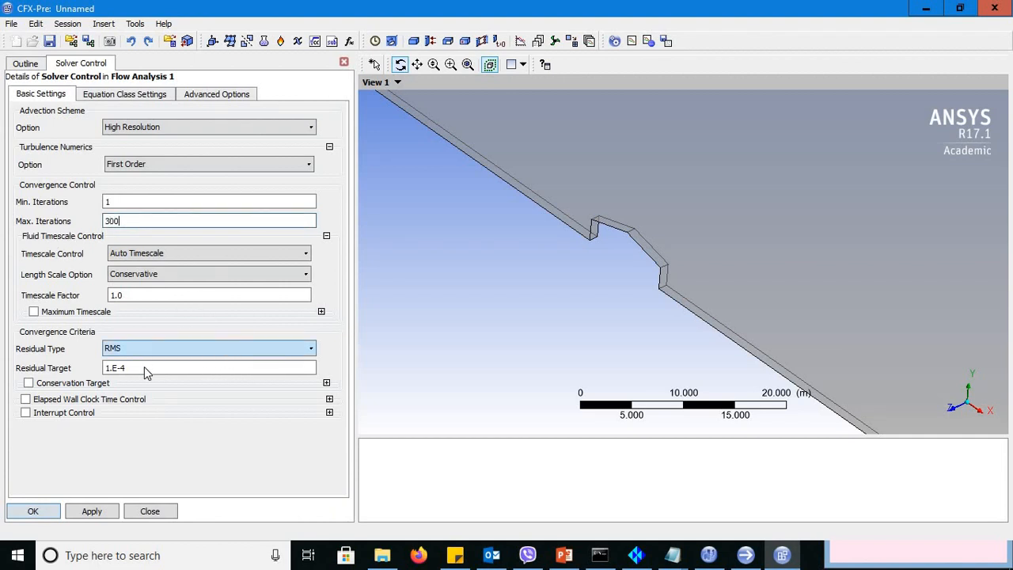
{"action": "type", "text": "0.000000001"}
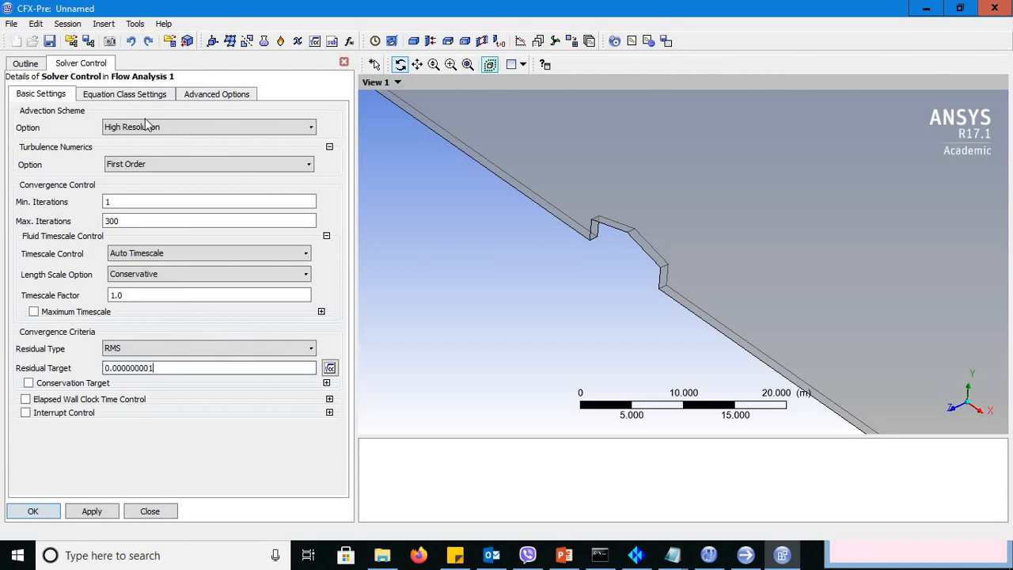
{"action": "left_click", "coordinate": [123, 93]}
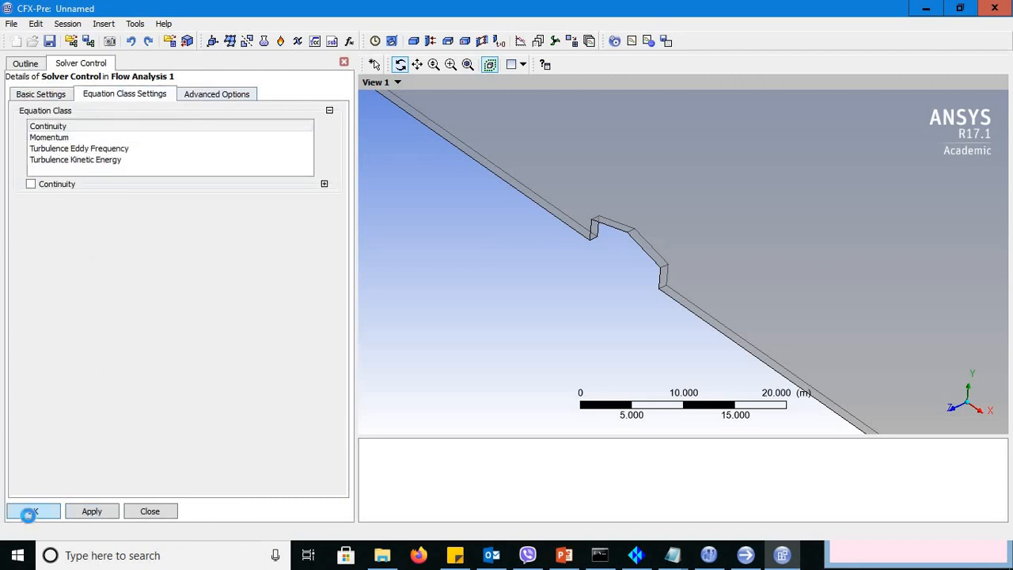
{"action": "left_click", "coordinate": [32, 509]}
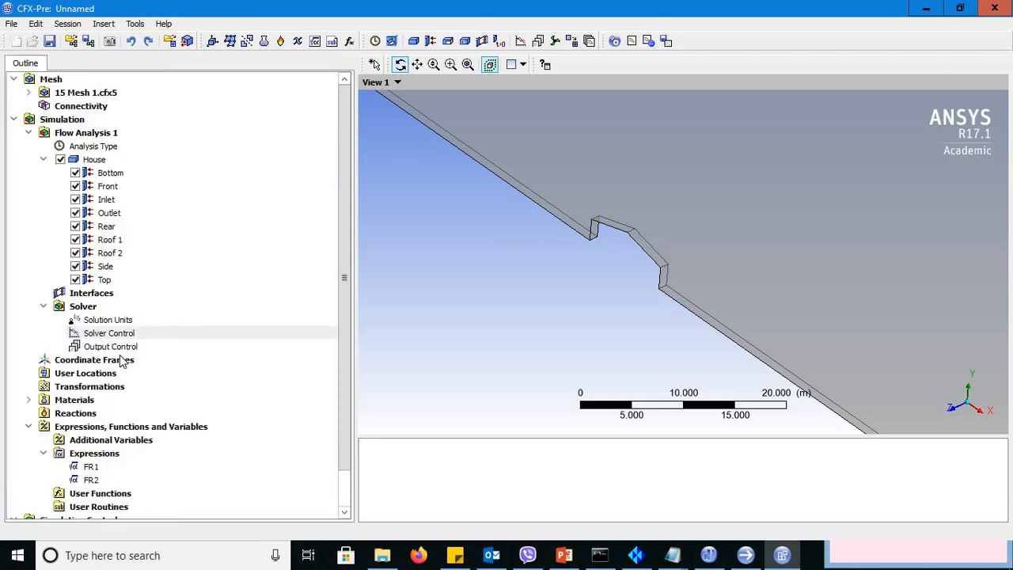
Step: Add Backup Results 1 in Output Control saving every 20 iterations
{"action": "double_click", "coordinate": [111, 345]}
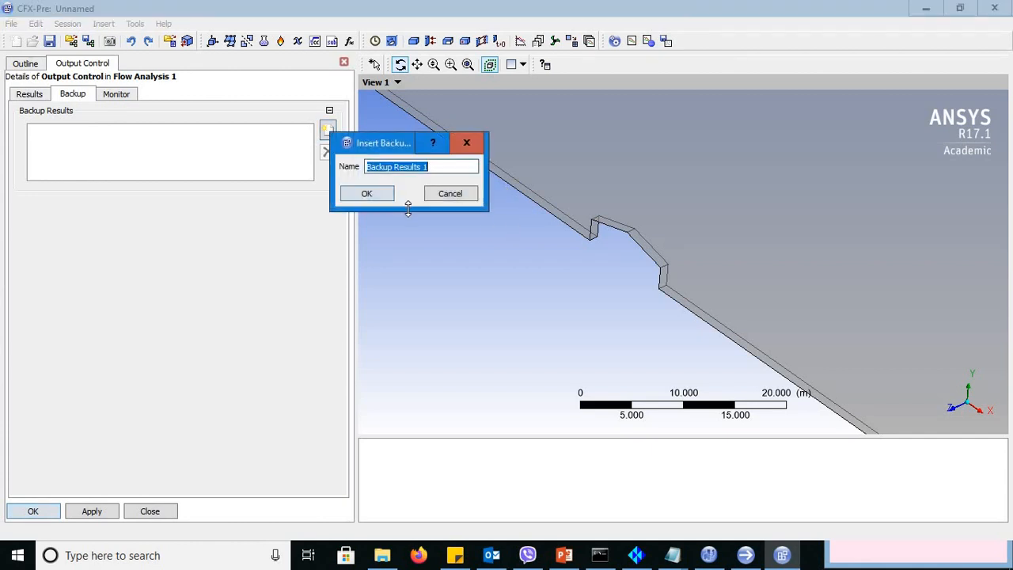
{"action": "left_click", "coordinate": [367, 193]}
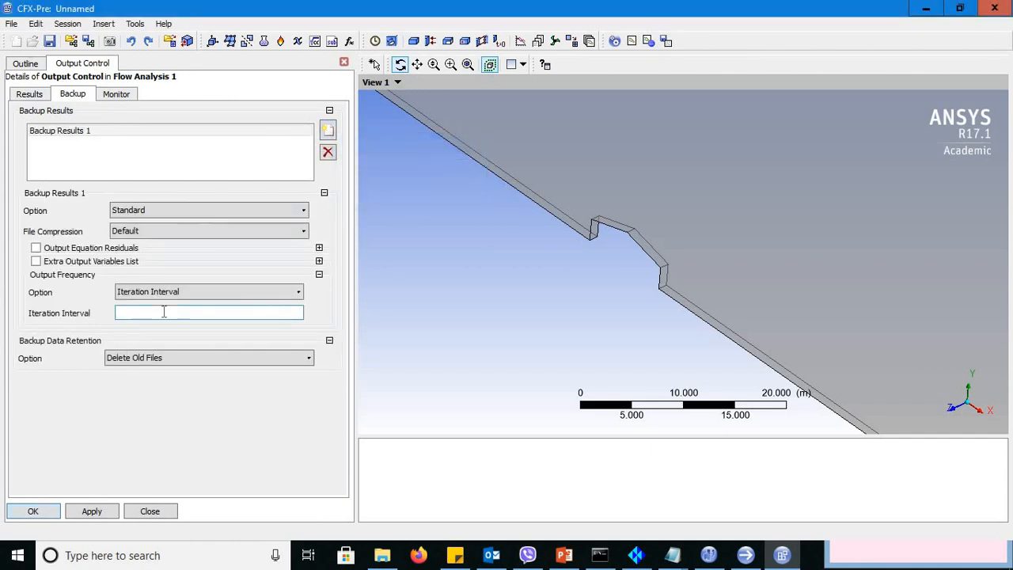
{"action": "type", "text": "20"}
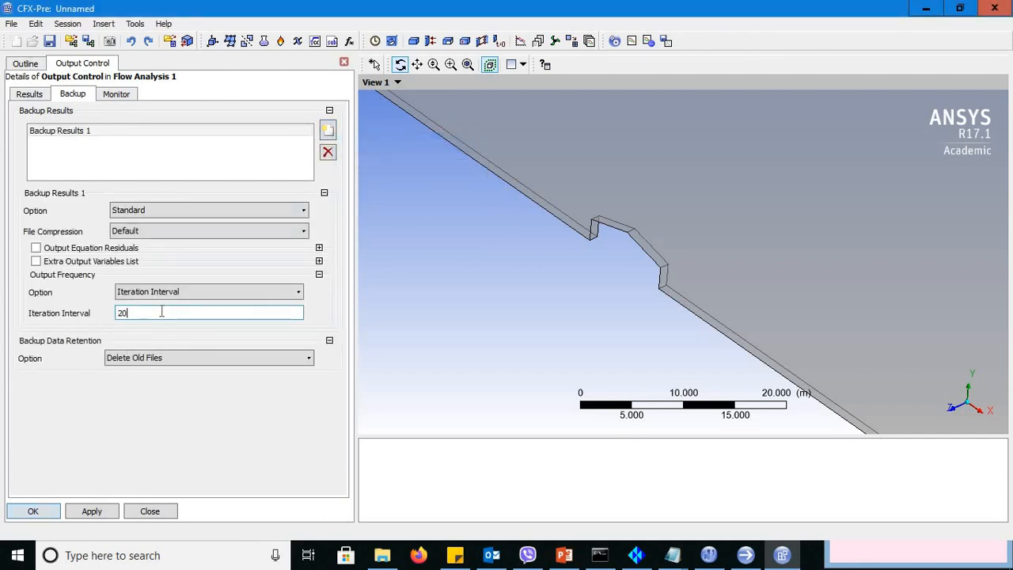
{"action": "left_click", "coordinate": [91, 509]}
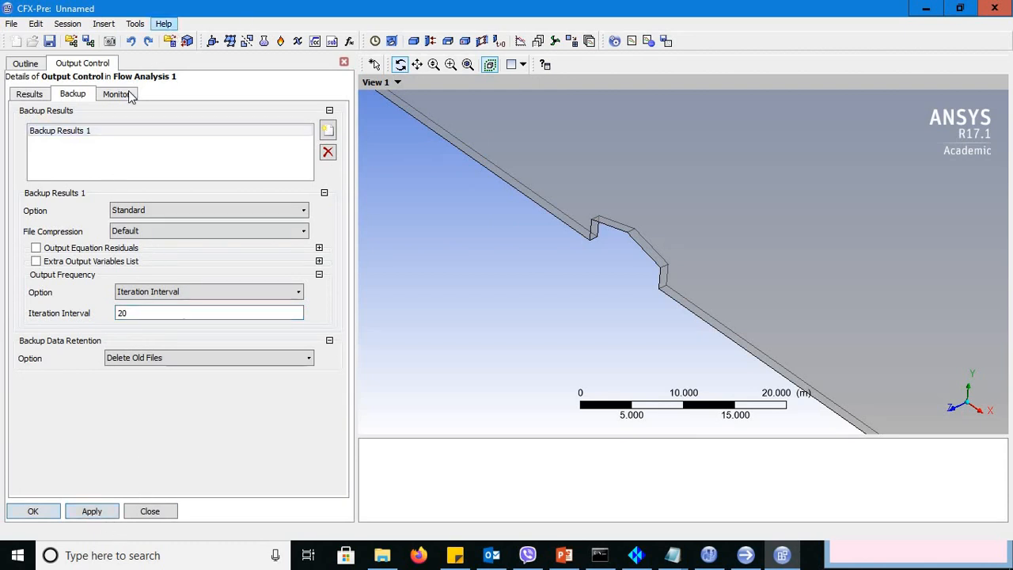
Step: Enable Monitor Objects and add Monitor Point 1 at Cartesian coordinates -20, 2.5, 0.5
{"action": "left_click", "coordinate": [117, 93]}
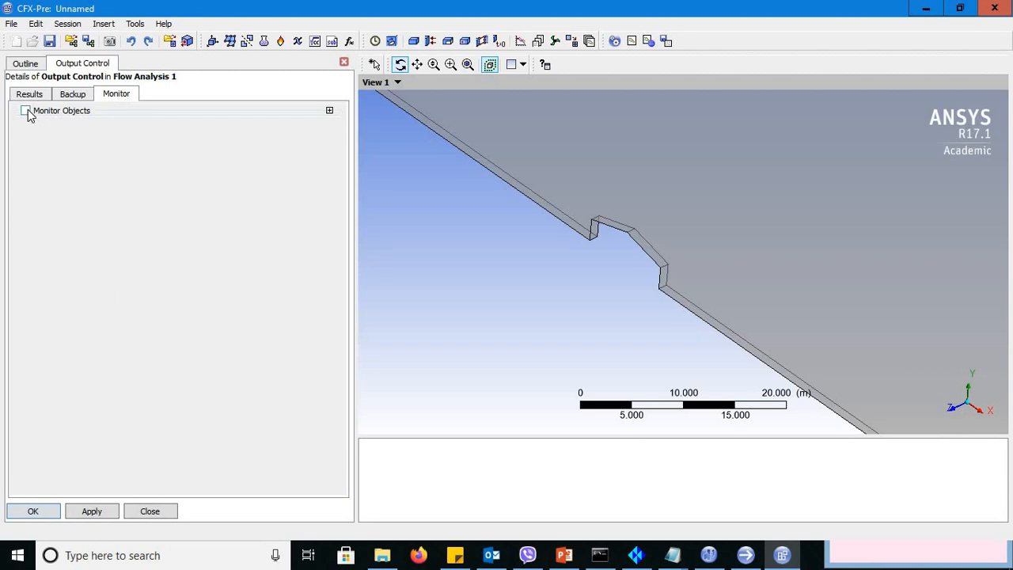
{"action": "left_click", "coordinate": [26, 111]}
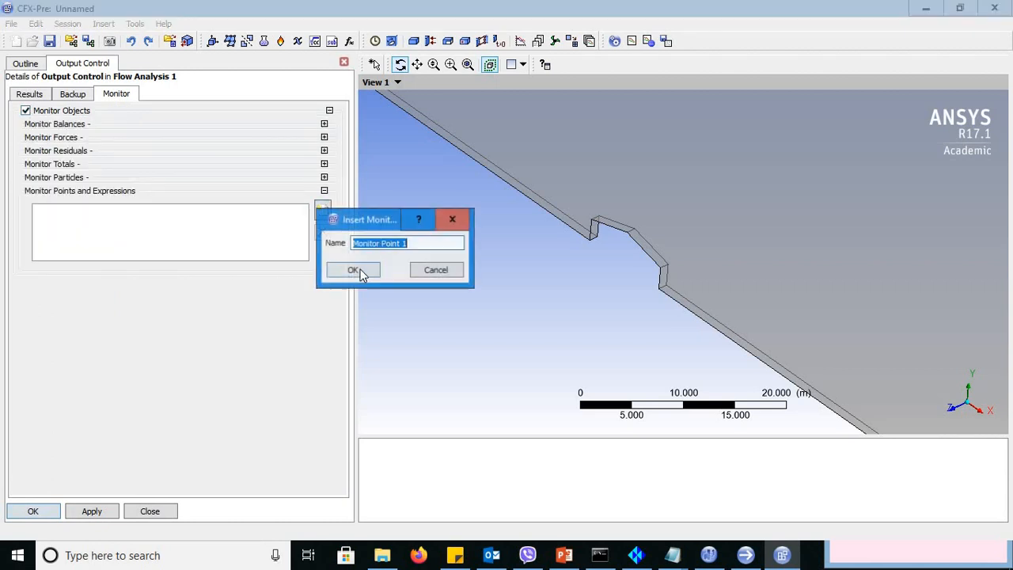
{"action": "left_click", "coordinate": [352, 269]}
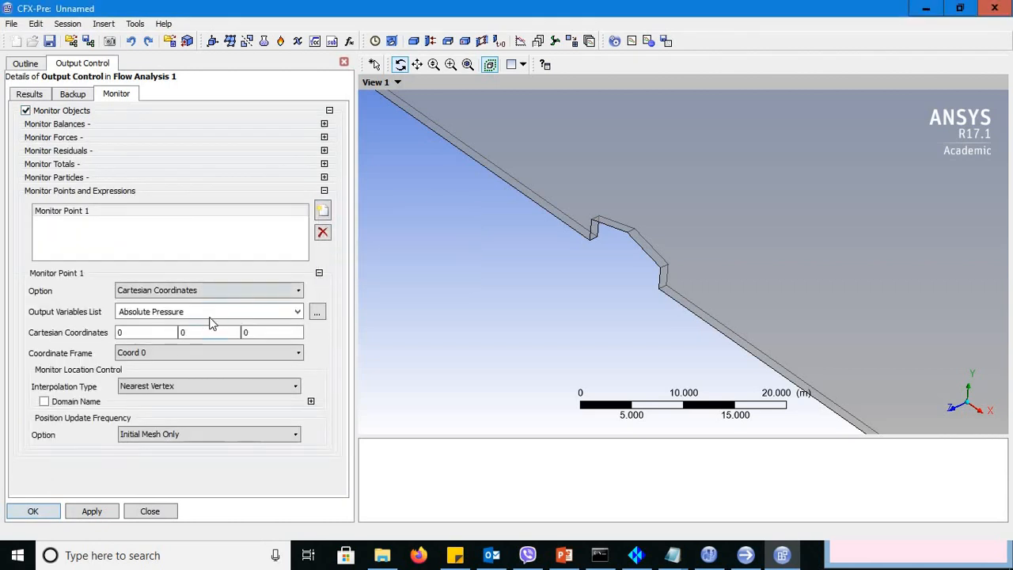
{"action": "left_click", "coordinate": [145, 332]}
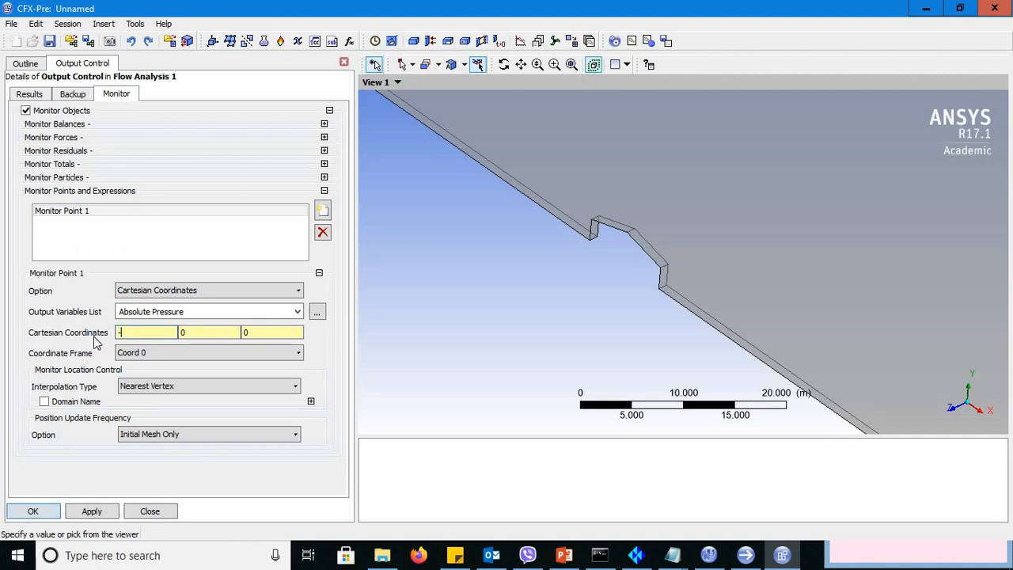
{"action": "type", "text": "-10"}
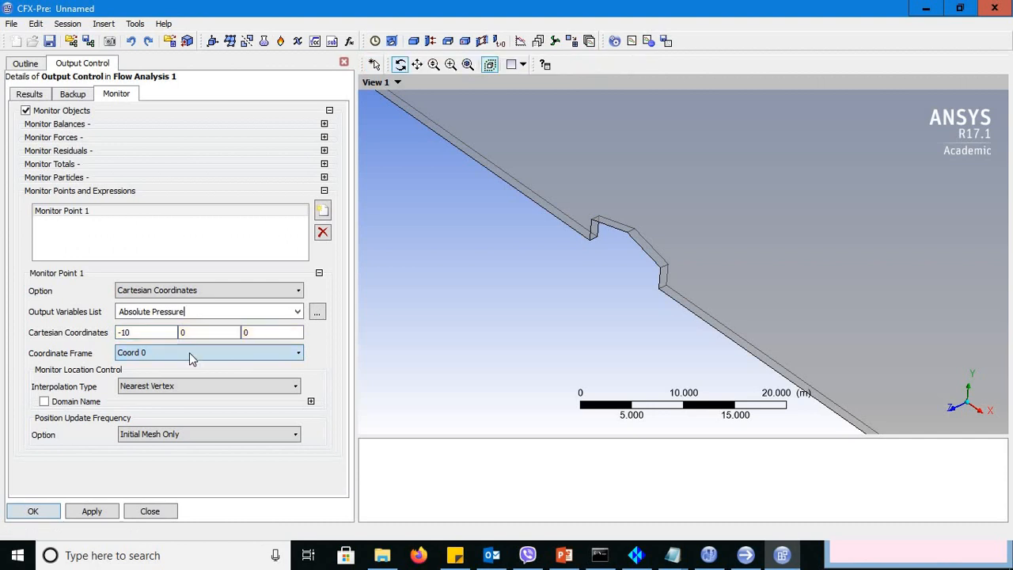
{"action": "left_click", "coordinate": [209, 332]}
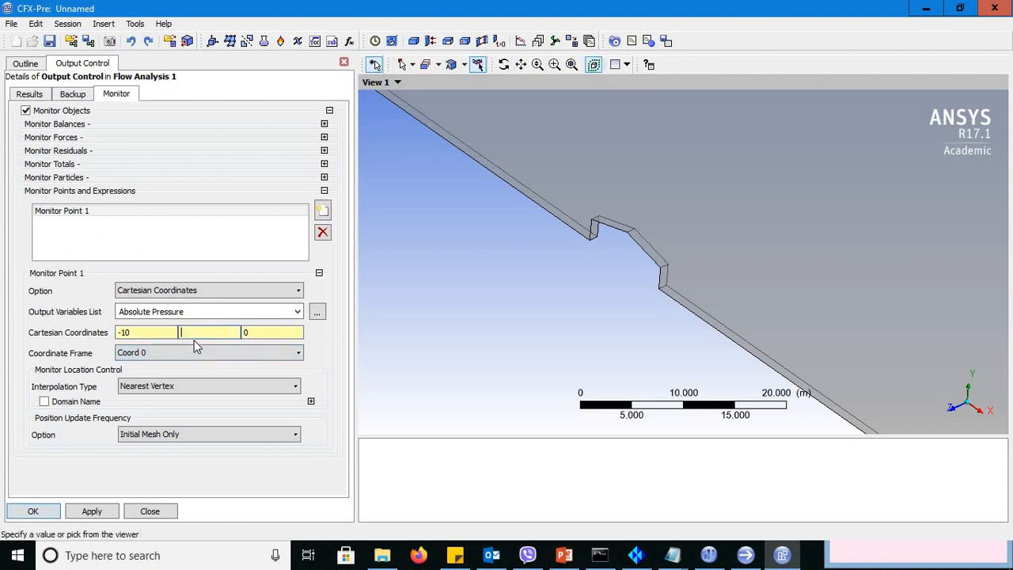
{"action": "type", "text": "2.5"}
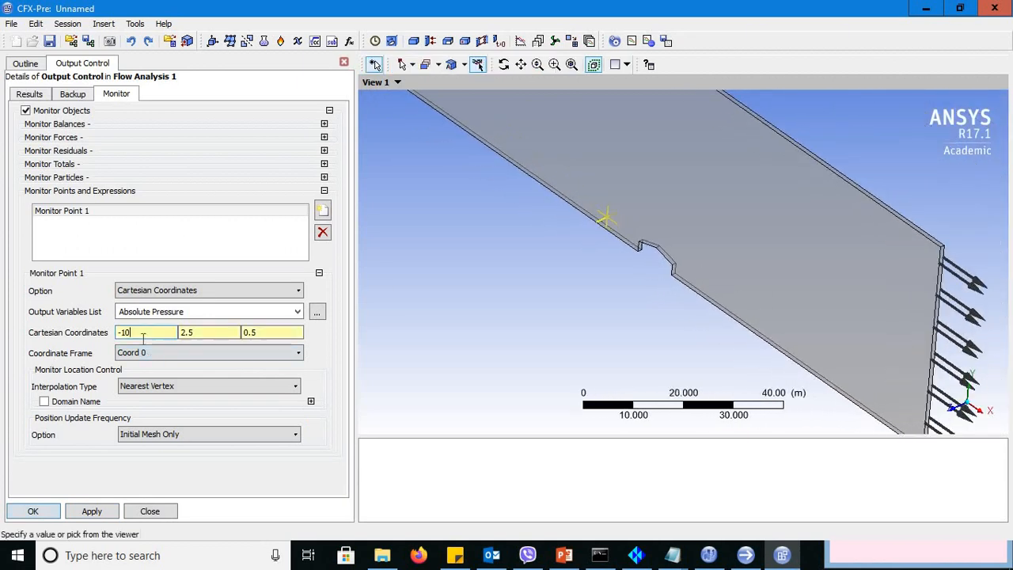
{"action": "type", "text": "-20"}
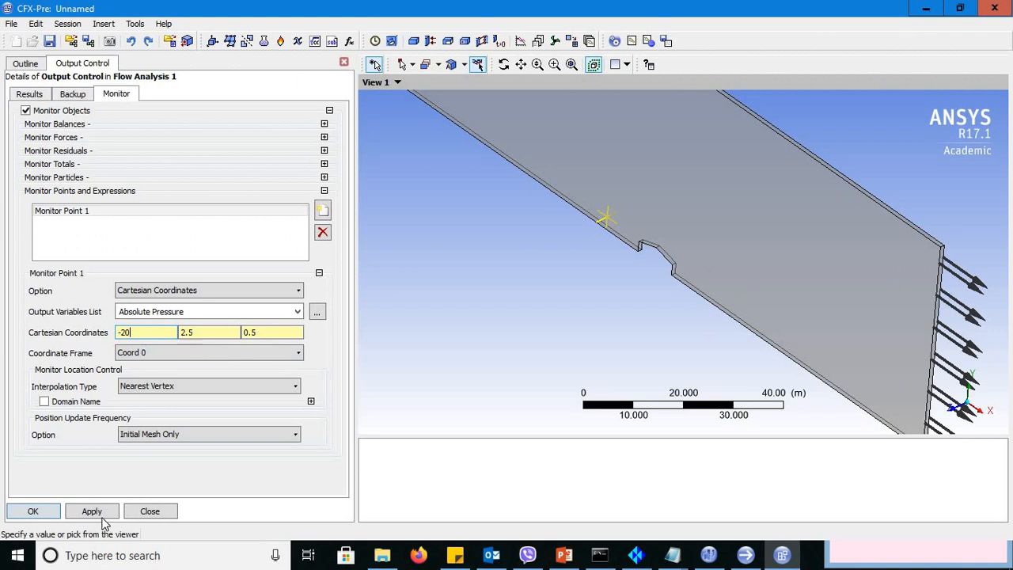
{"action": "left_click", "coordinate": [92, 510]}
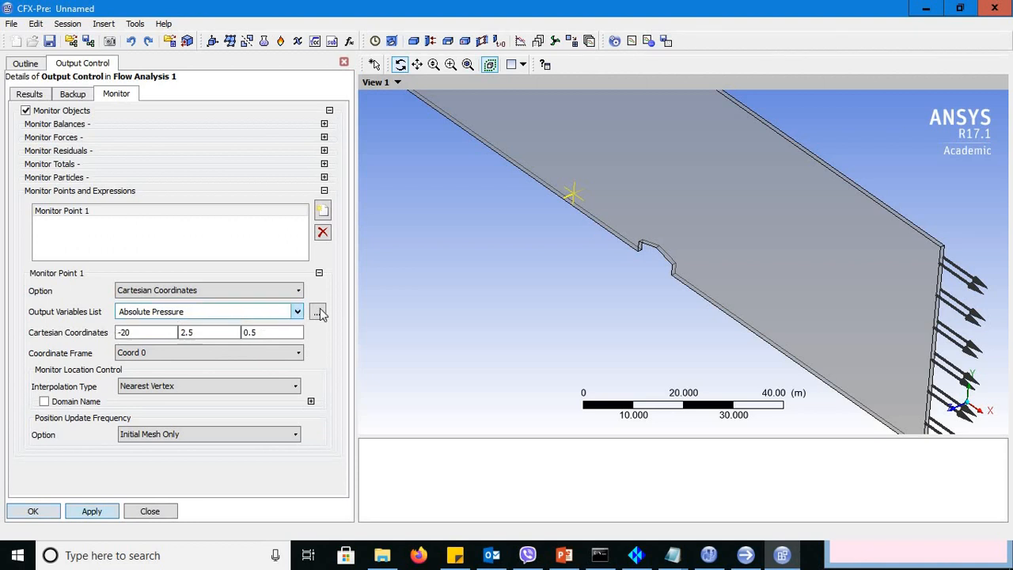
Step: Switch Monitor Point 1's output variable to Velocity and apply the monitor settings
{"action": "left_click", "coordinate": [317, 310]}
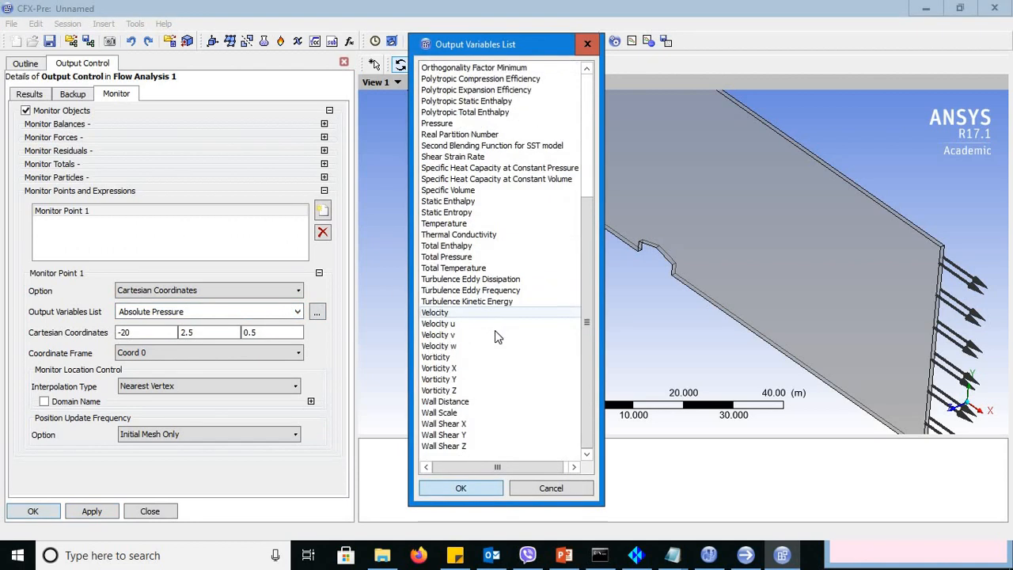
{"action": "left_click", "coordinate": [434, 312]}
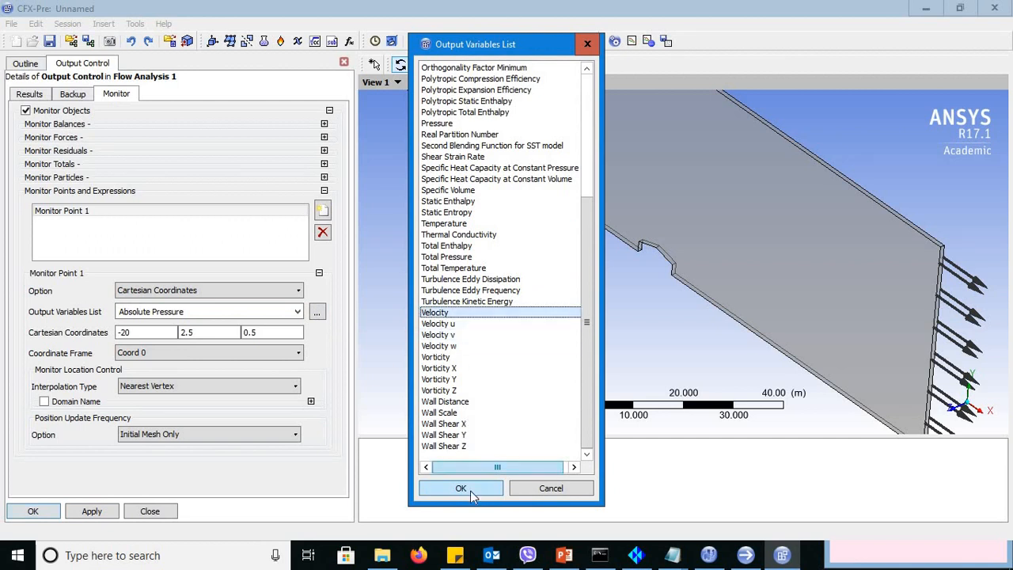
{"action": "left_click", "coordinate": [460, 487]}
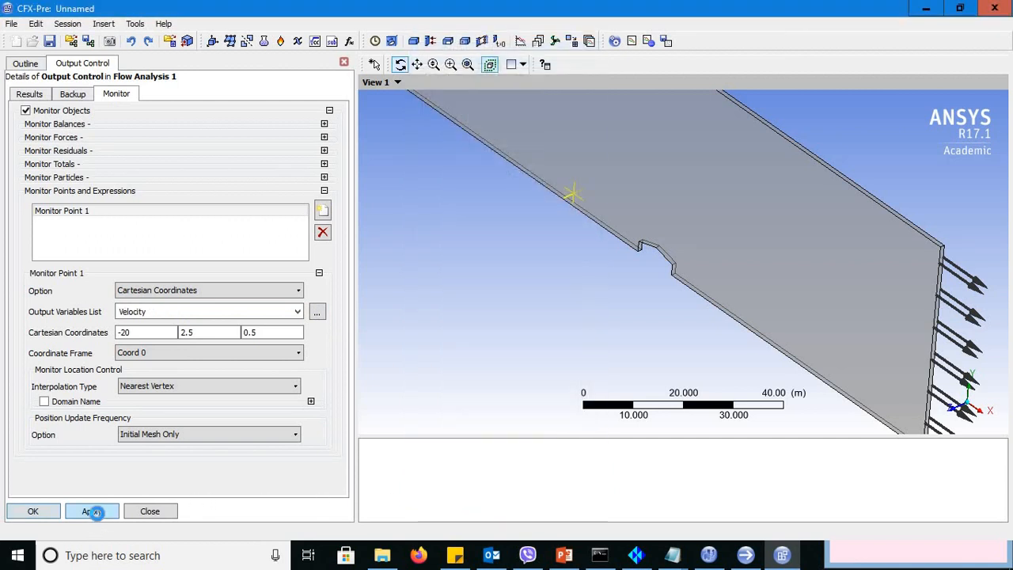
{"action": "left_click", "coordinate": [92, 510]}
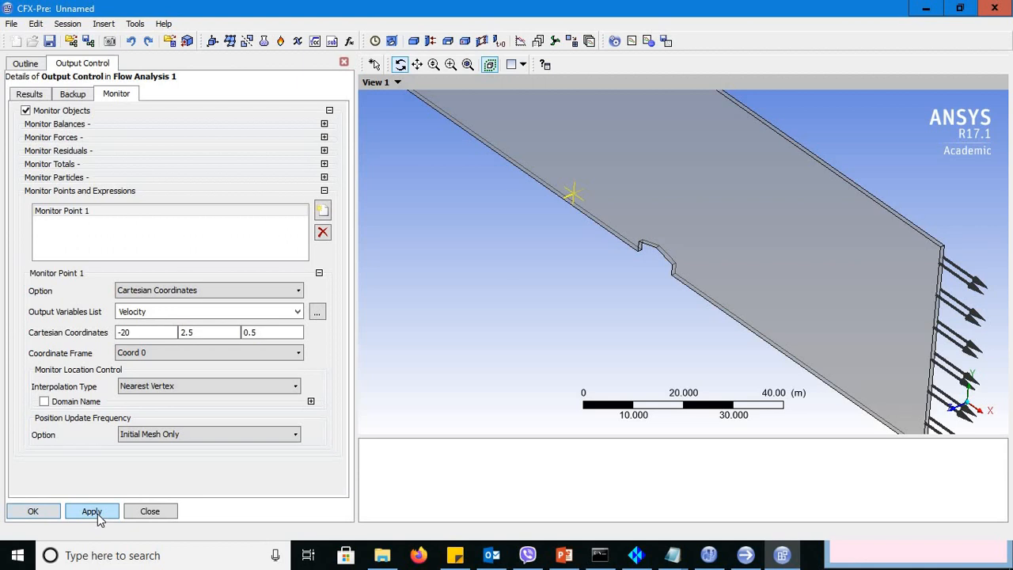
{"action": "left_click", "coordinate": [92, 509]}
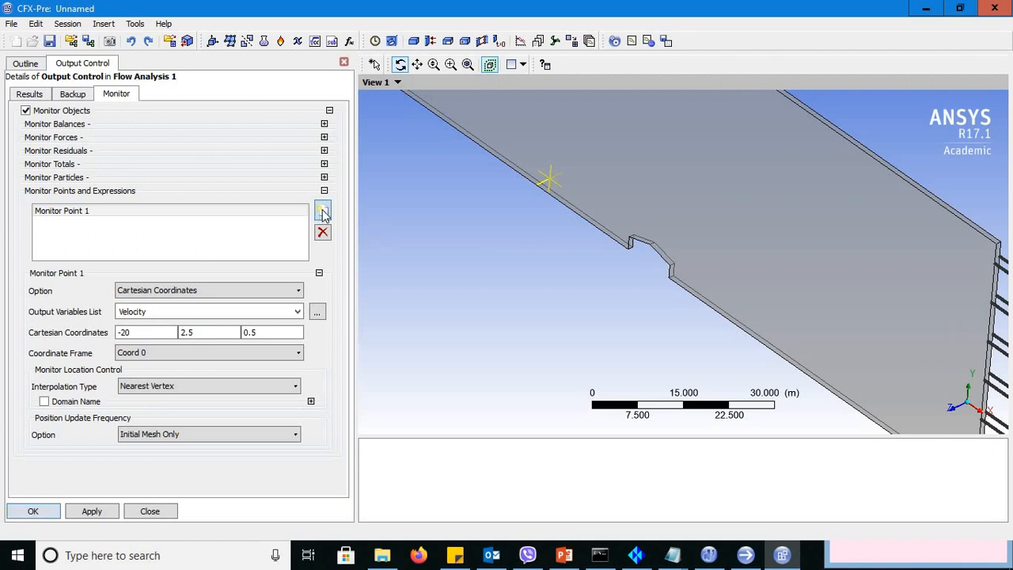
Step: Insert a new monitor entry named Force Roof 1 under Monitor Points and Expressions
{"action": "left_click", "coordinate": [323, 212]}
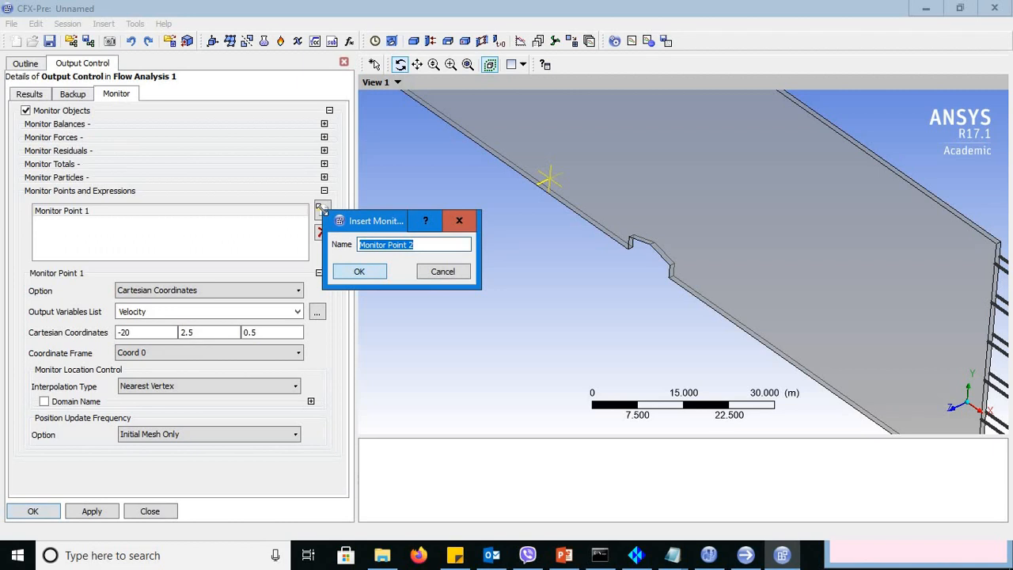
{"action": "type", "text": "F"}
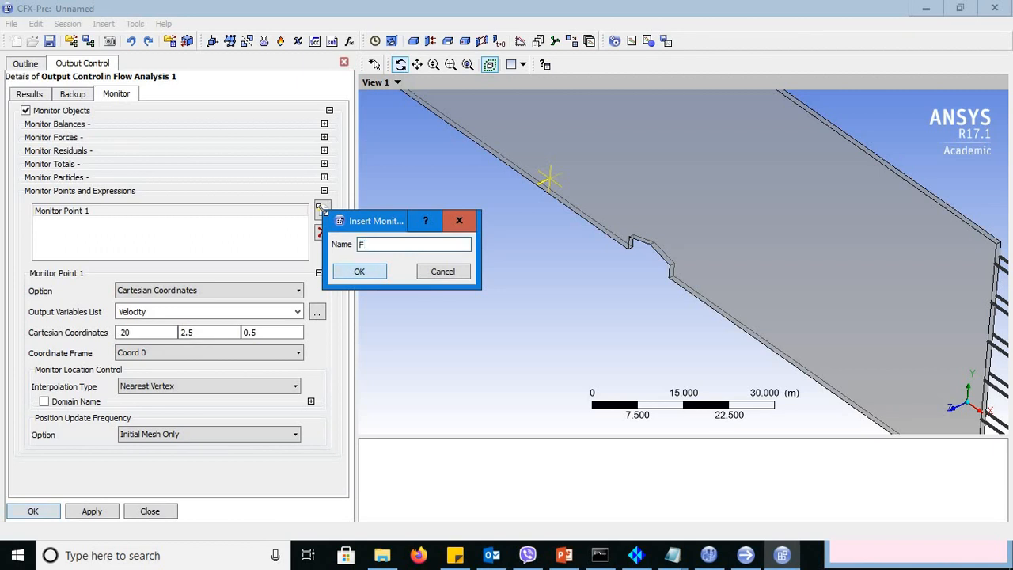
{"action": "type", "text": "orce"}
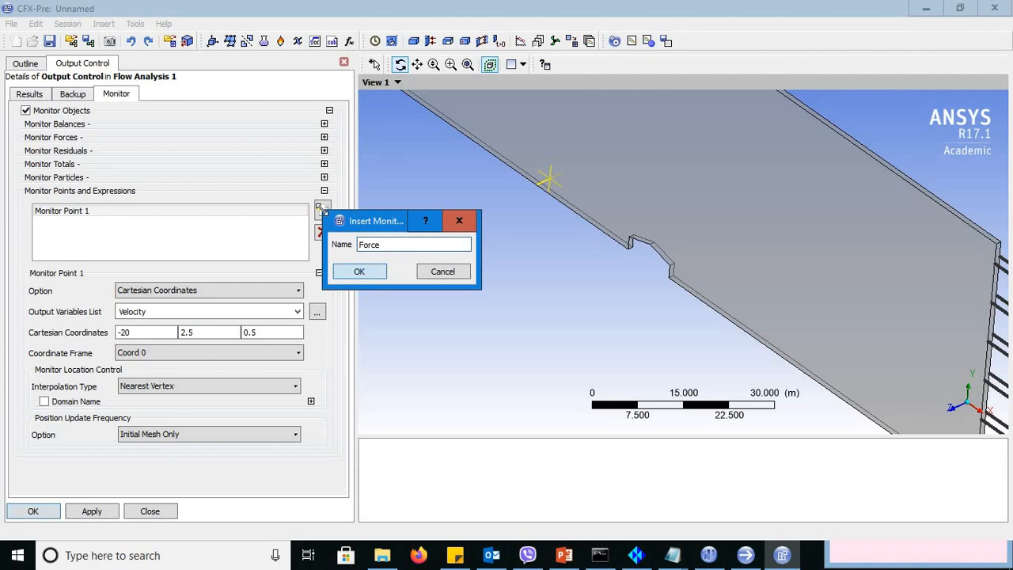
{"action": "type", "text": "Roof 1"}
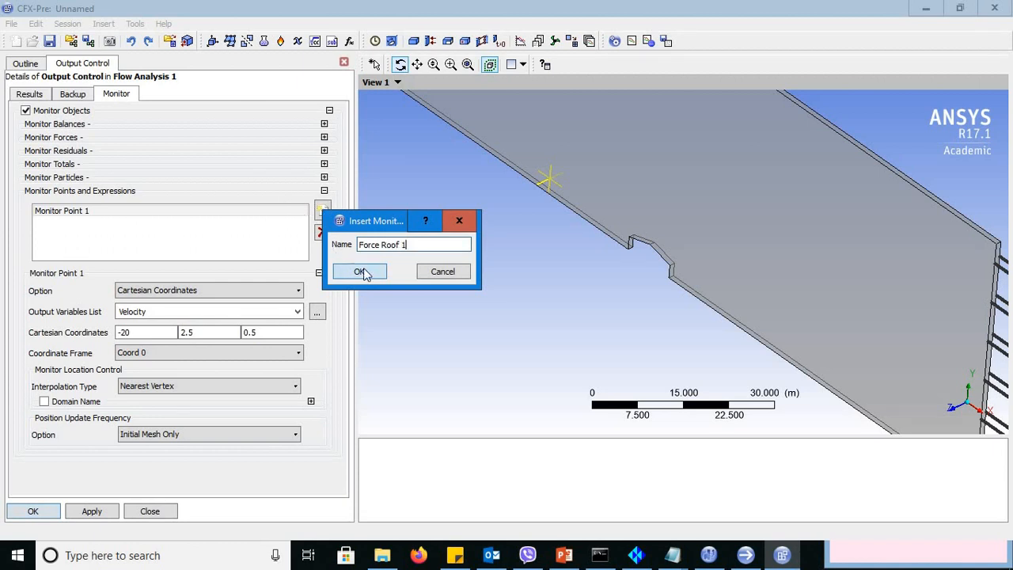
{"action": "left_click", "coordinate": [360, 270]}
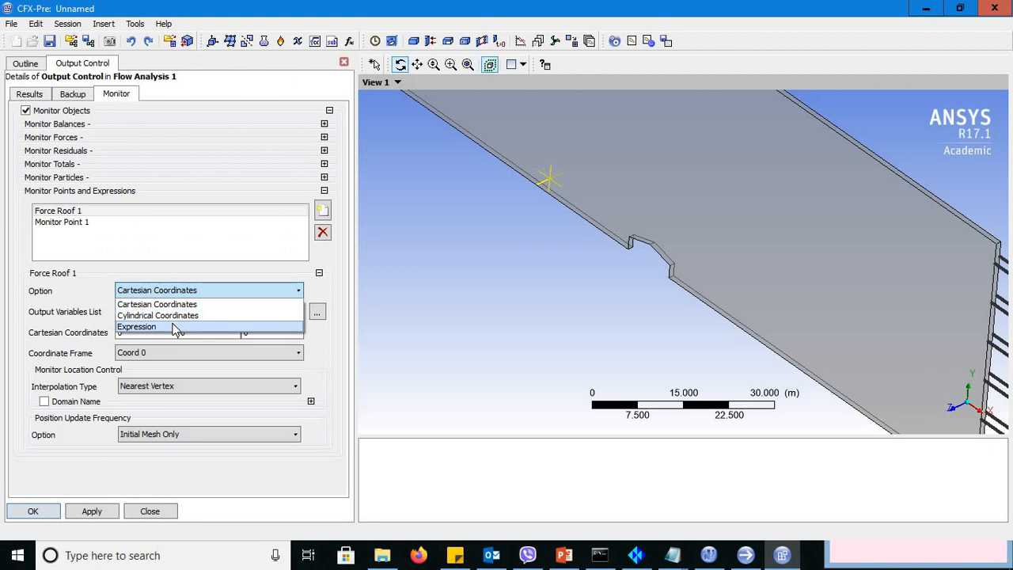
Step: Set Force Roof 1 to the Expression option with expression value FR1
{"action": "left_click", "coordinate": [136, 326]}
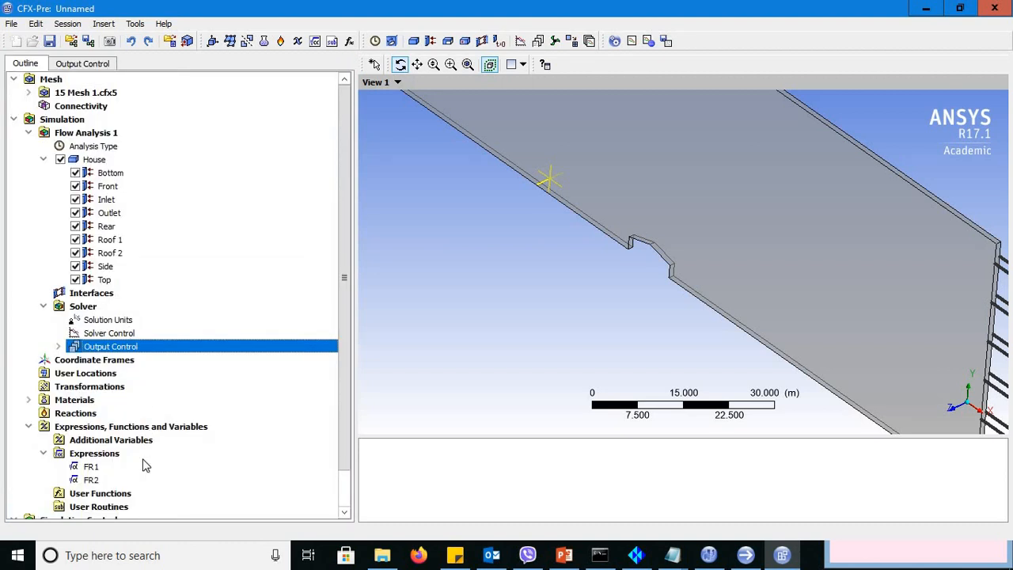
{"action": "mouse_move", "coordinate": [134, 345]}
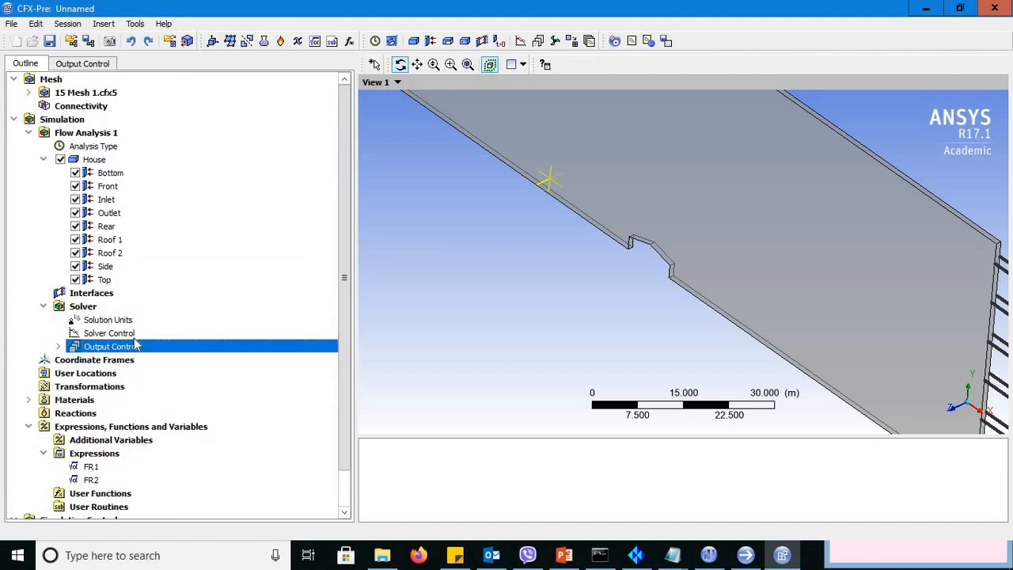
{"action": "double_click", "coordinate": [110, 347]}
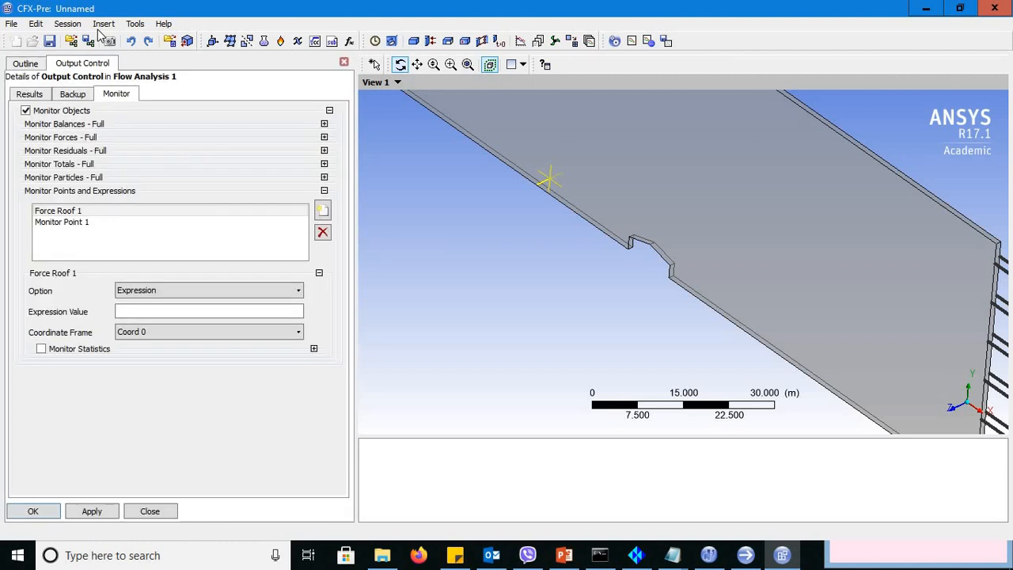
{"action": "left_click", "coordinate": [209, 310]}
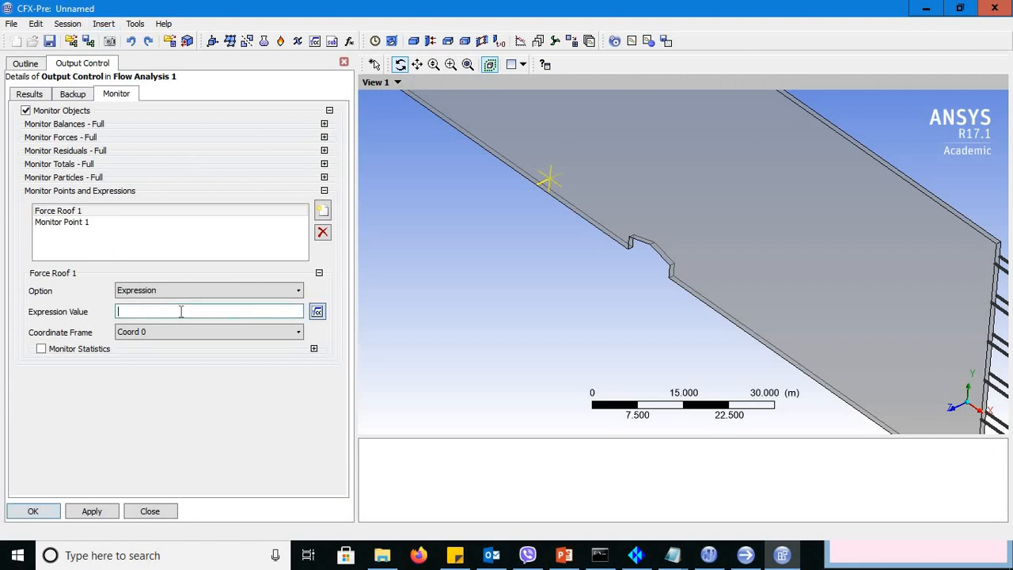
{"action": "type", "text": "FR1"}
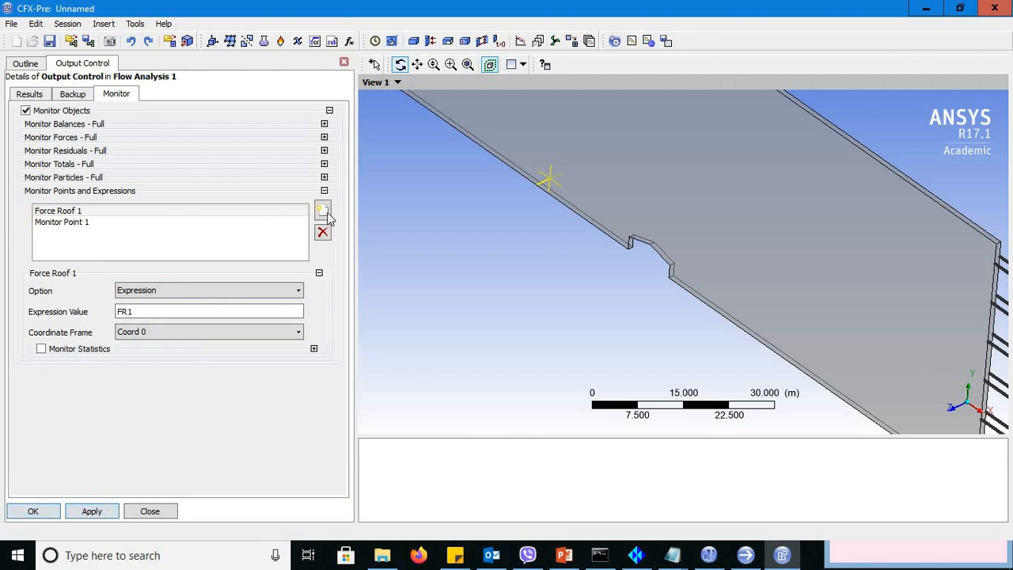
Step: Insert another monitor entry named Force Roof 2
{"action": "left_click", "coordinate": [322, 211]}
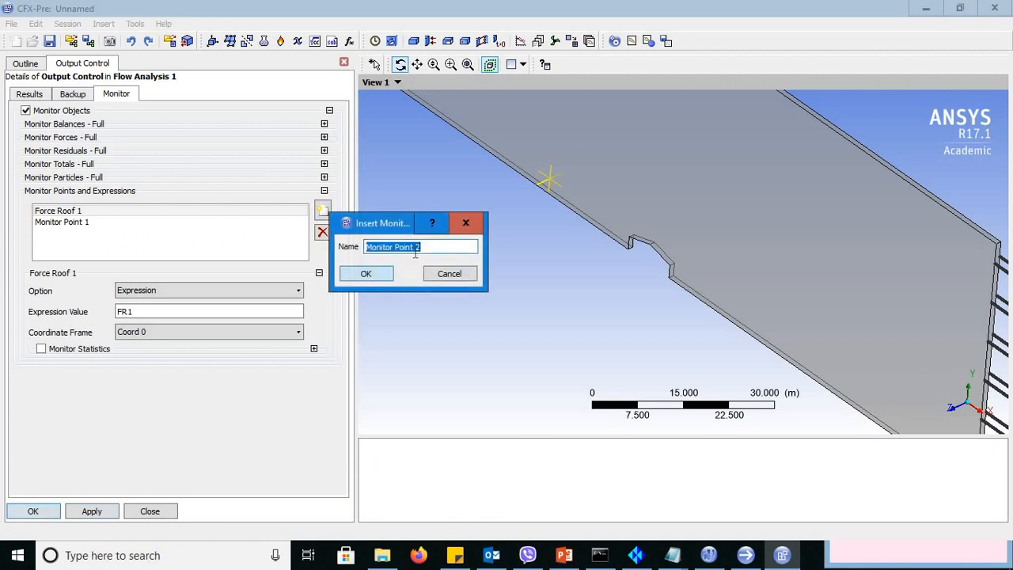
{"action": "type", "text": "FI"}
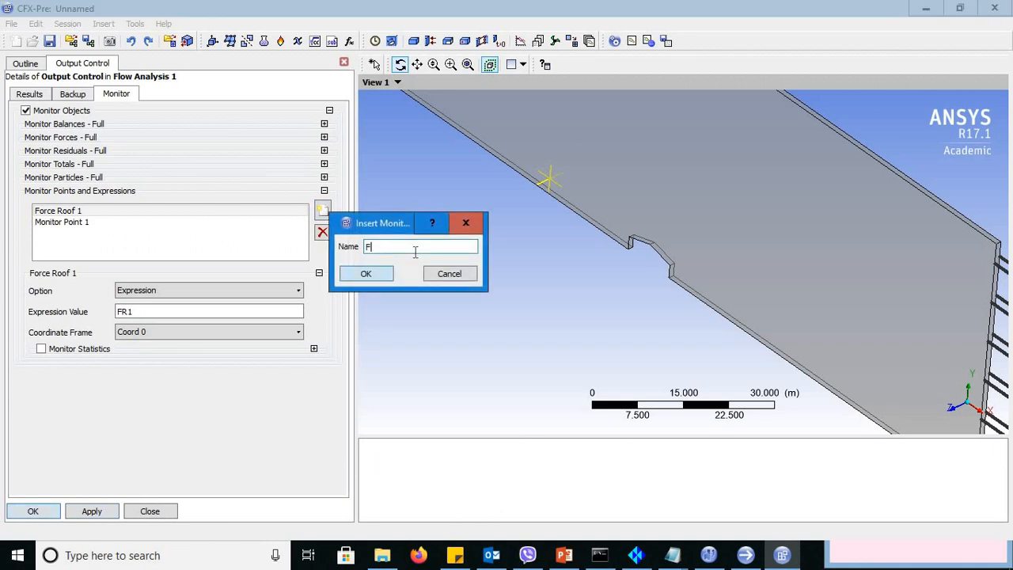
{"action": "type", "text": "orce R"}
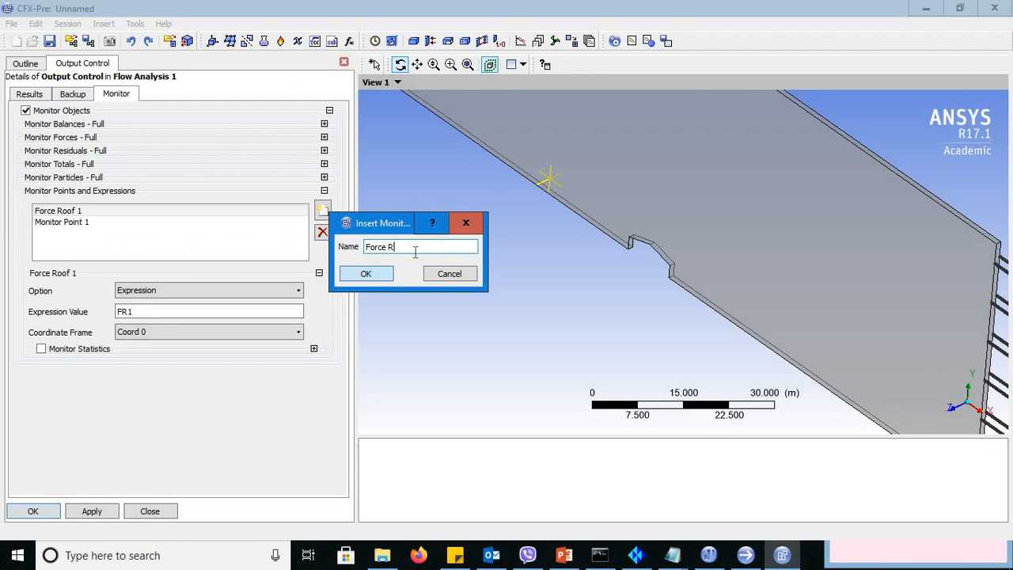
{"action": "type", "text": "oof"}
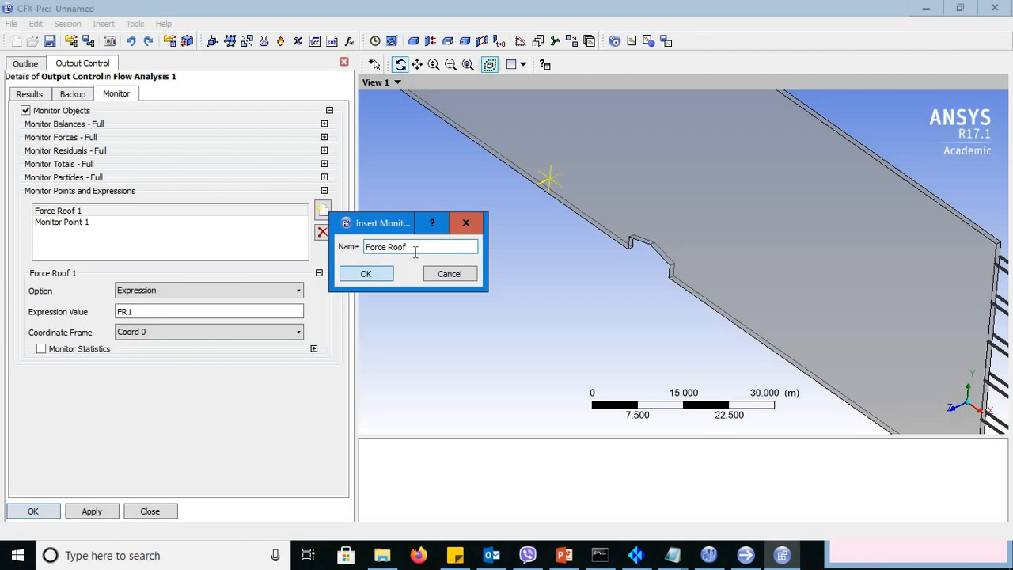
{"action": "type", "text": "2"}
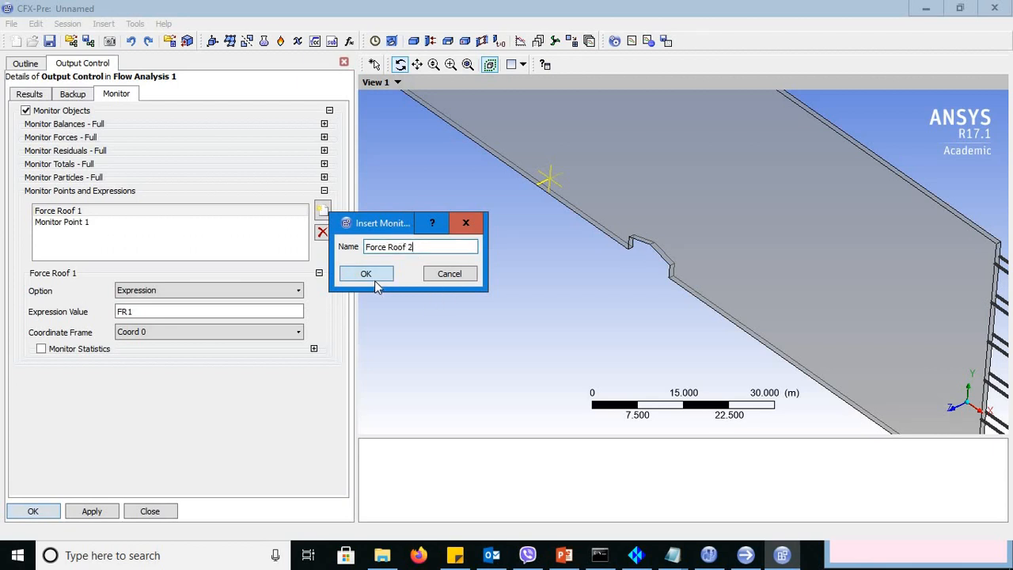
{"action": "left_click", "coordinate": [365, 272]}
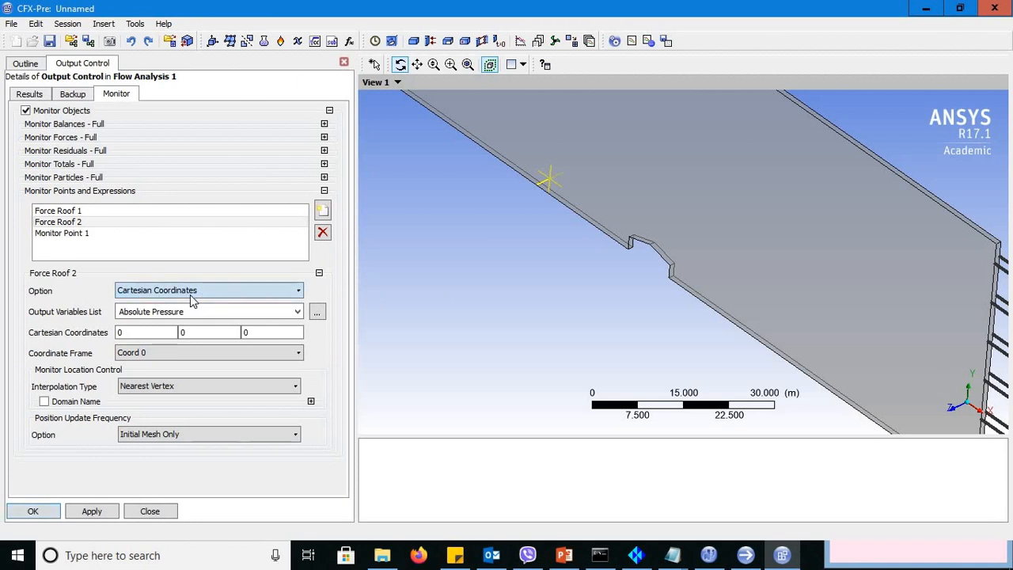
Step: Set Force Roof 2 to the Expression option with value FR2 and confirm the output control
{"action": "left_click", "coordinate": [209, 289]}
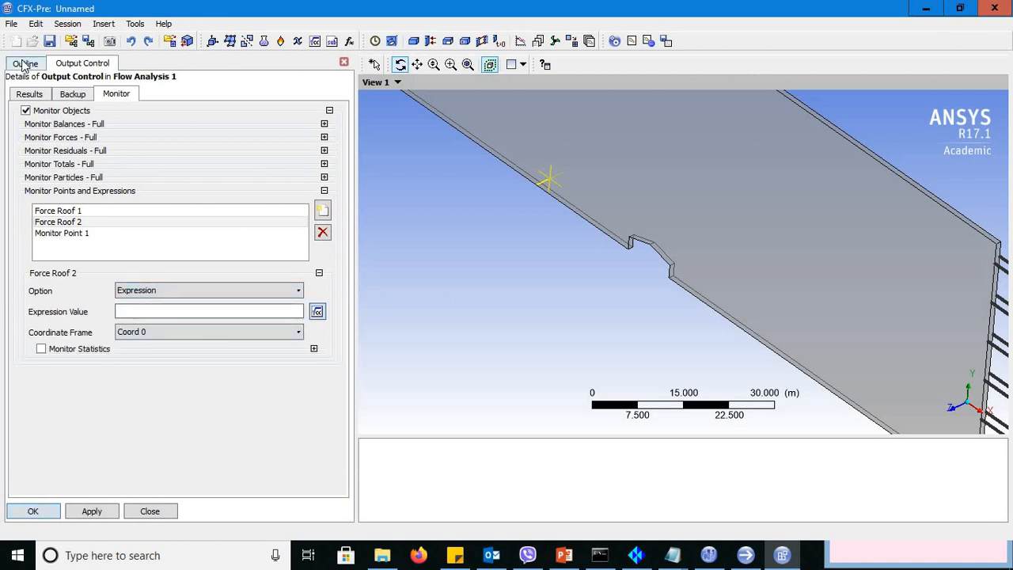
{"action": "left_click", "coordinate": [25, 64]}
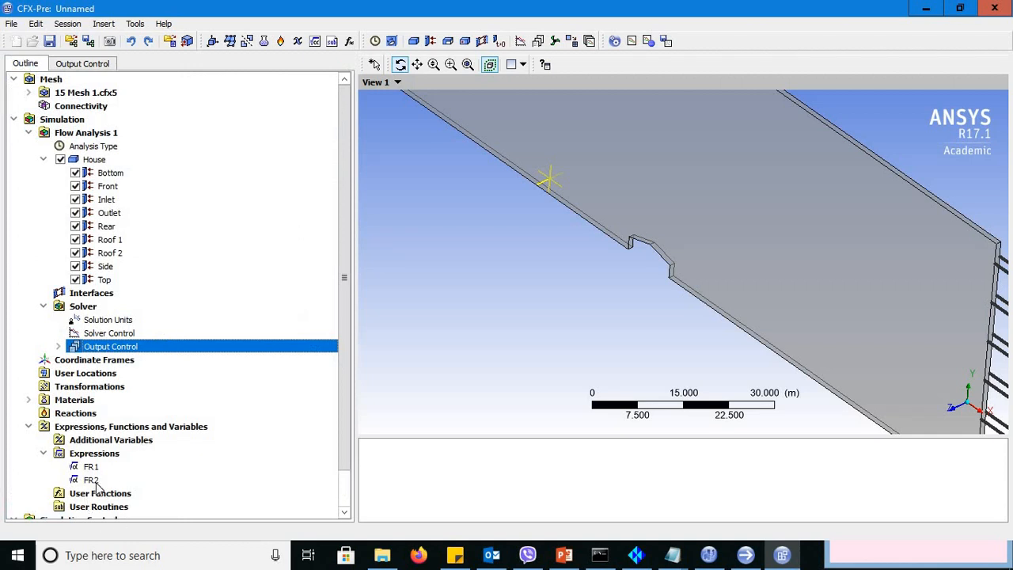
{"action": "double_click", "coordinate": [111, 346]}
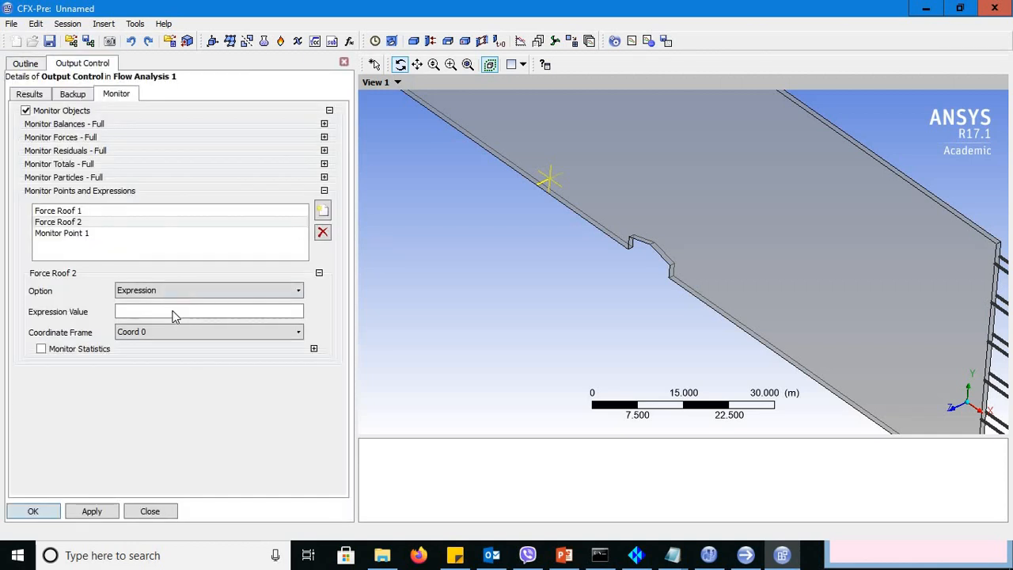
{"action": "left_click", "coordinate": [209, 310]}
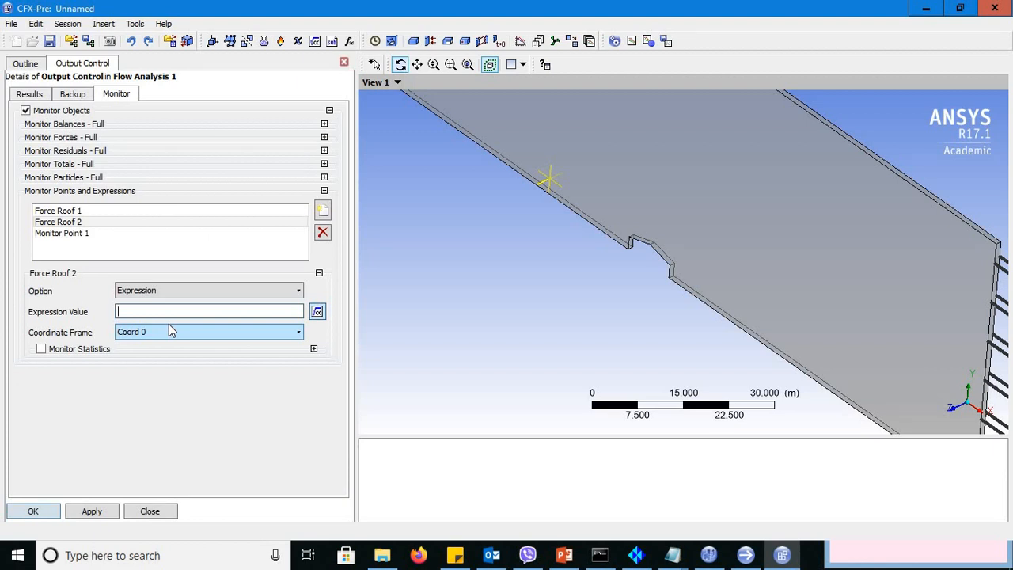
{"action": "type", "text": "FR2"}
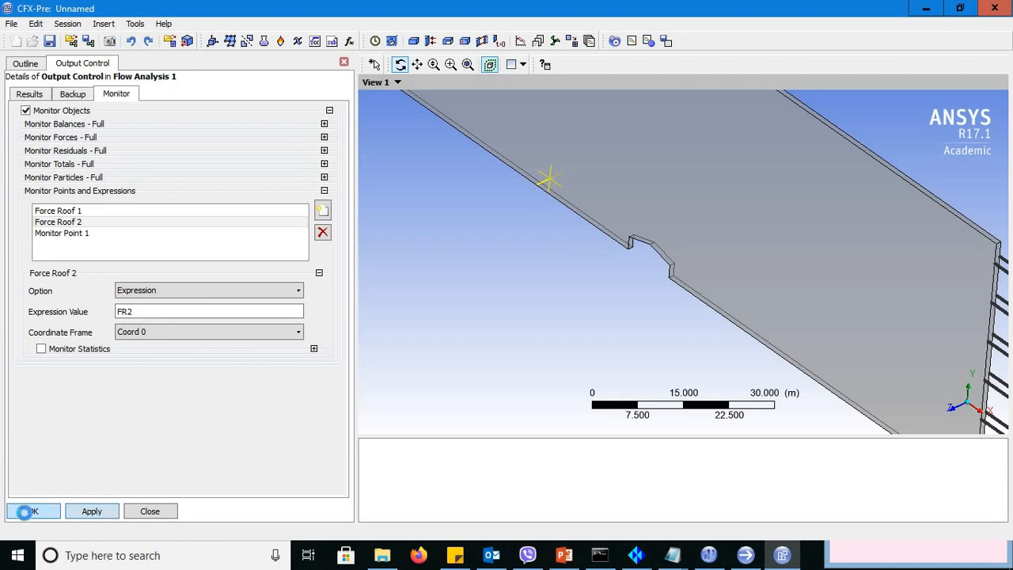
{"action": "left_click", "coordinate": [32, 510]}
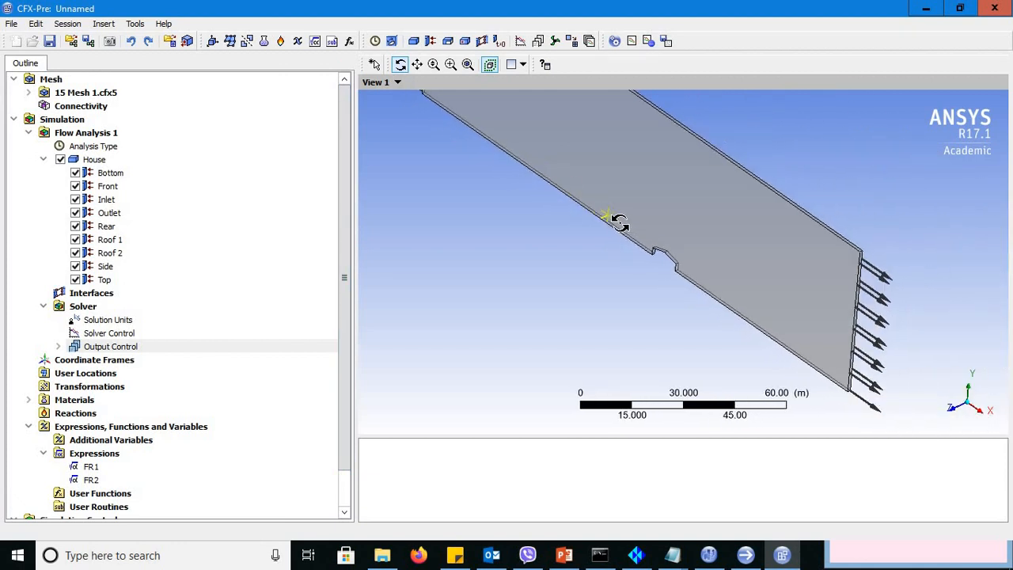
Step: Set the House domain's turbulence model to Shear Stress Transport in Fluid Models
{"action": "left_click_drag", "start_coordinate": [617, 222], "coordinate": [608, 253]}
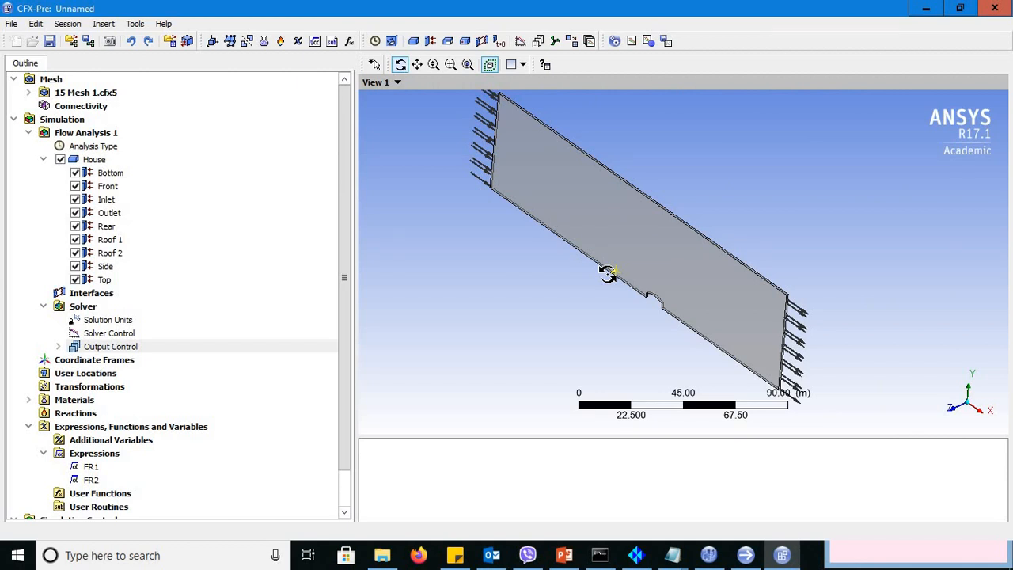
{"action": "left_click", "coordinate": [93, 158]}
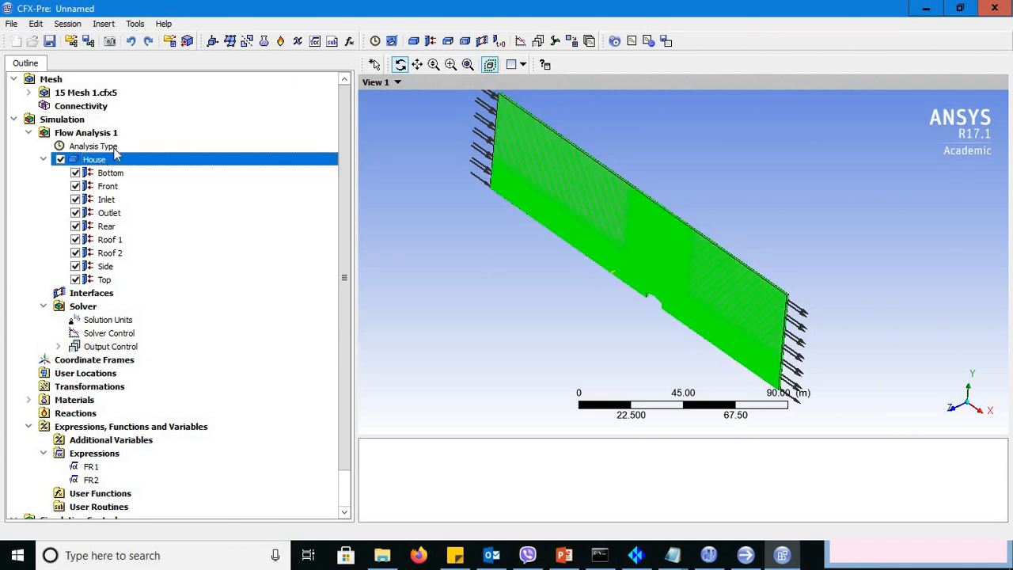
{"action": "double_click", "coordinate": [93, 158]}
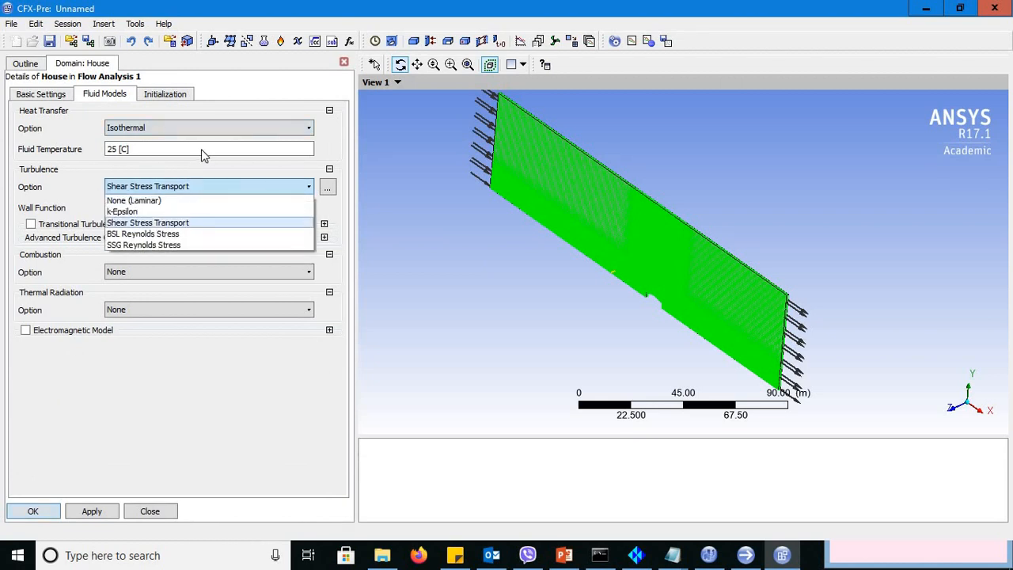
{"action": "left_click", "coordinate": [147, 222]}
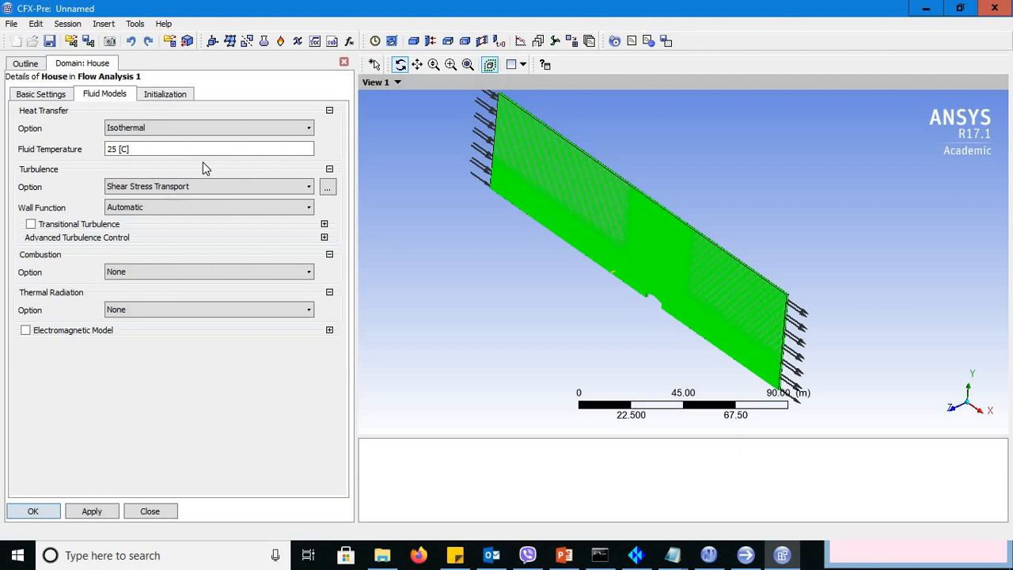
{"action": "mouse_move", "coordinate": [35, 29]}
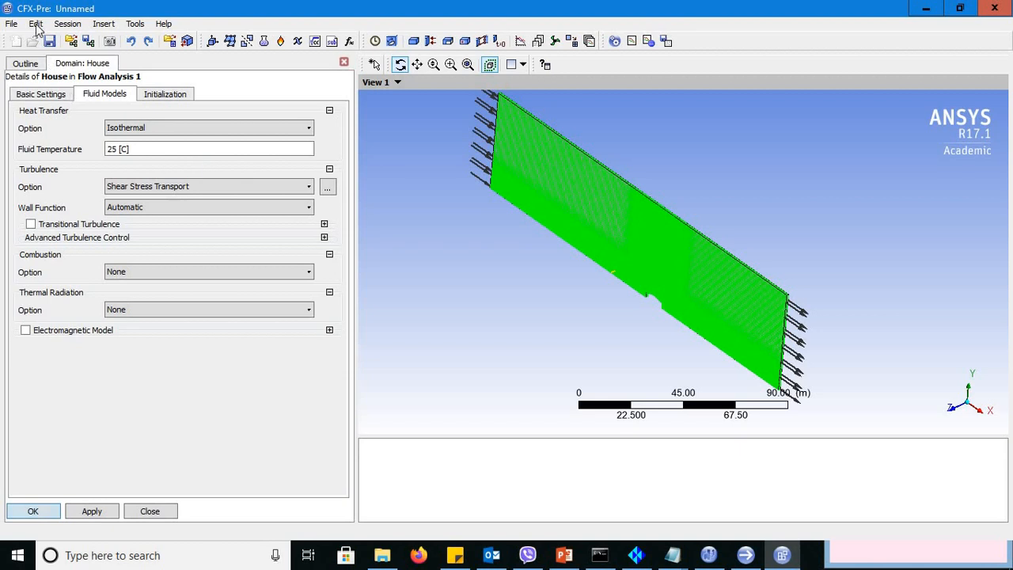
Step: Start Save Case and browse to the 15 Deg Pitch folder on the Desktop
{"action": "left_click", "coordinate": [12, 24]}
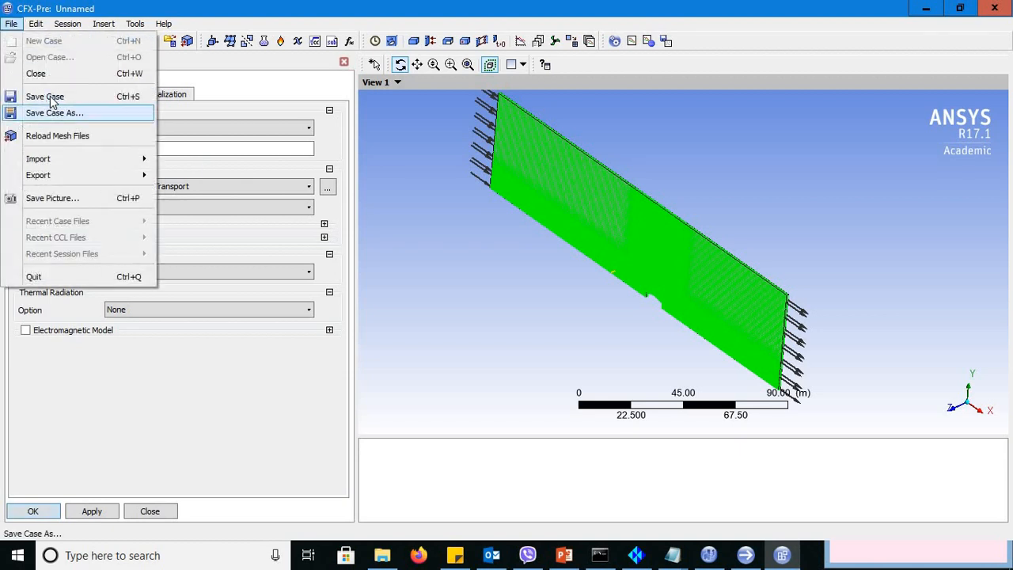
{"action": "mouse_move", "coordinate": [44, 97]}
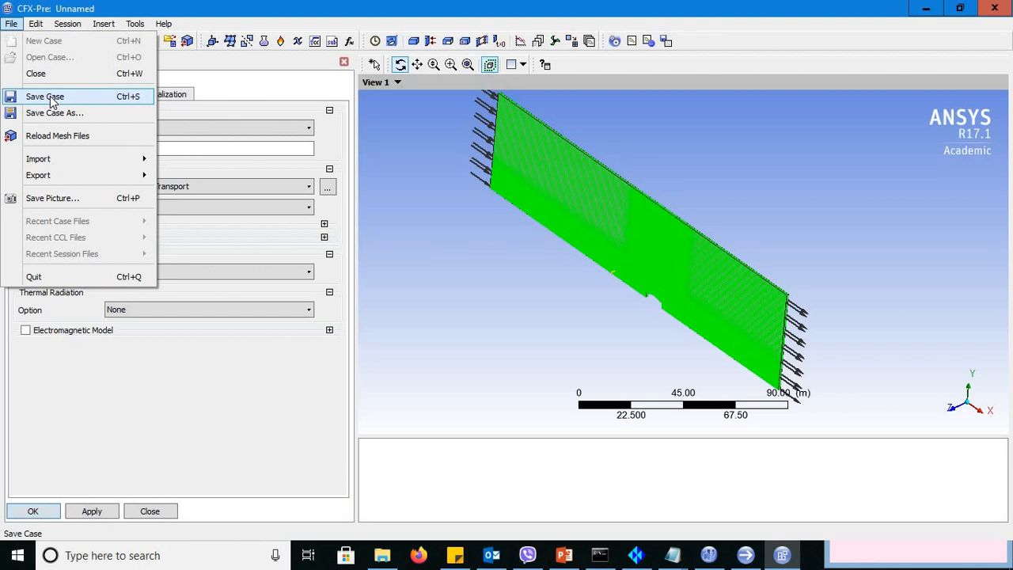
{"action": "left_click", "coordinate": [44, 96]}
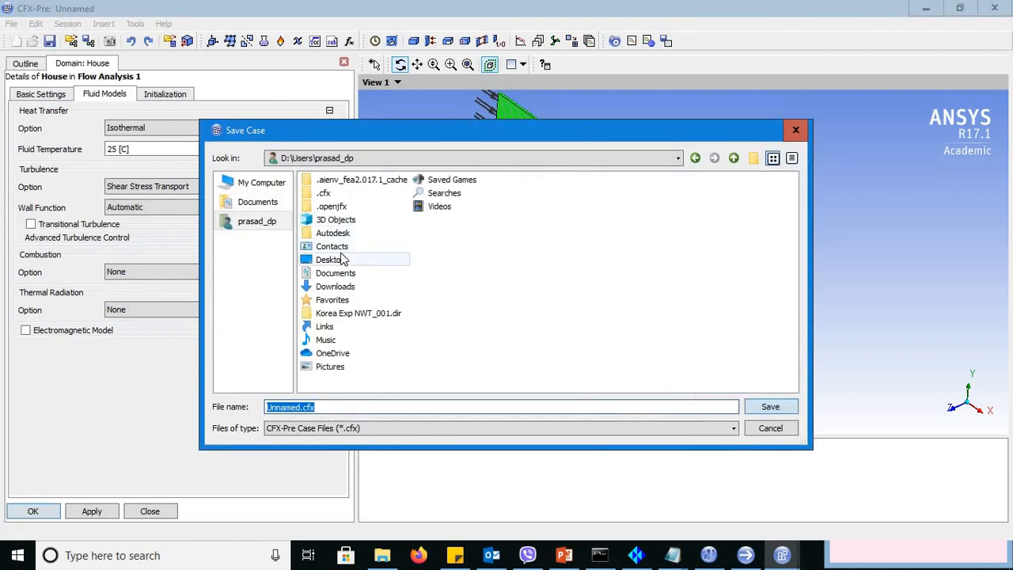
{"action": "double_click", "coordinate": [330, 259]}
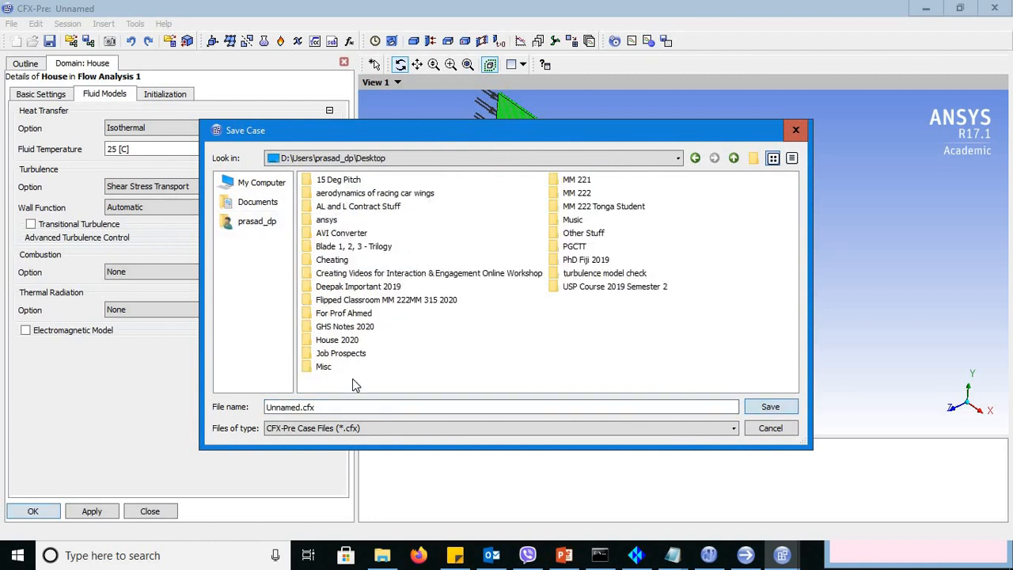
{"action": "left_click", "coordinate": [339, 179]}
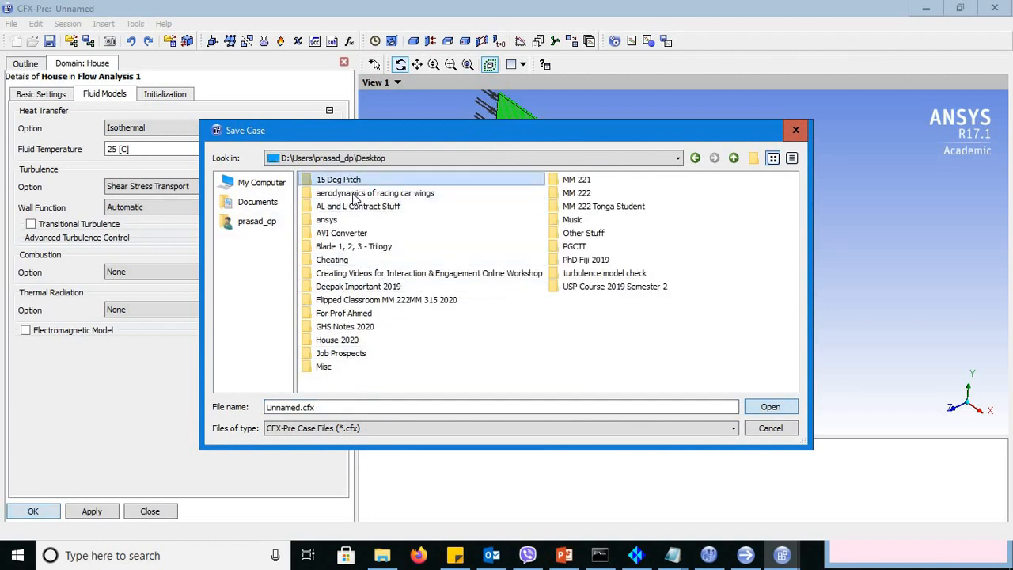
{"action": "double_click", "coordinate": [339, 178]}
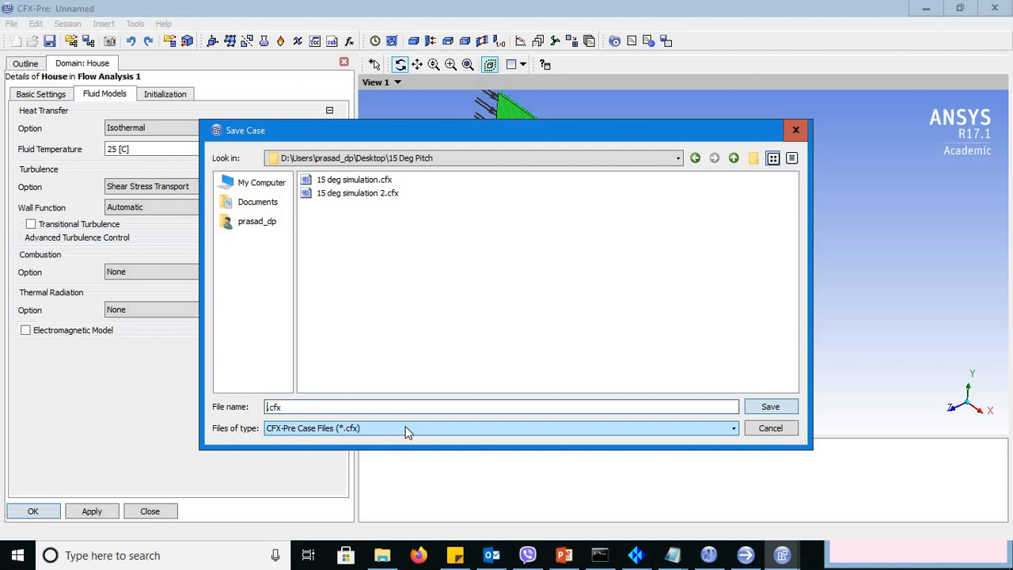
Step: Save the case as 15 Deg Simulation Model in that folder
{"action": "type", "text": "15 d"}
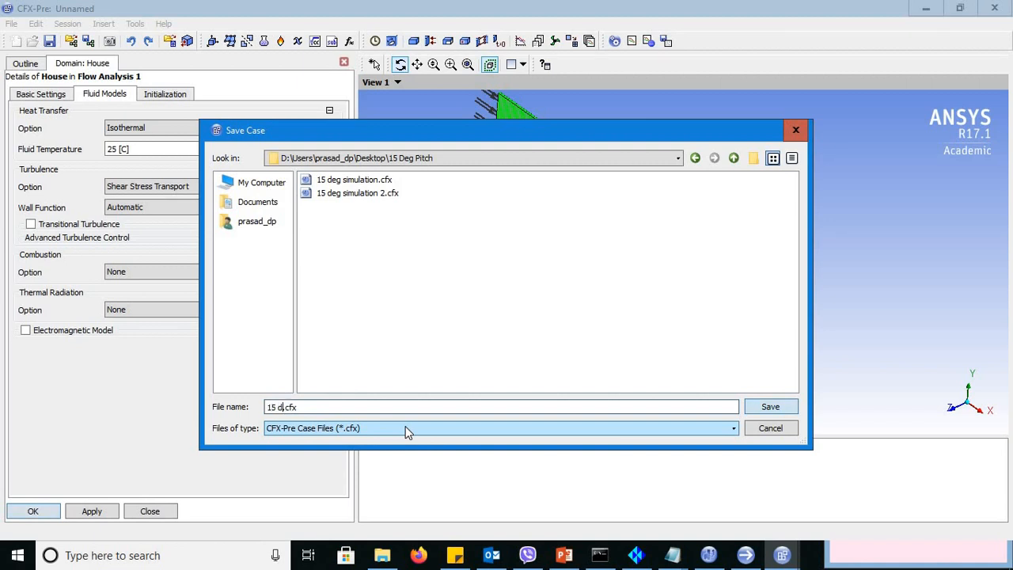
{"action": "type", "text": "EG"}
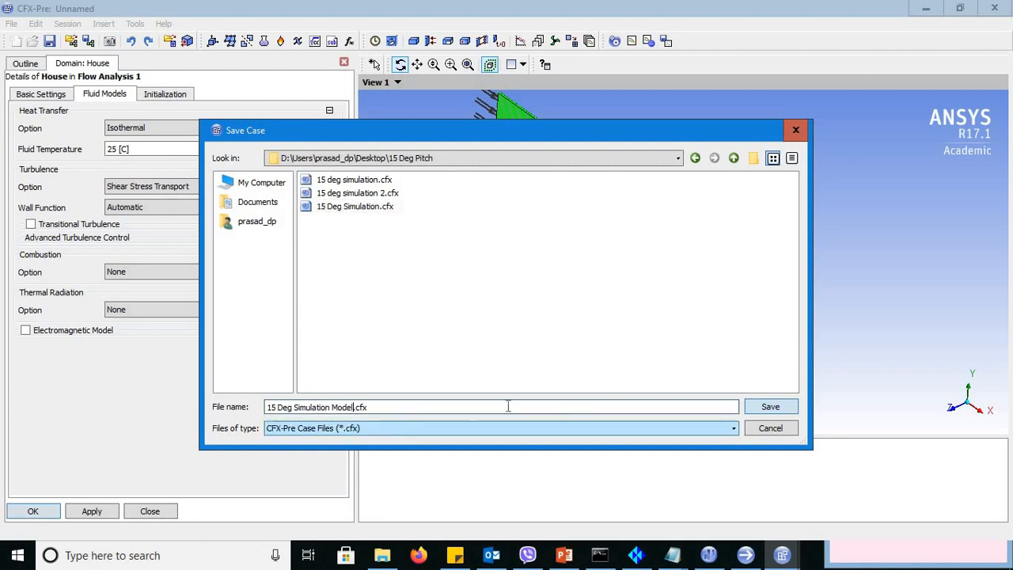
{"action": "left_click", "coordinate": [769, 405]}
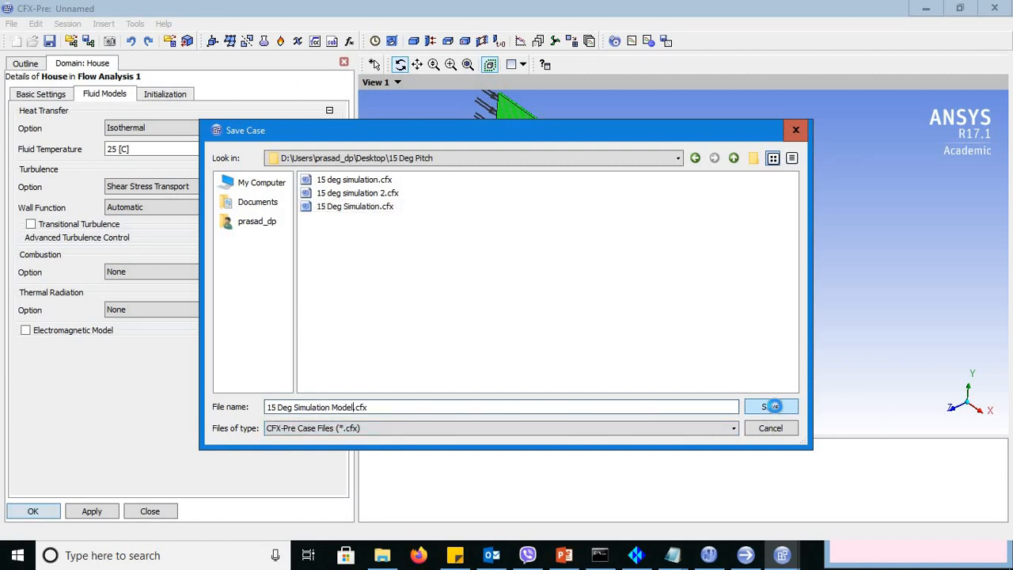
{"action": "left_click", "coordinate": [766, 407]}
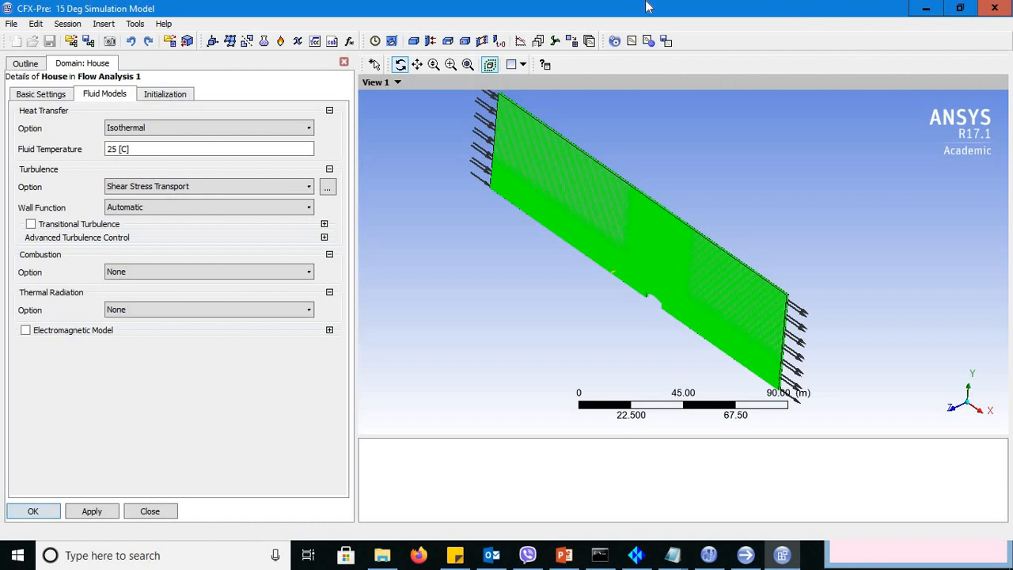
{"action": "mouse_move", "coordinate": [649, 41]}
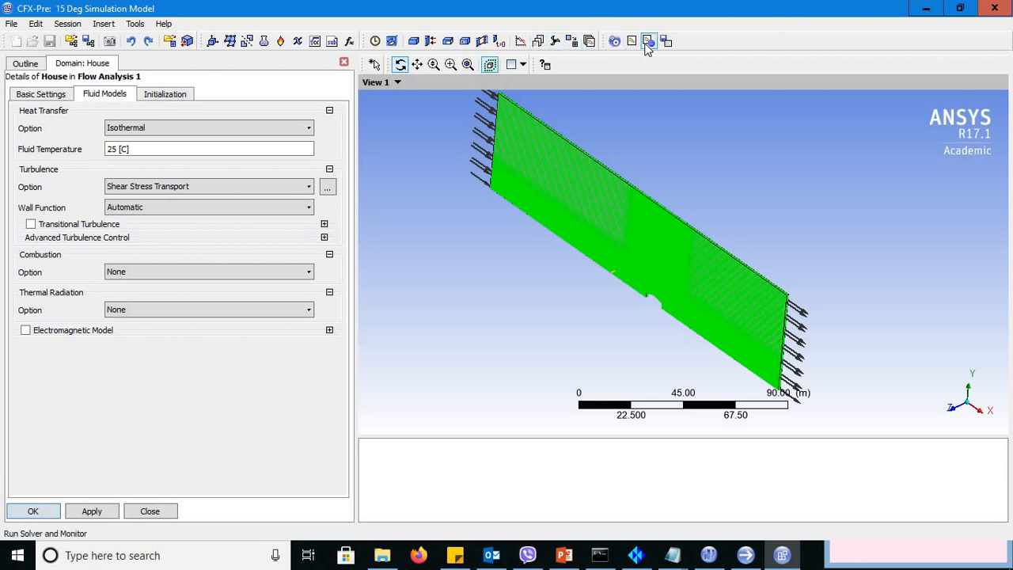
{"action": "mouse_move", "coordinate": [649, 42]}
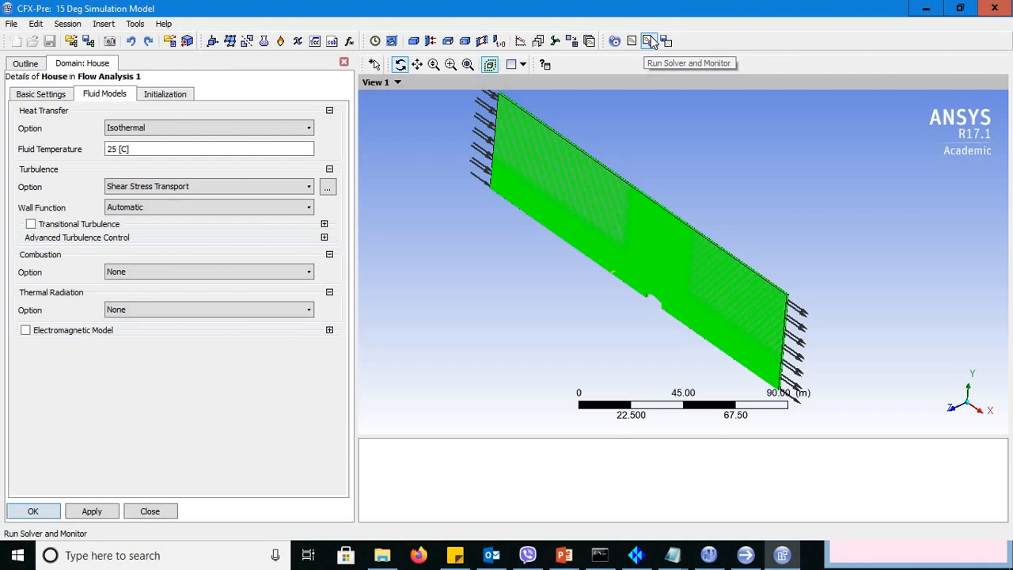
{"action": "mouse_move", "coordinate": [345, 66]}
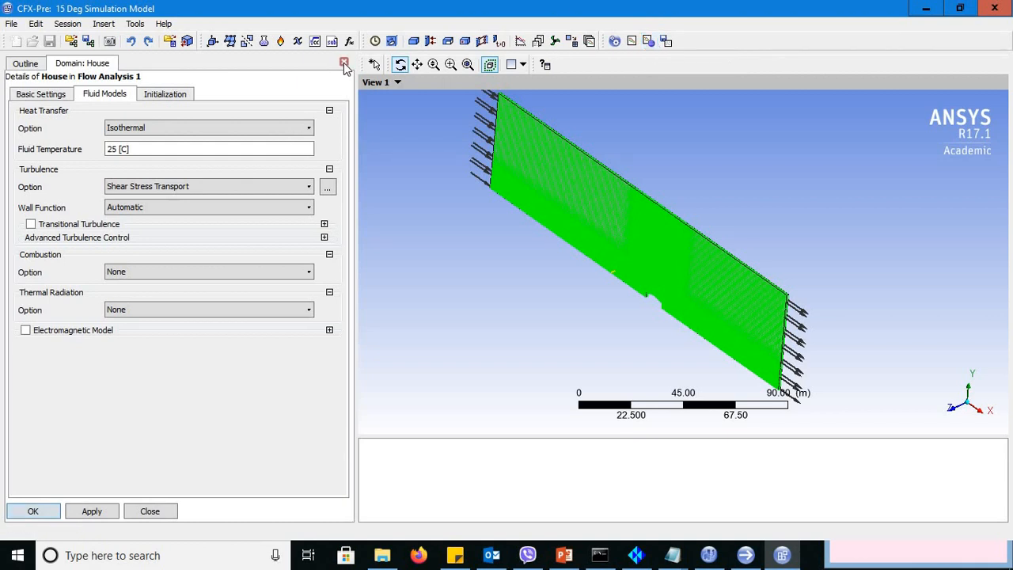
Step: Close the Domain: House settings and select the Bottom boundary in the outline
{"action": "left_click", "coordinate": [345, 63]}
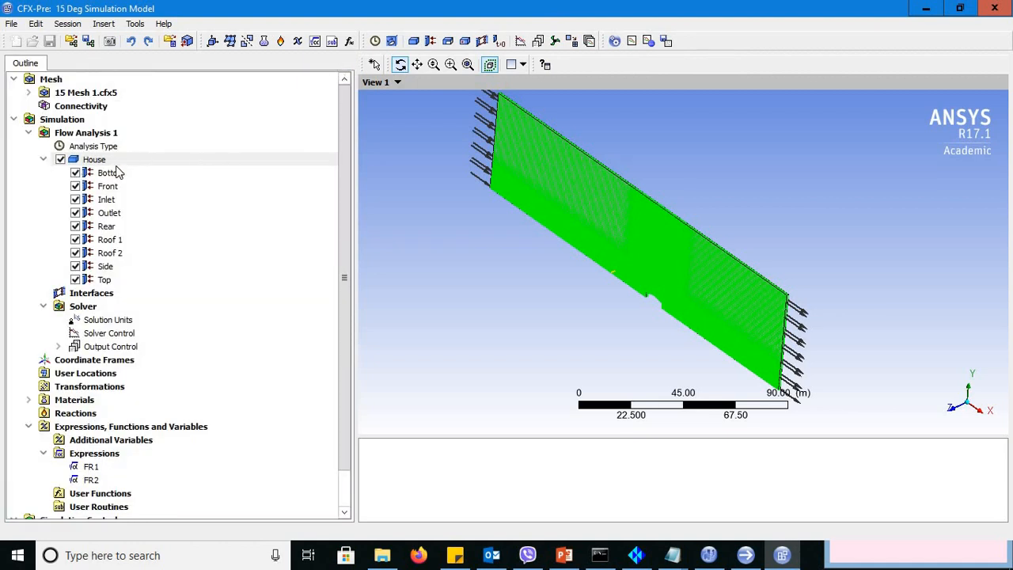
{"action": "left_click", "coordinate": [107, 172]}
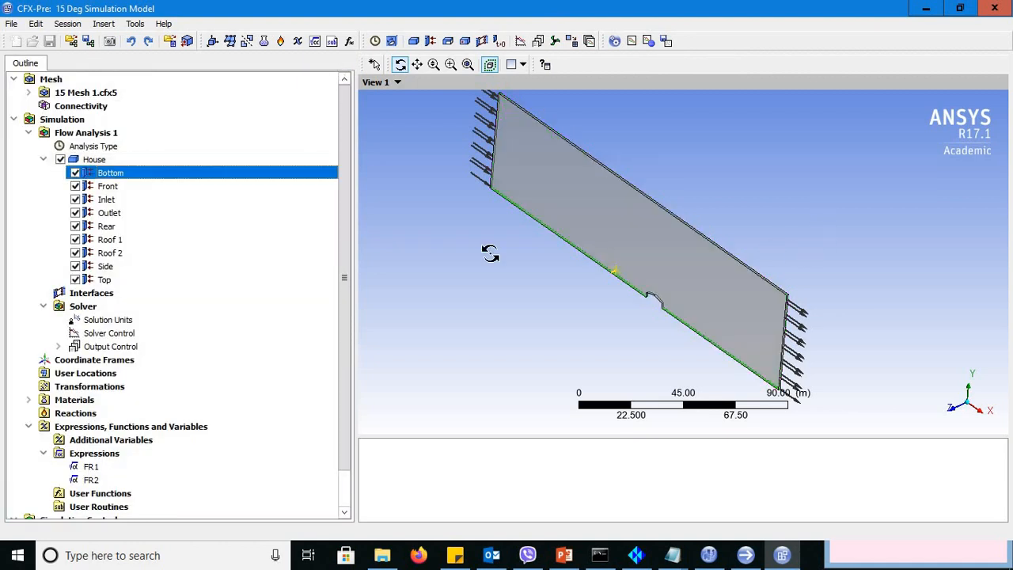